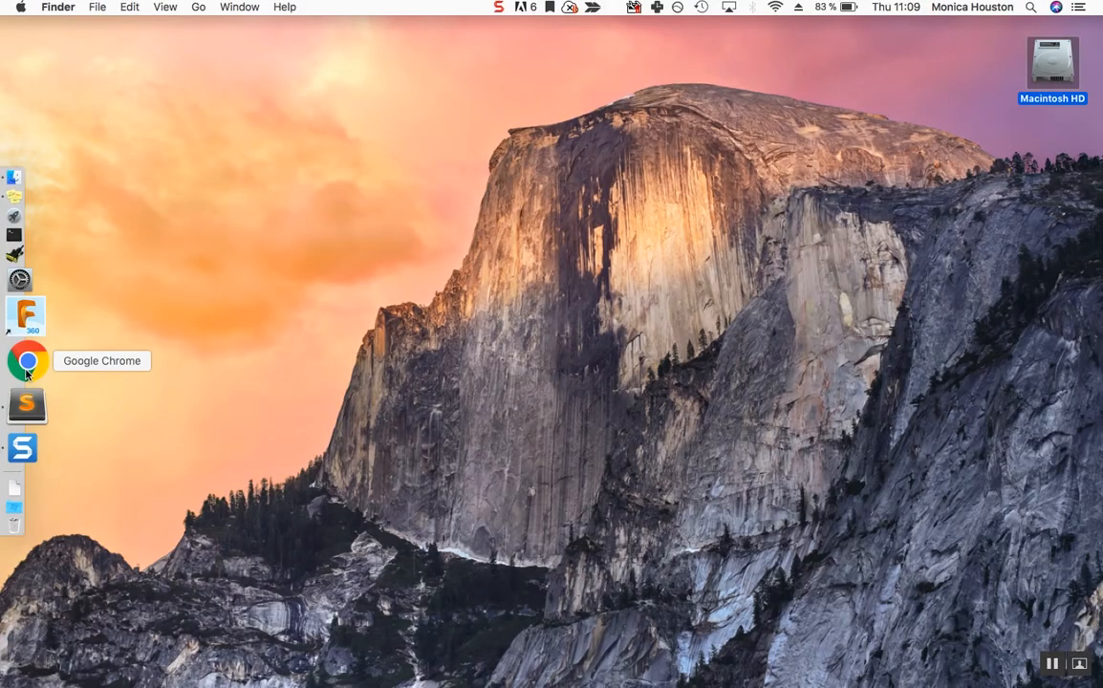
Step: Go to microbit.org's Let's Code page and open the Python Reference guide in a new tab
left_click(29, 360)
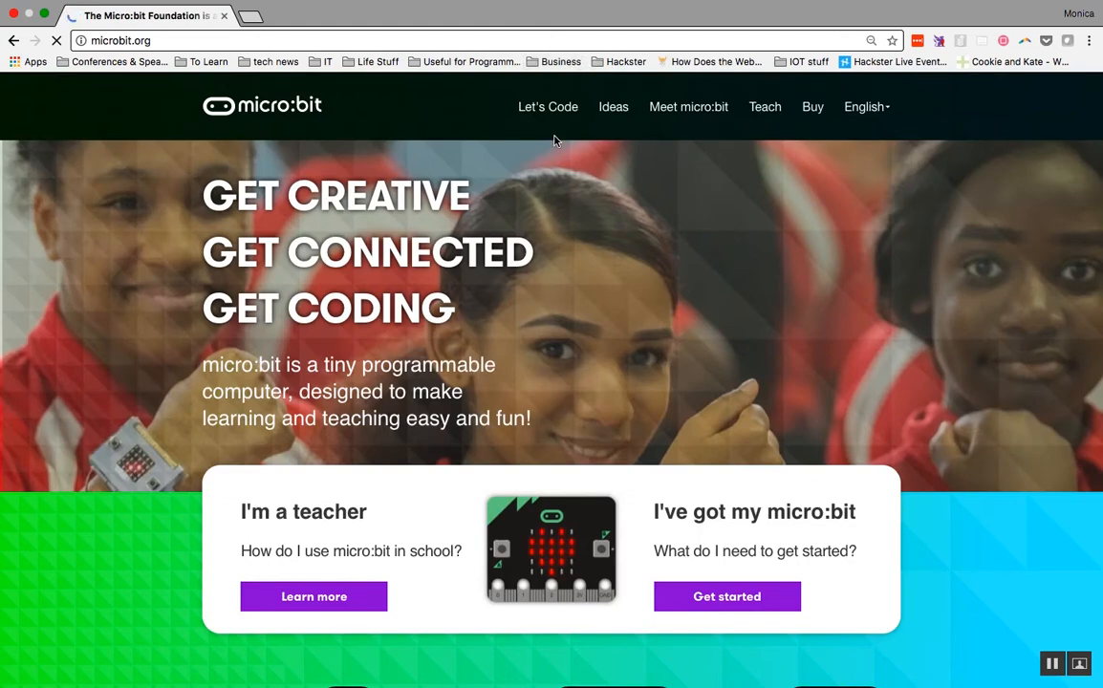
left_click(547, 107)
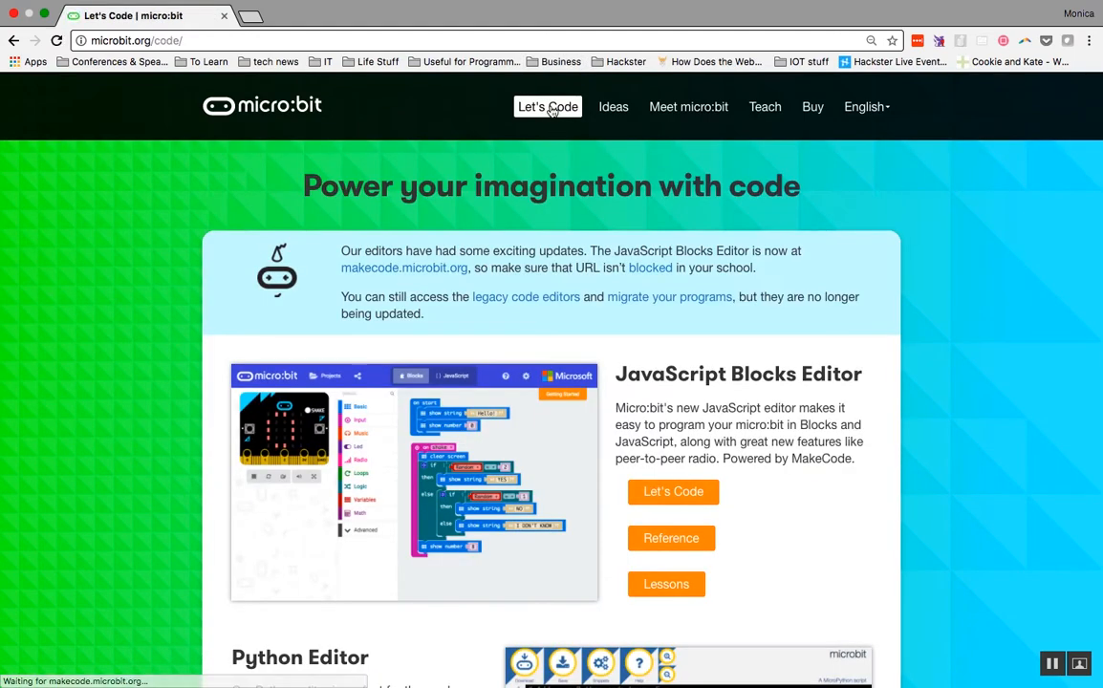
scroll("down", 3)
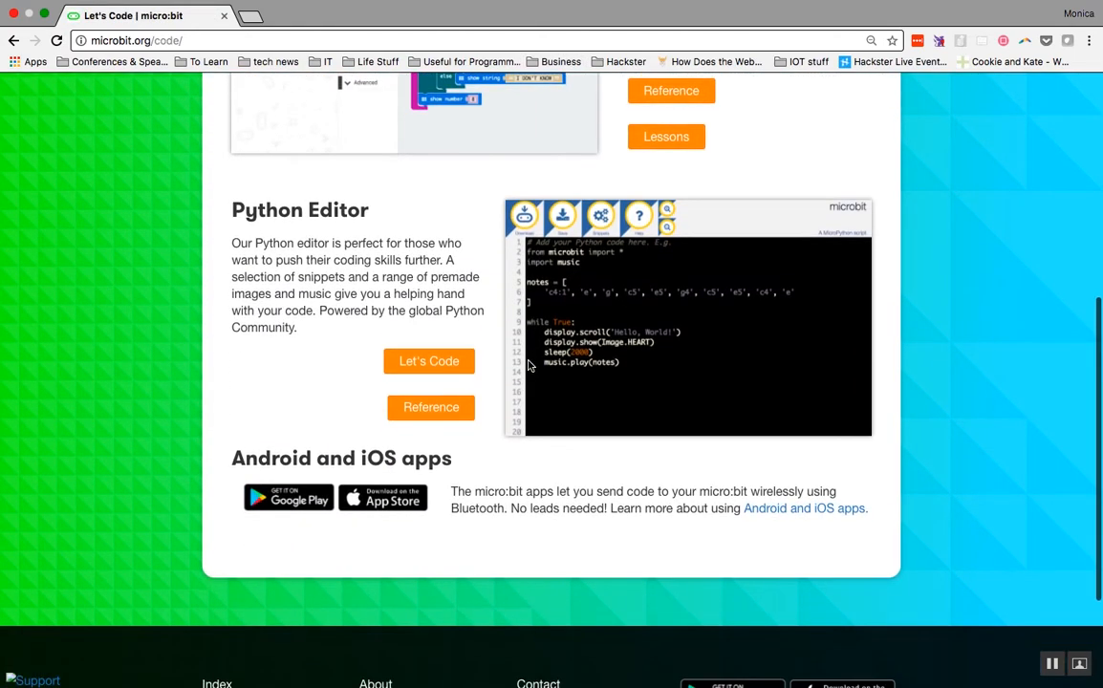
mouse_move(431, 407)
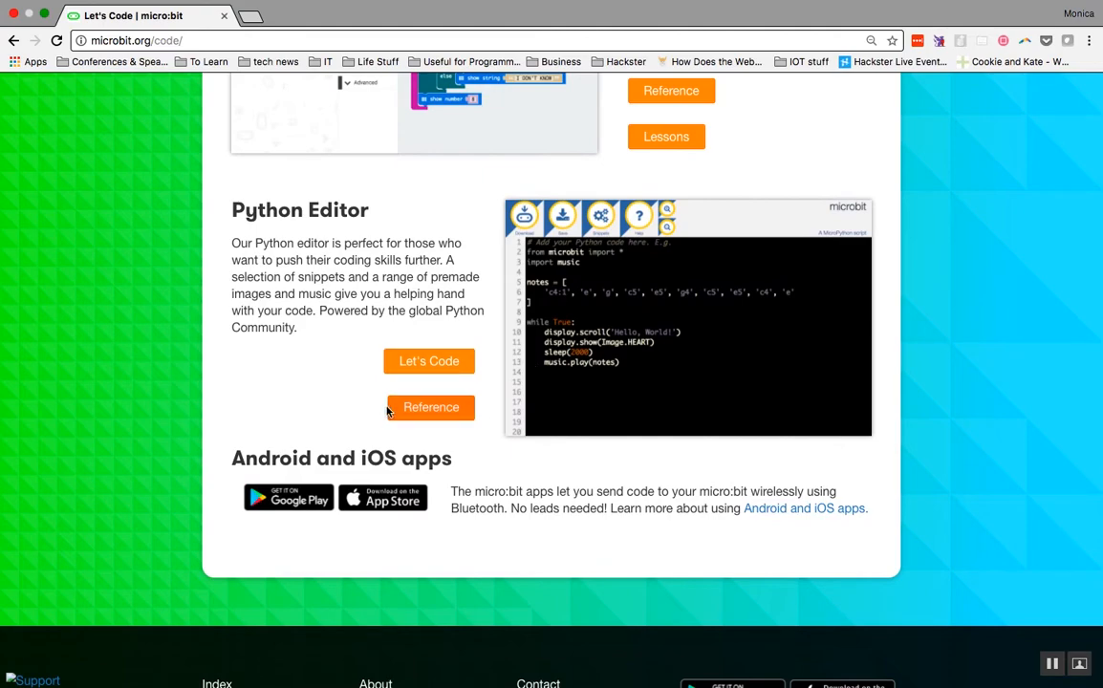
left_click(431, 407)
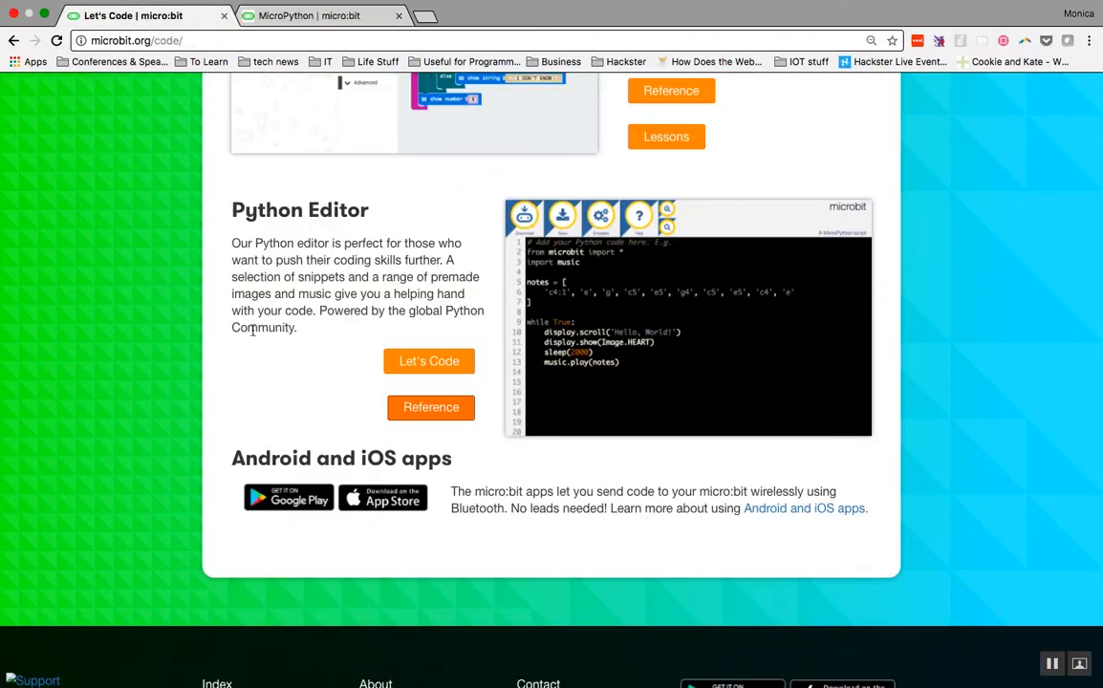
mouse_move(431, 407)
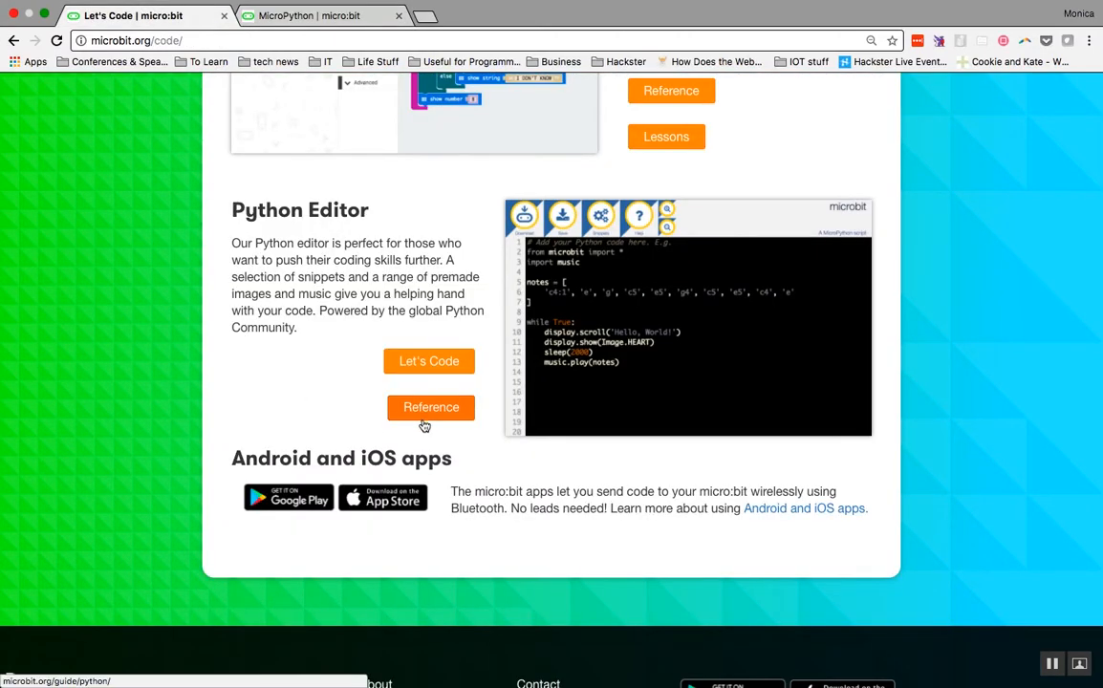
mouse_move(424, 426)
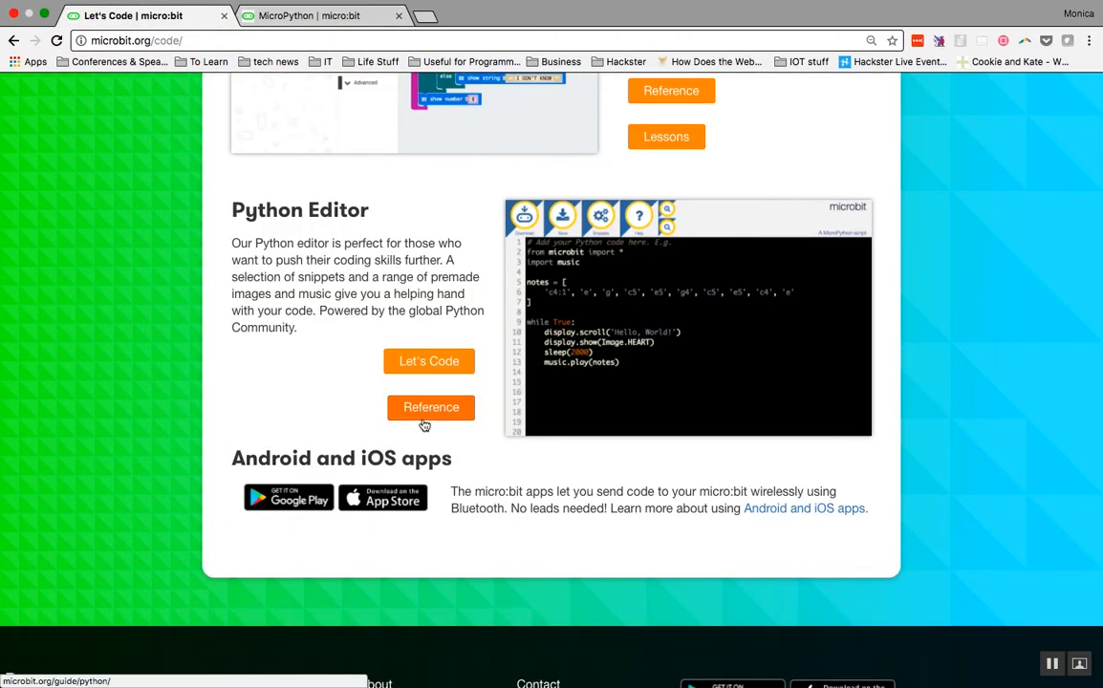
Step: Open the online Python Editor from the Let's Code page
left_click(428, 361)
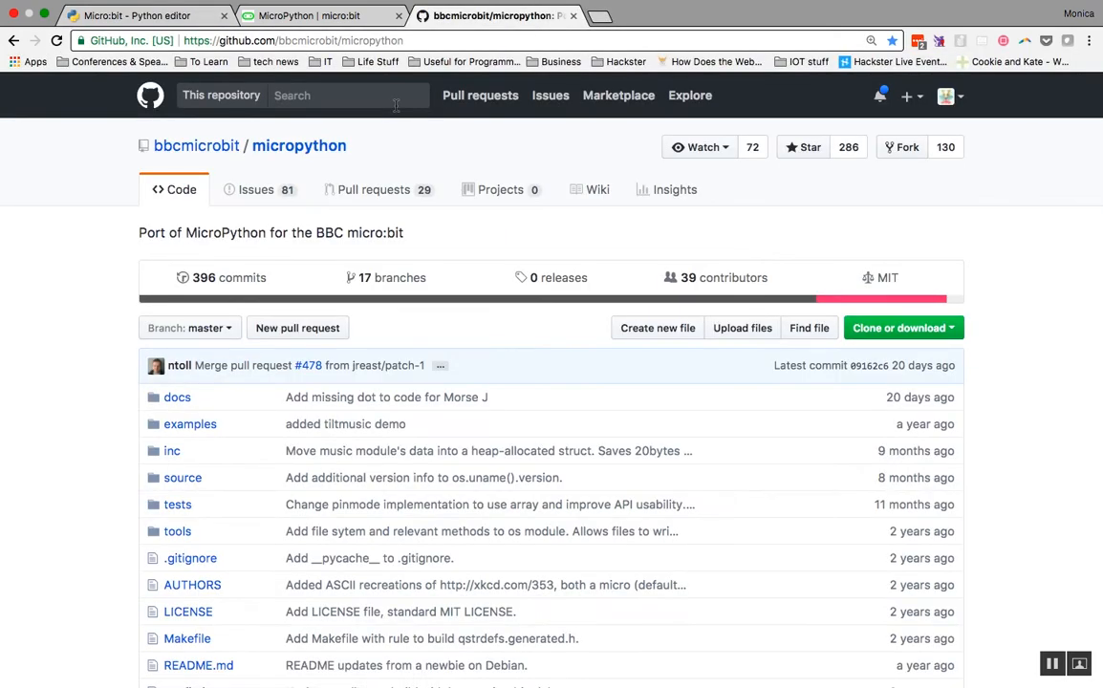
Step: Read source/microbit/microbitdisplay.cpp in the repository, then return to the Python editor tab
left_click(182, 476)
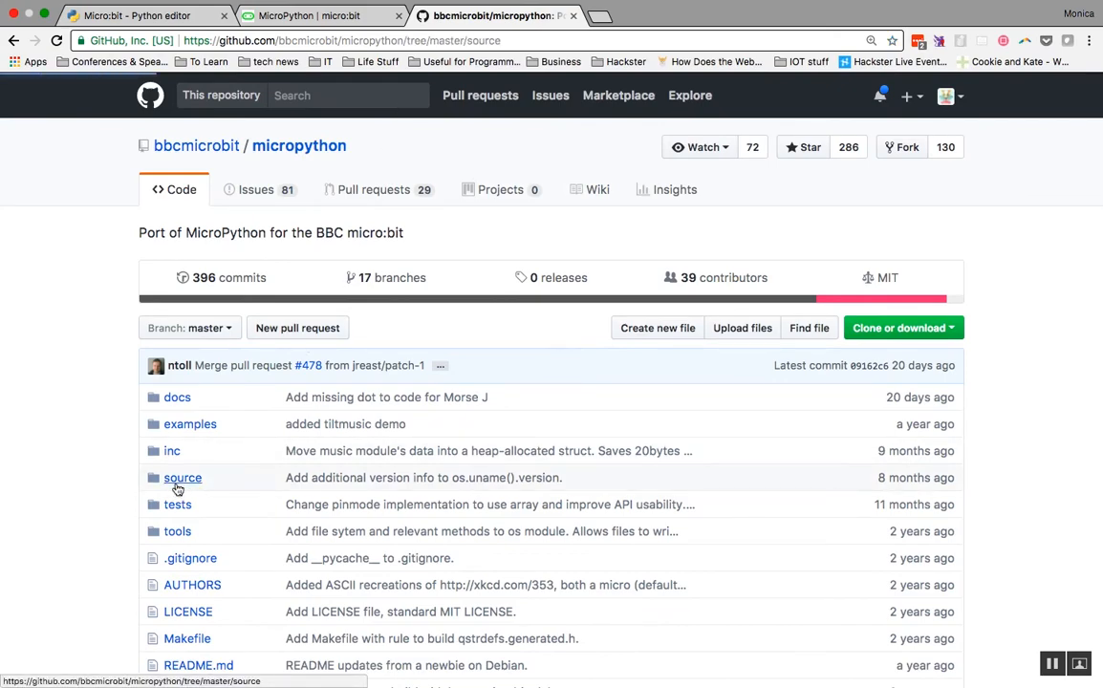
left_click(182, 477)
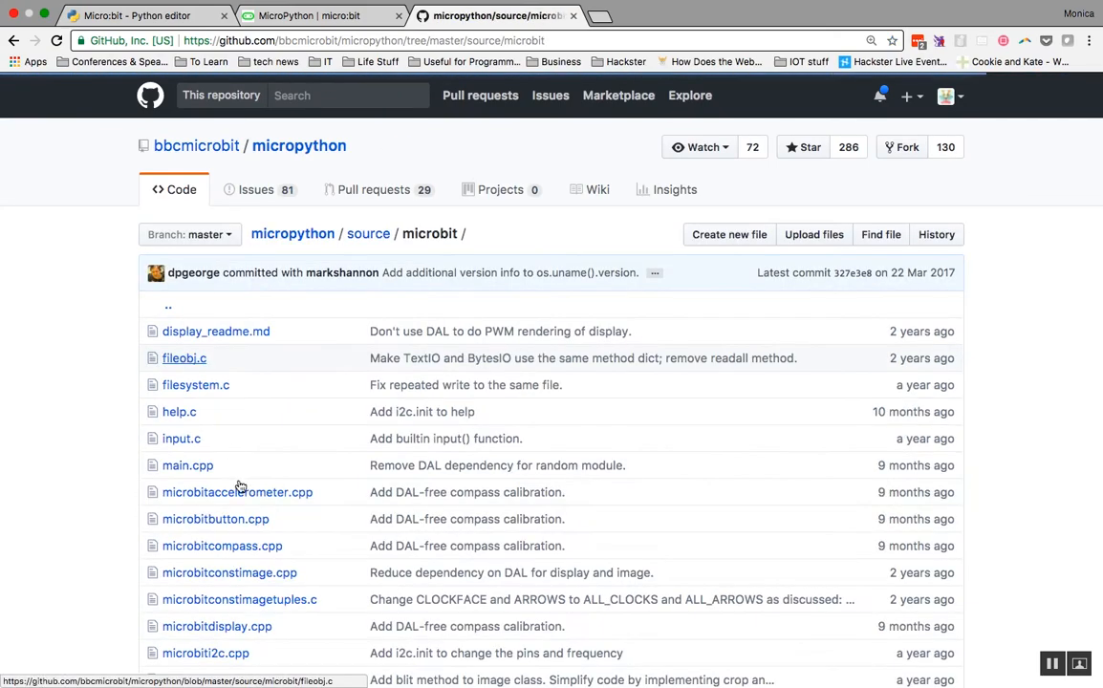
left_click(216, 626)
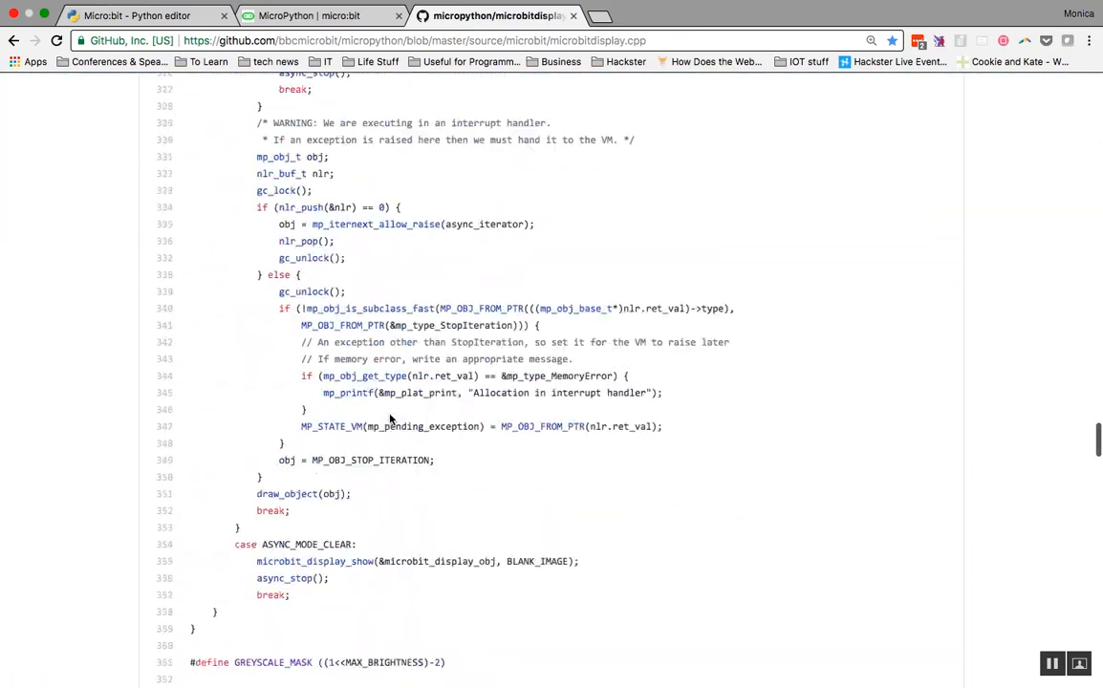
scroll("down", 3)
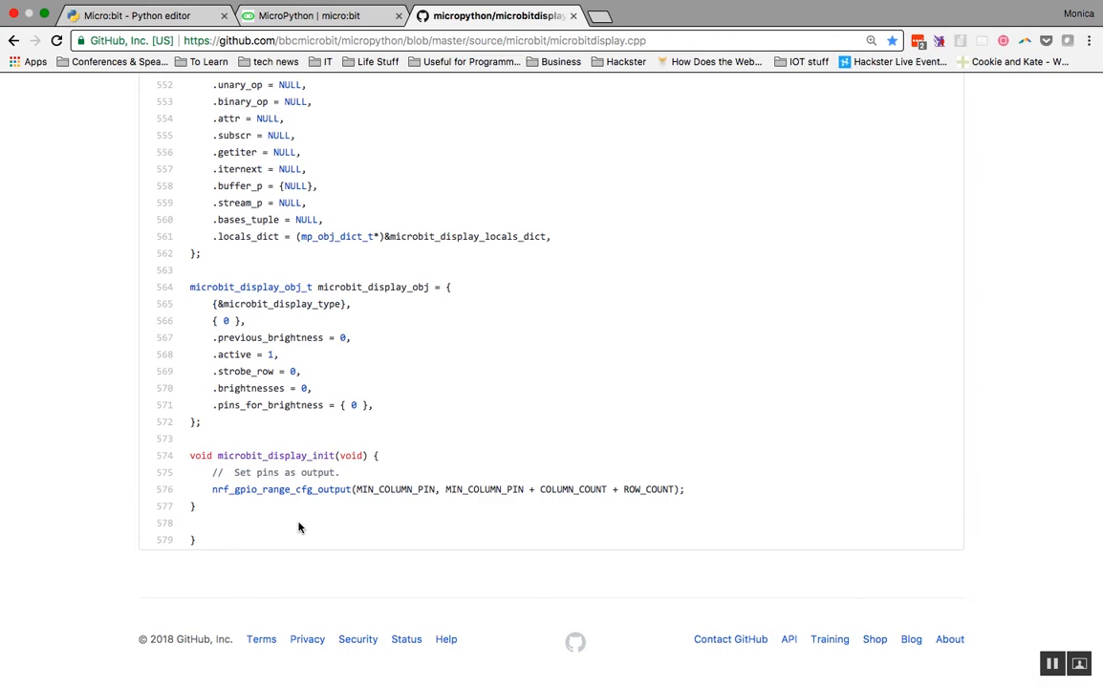
left_click(138, 15)
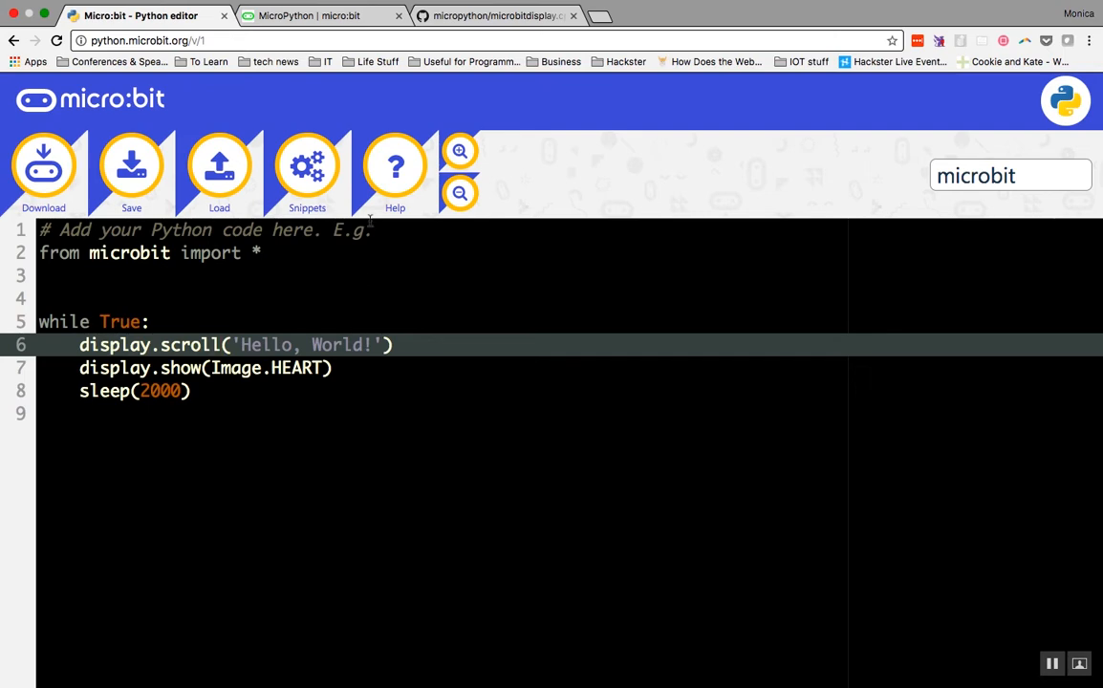
left_click(239, 275)
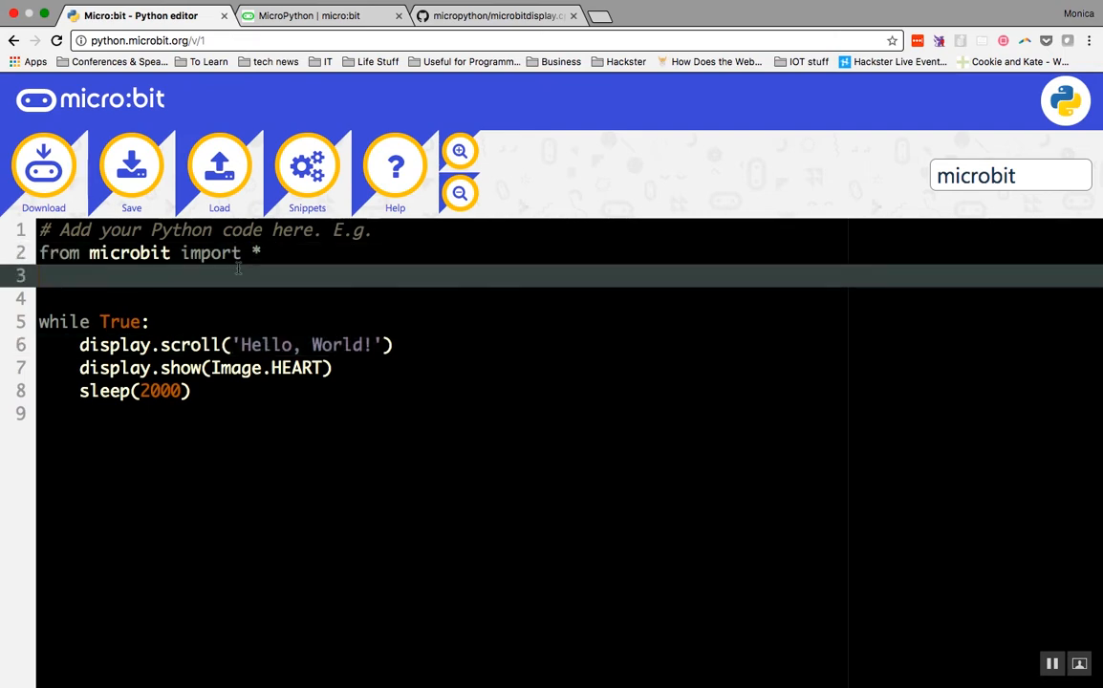
type("import")
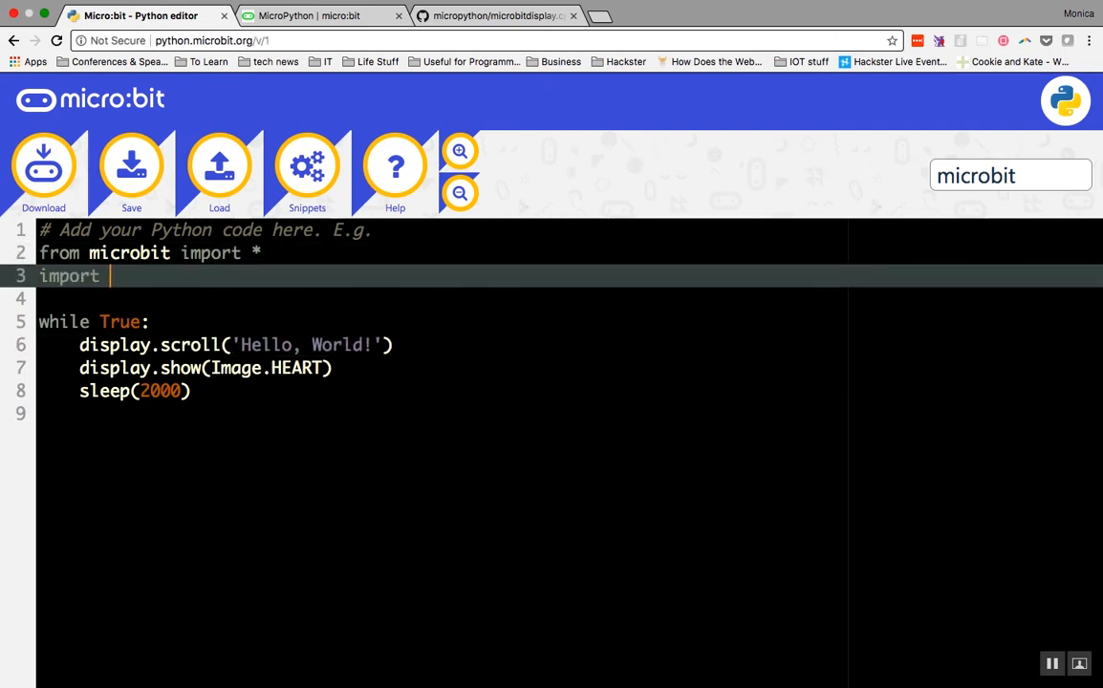
type("random")
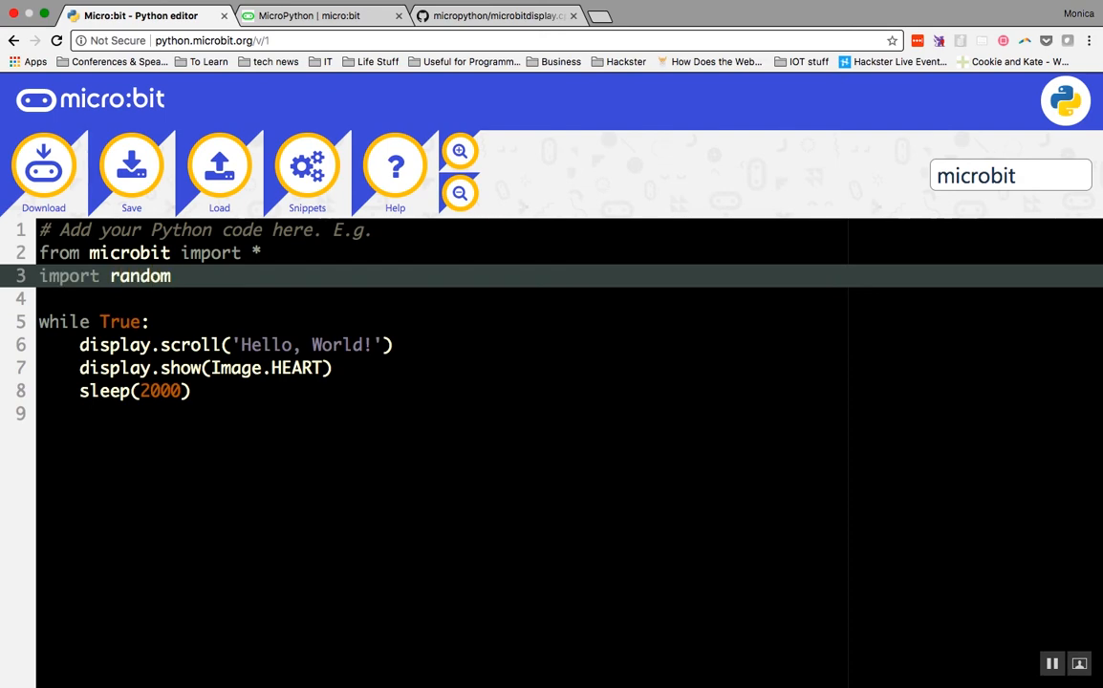
left_click(173, 276)
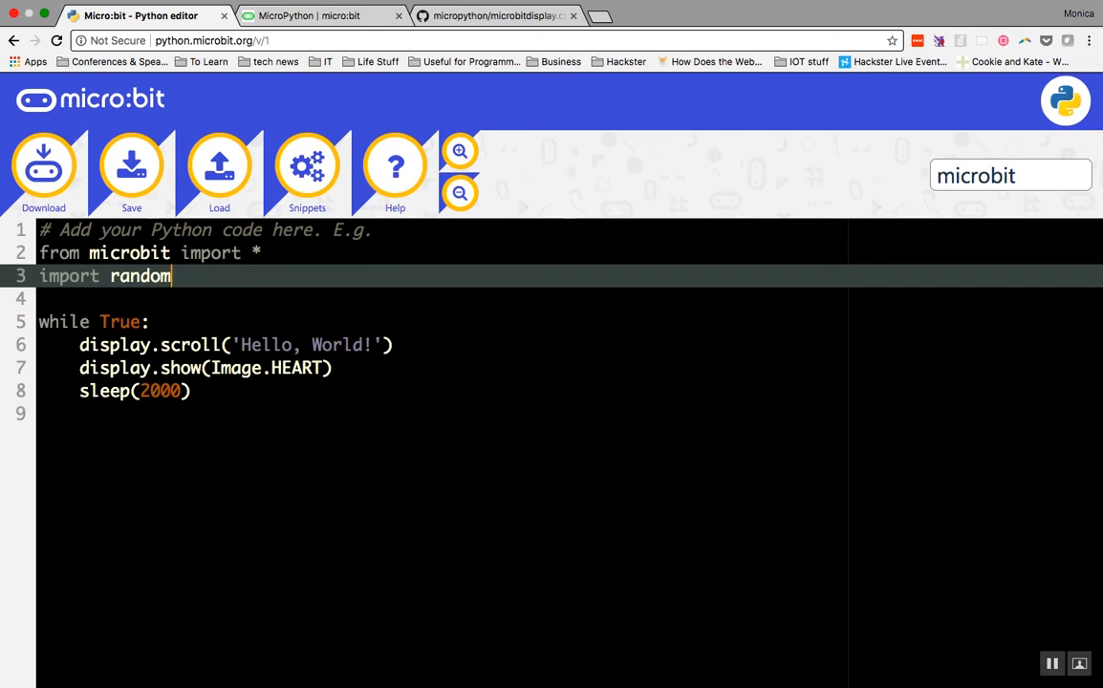
key("backspace")
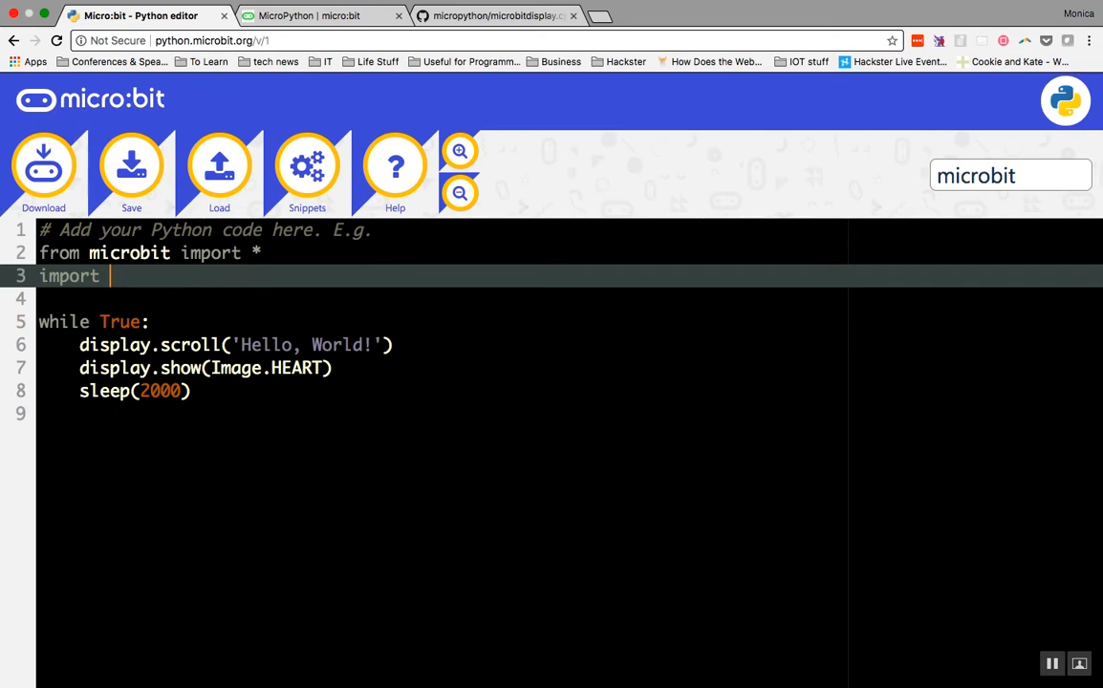
type("music")
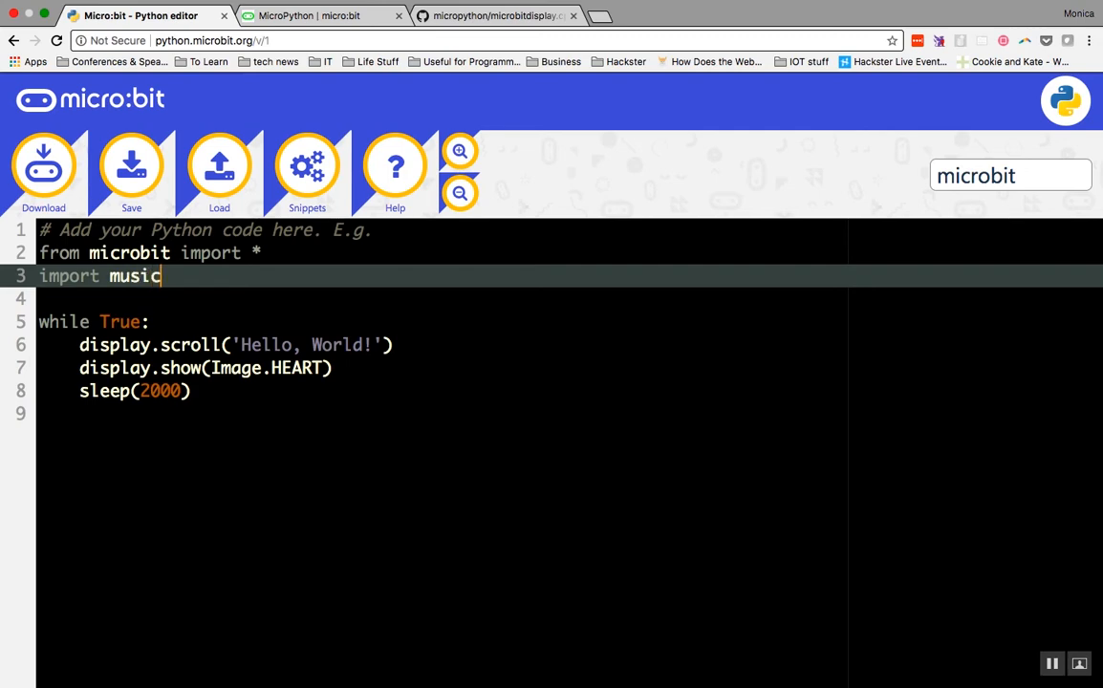
key("backspace")
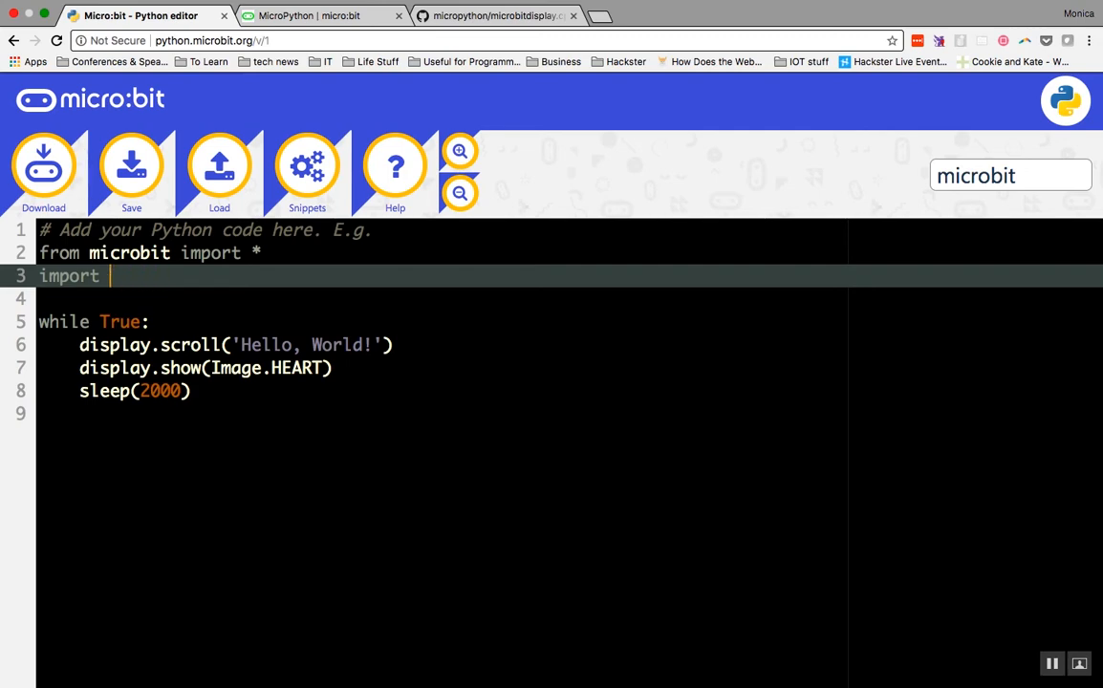
type("neopixel")
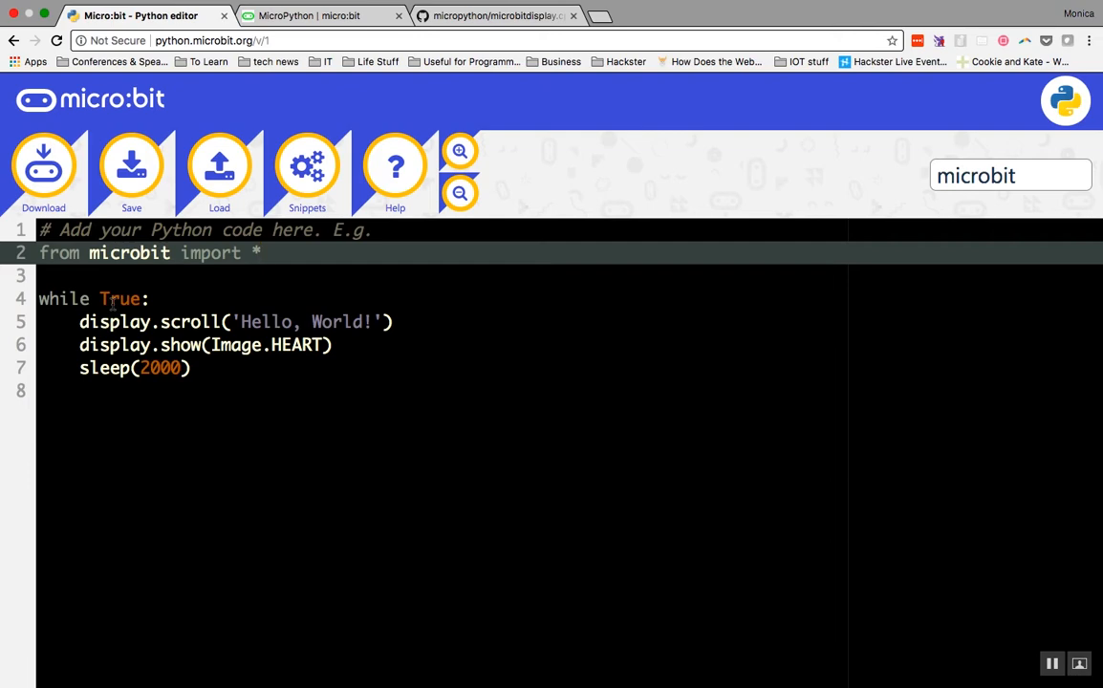
left_click(262, 252)
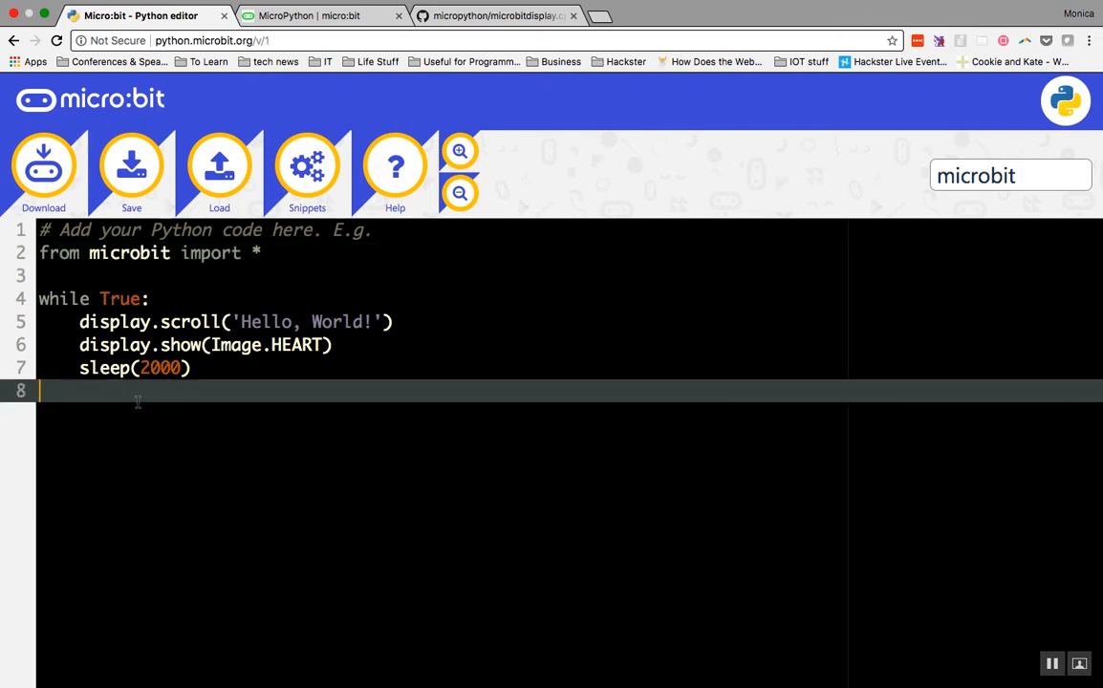
type("break")
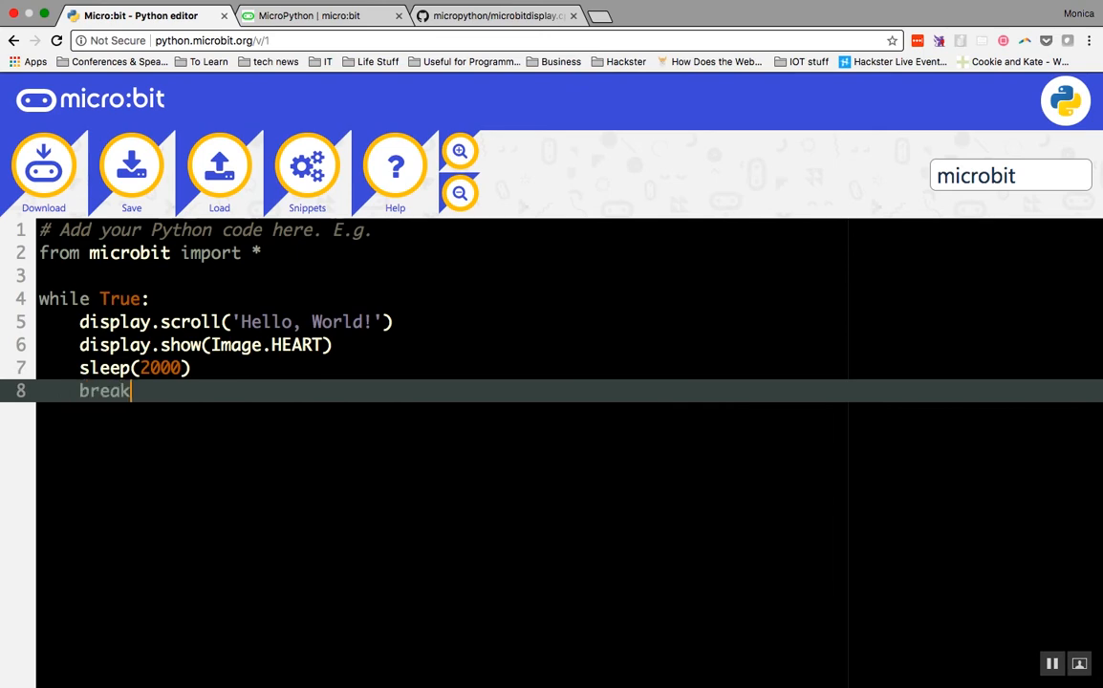
double_click(105, 390)
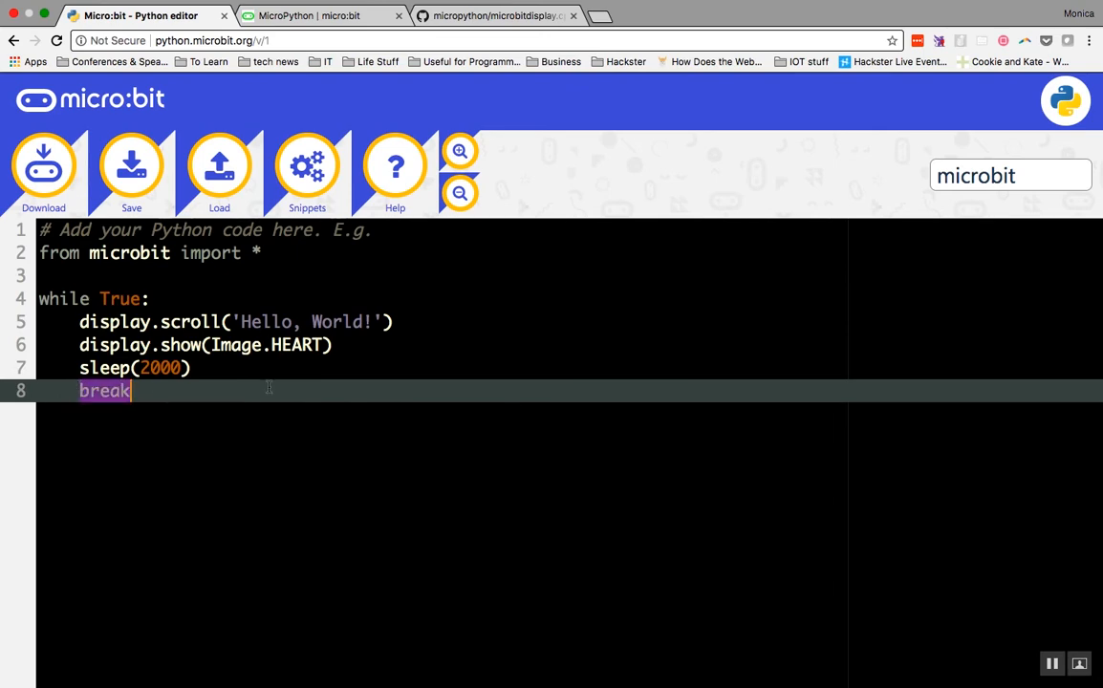
key("Backspace")
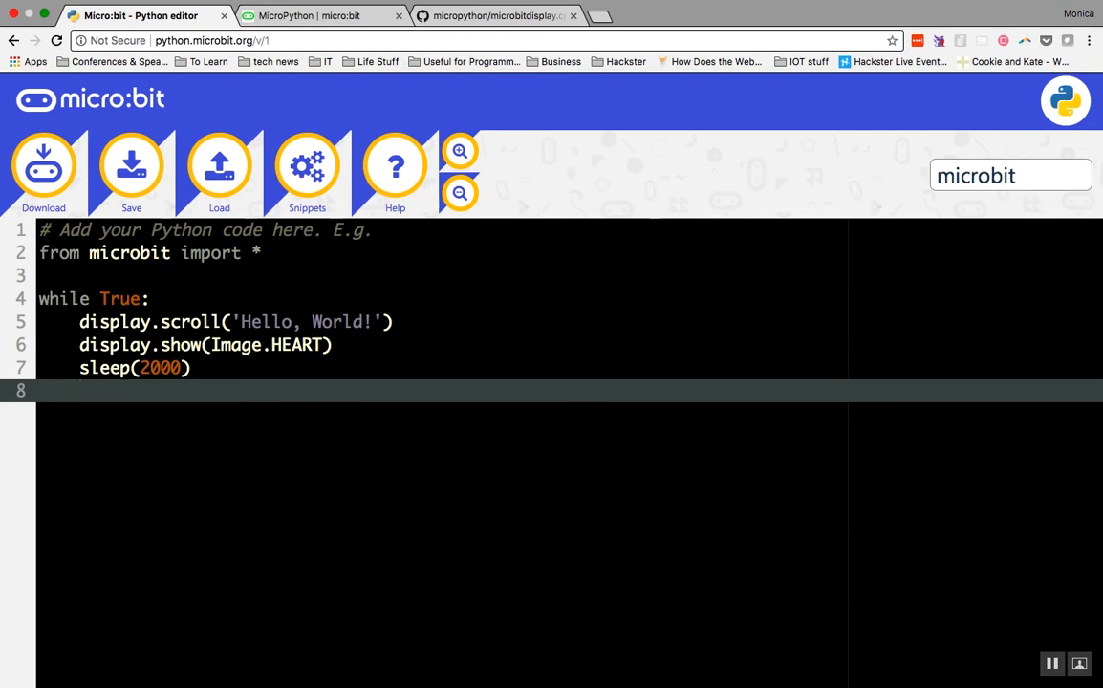
left_click(81, 390)
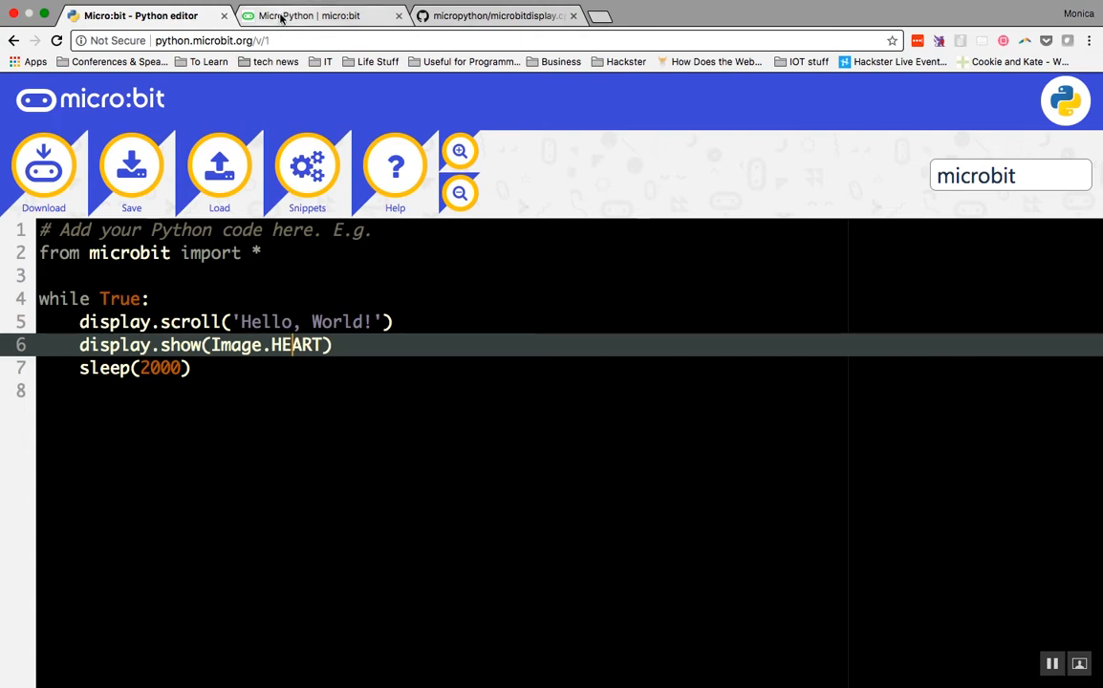
Step: View the Images section of the MicroPython guide, then return to the editor tab
left_click(312, 15)
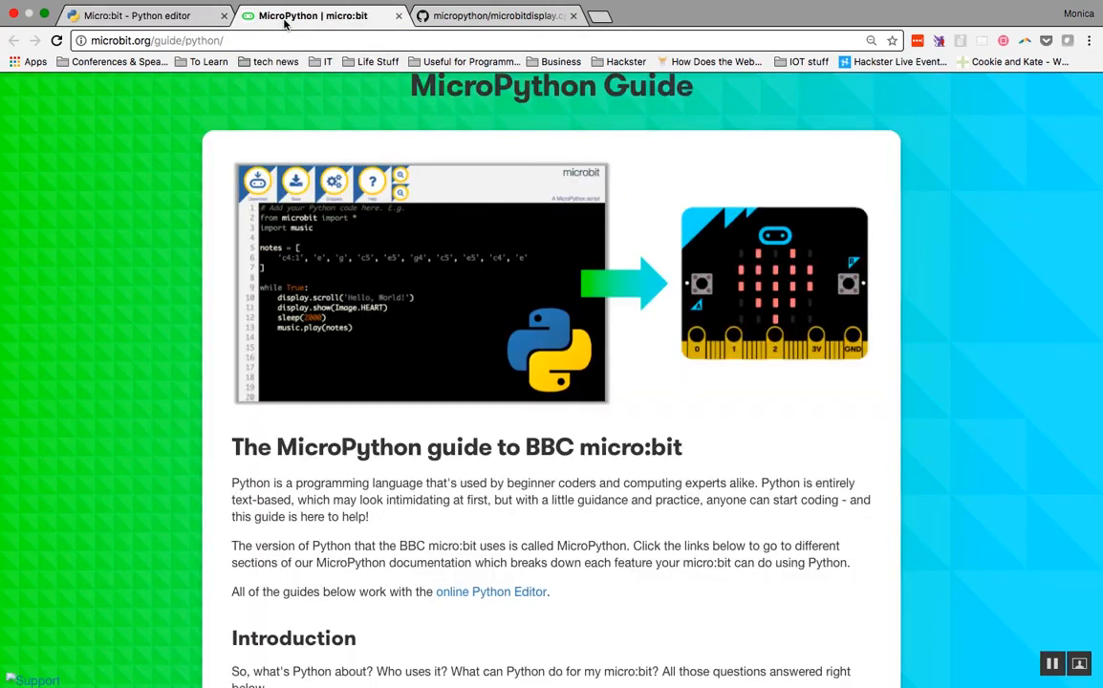
scroll("down", 3)
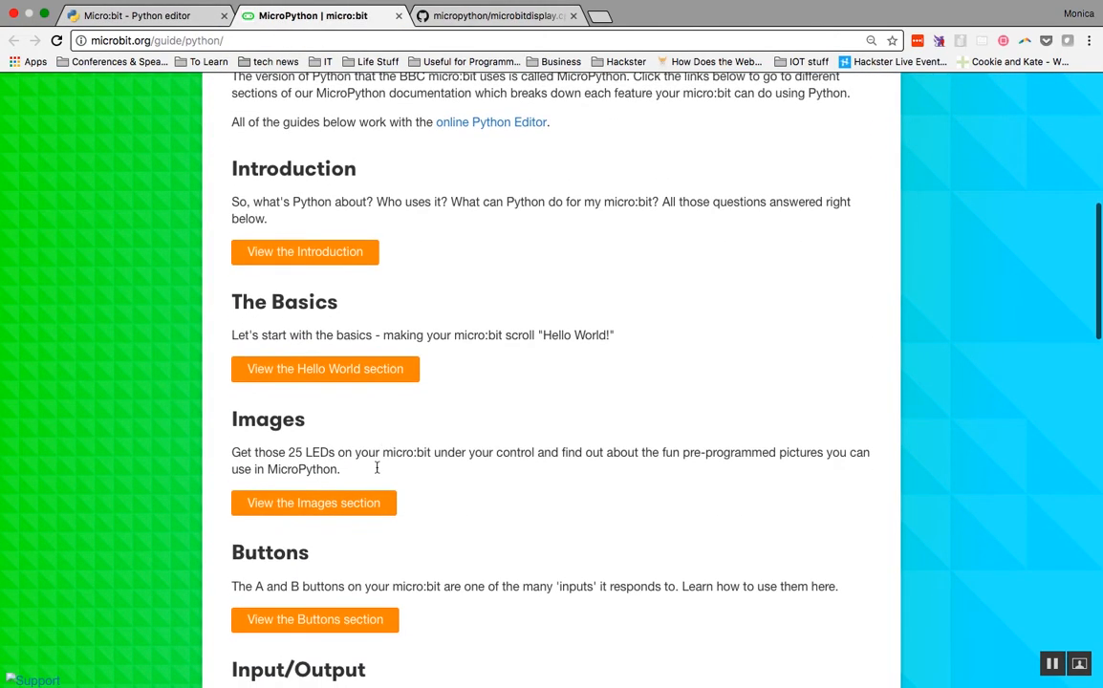
left_click(313, 502)
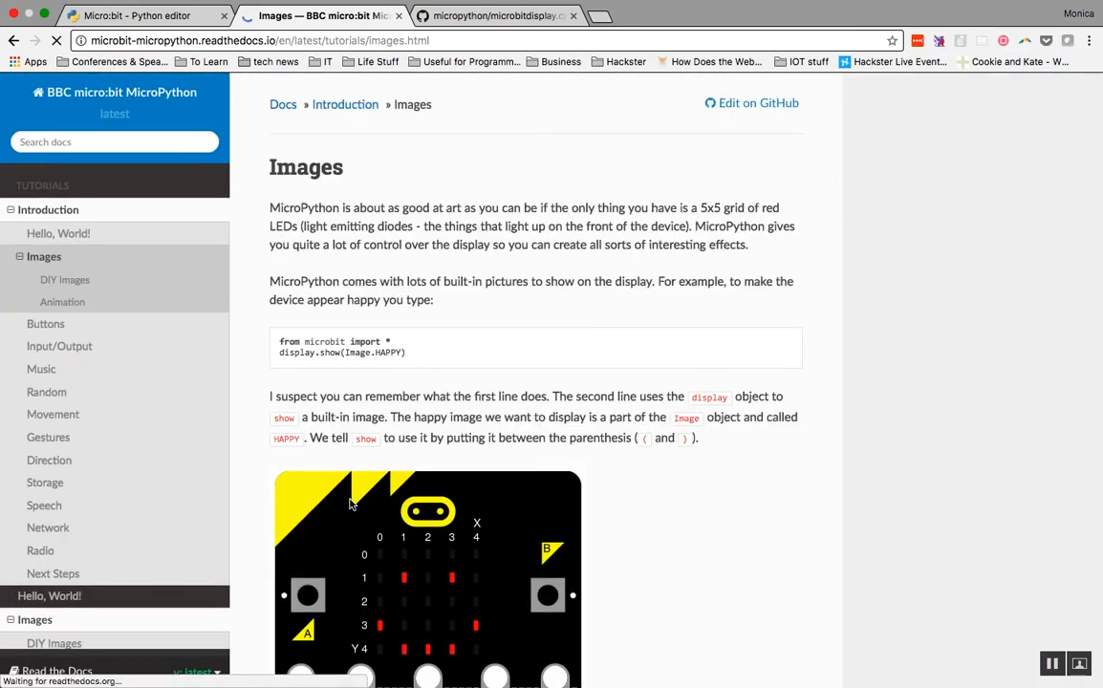
scroll("down", 3)
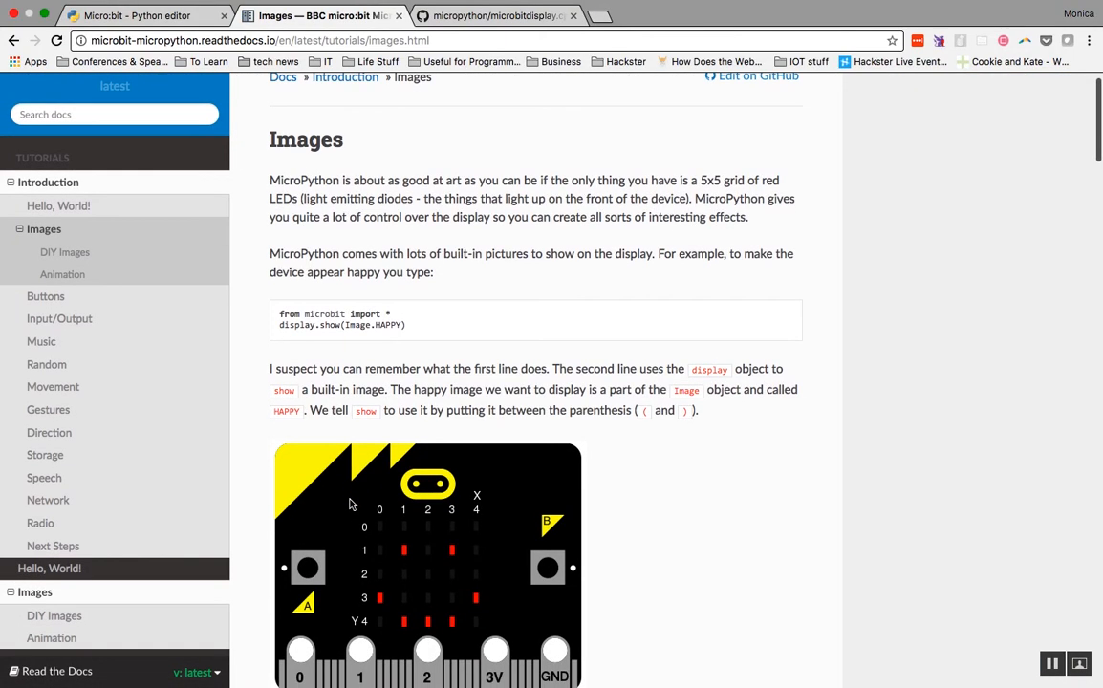
left_click(143, 16)
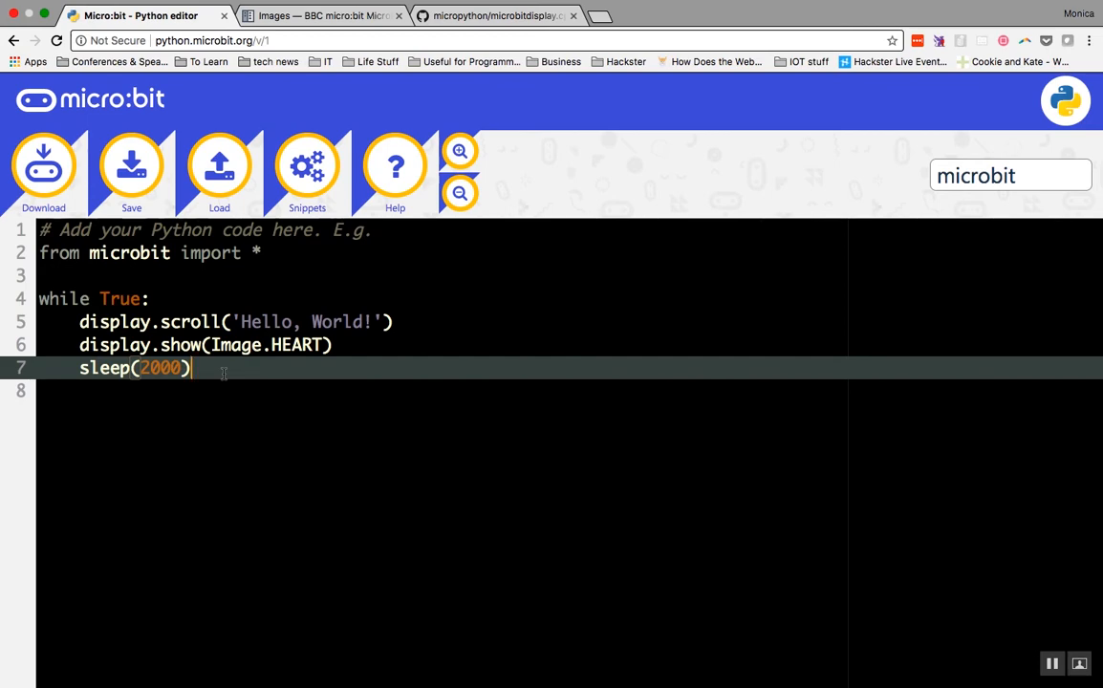
Step: Download the Hello World program as a hex file
left_click(43, 168)
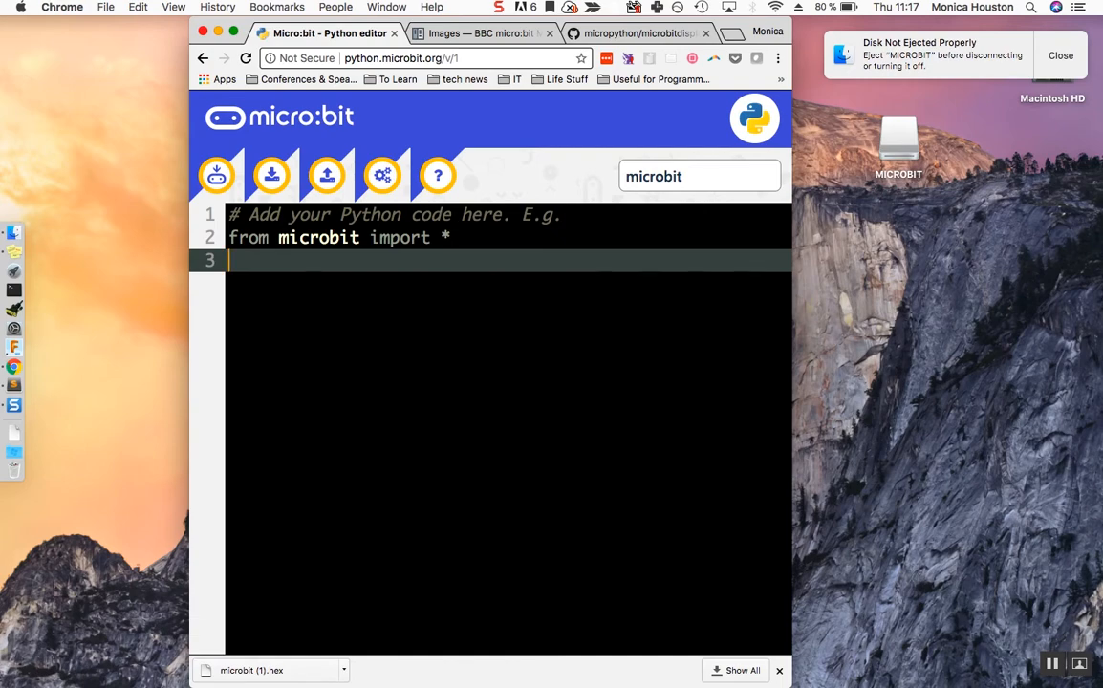
Step: Close the macOS 'Disk Not Ejected Properly' notification and refocus the editor
left_click(1060, 55)
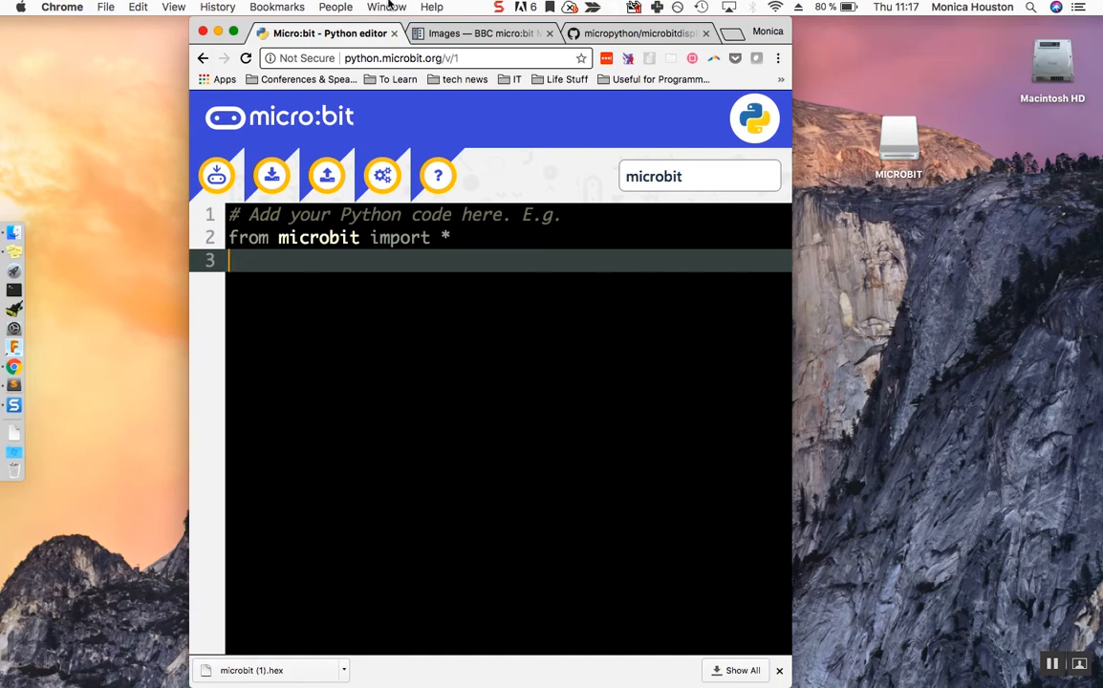
left_click(232, 31)
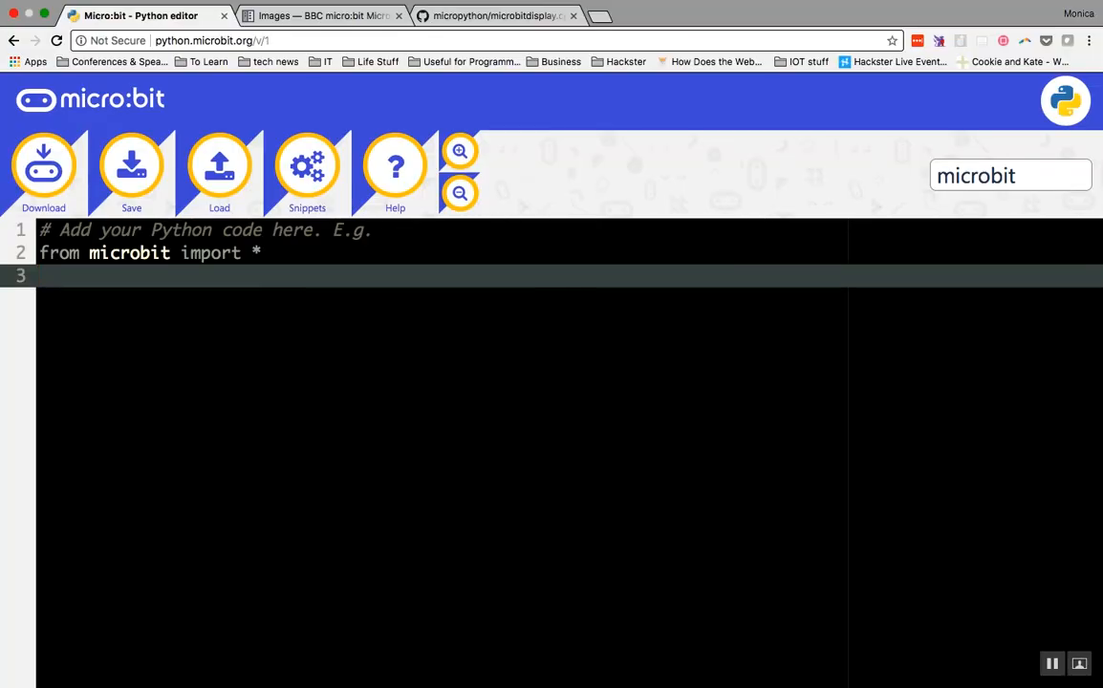
Step: Insert a while True loop via the 'wh' snippet, browse the Snippets list, then go to the docs tab
type("while :")
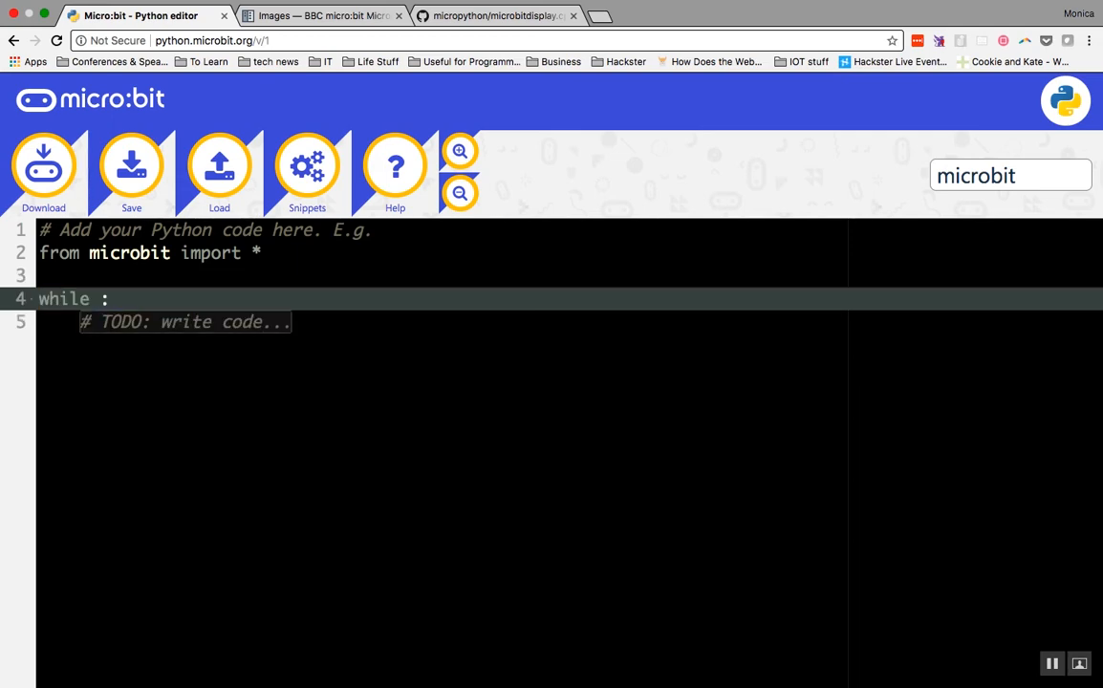
type("True")
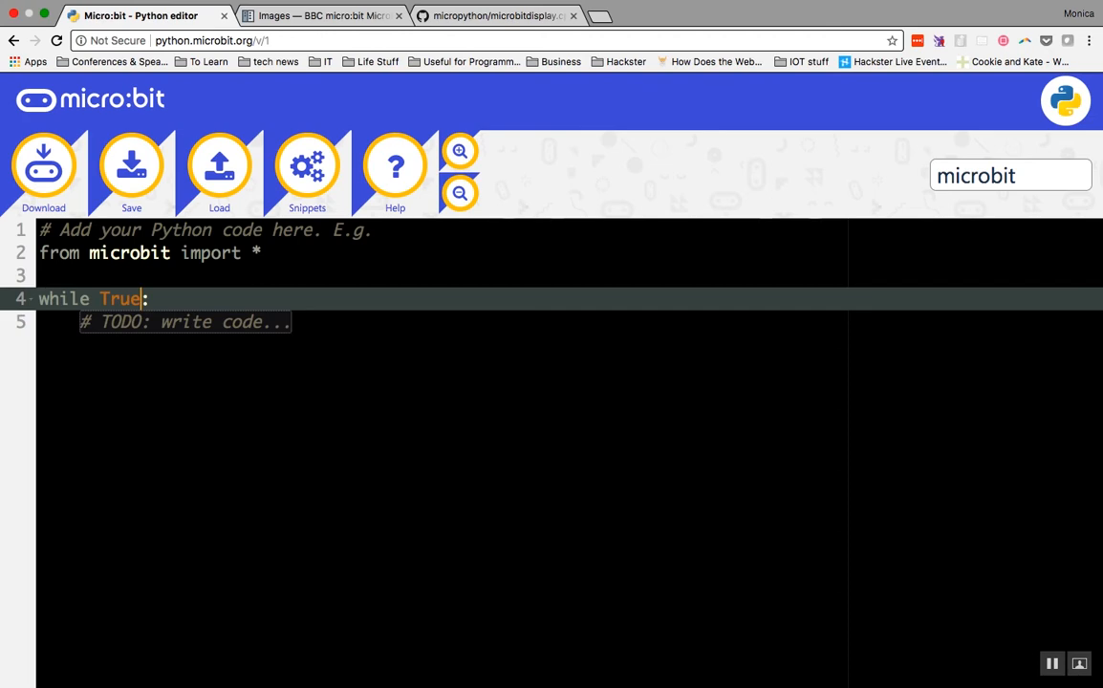
left_click(306, 163)
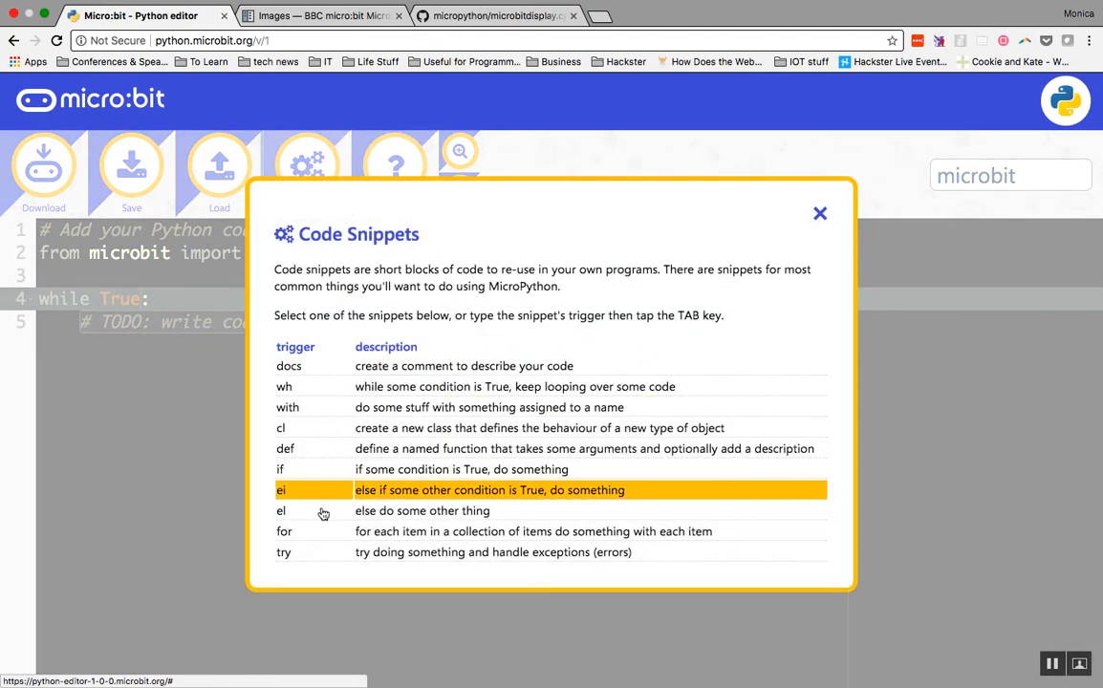
left_click(819, 212)
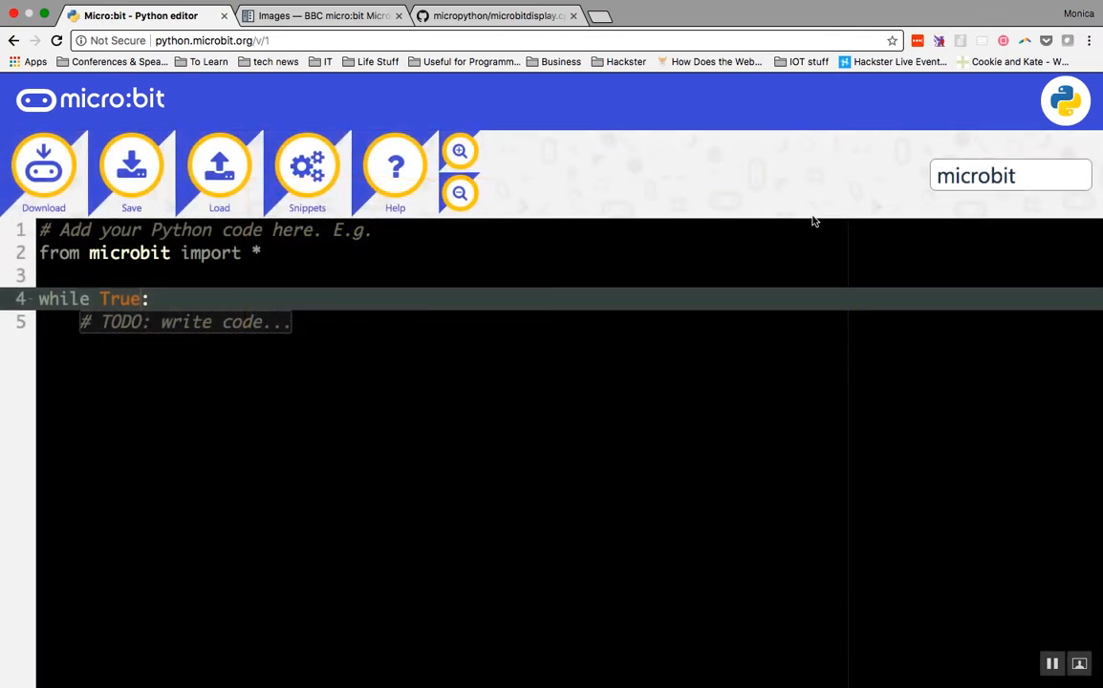
mouse_move(156, 347)
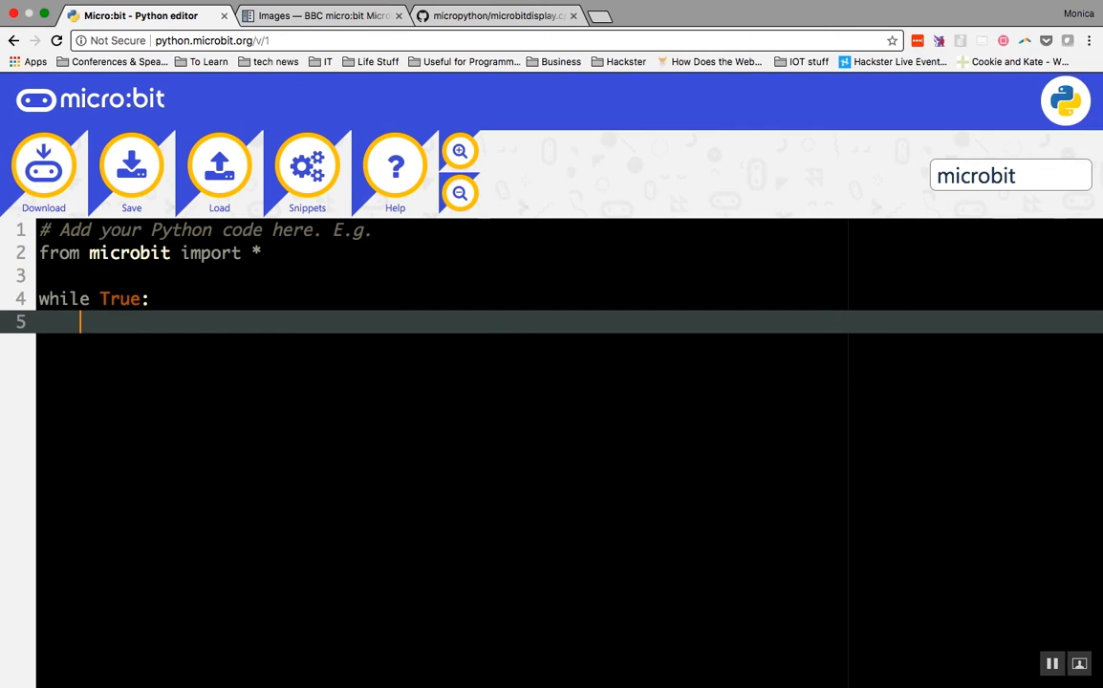
left_click(322, 15)
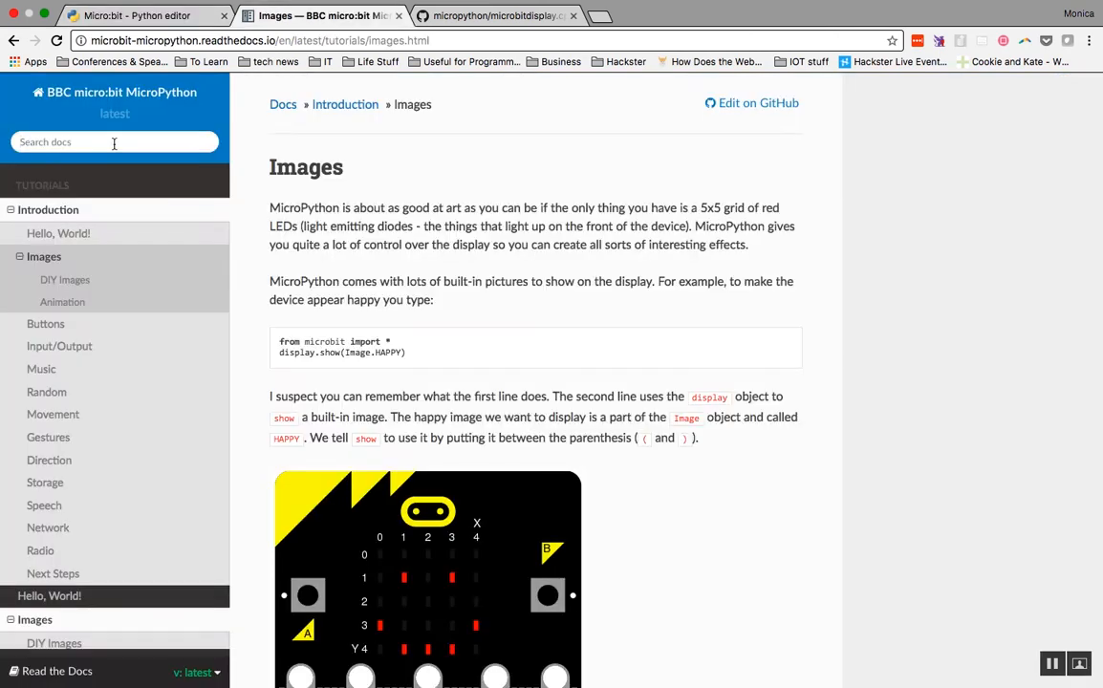
Step: Search the docs for 'temperature', view the Microbit Module result, then return to the editor
type("temperature")
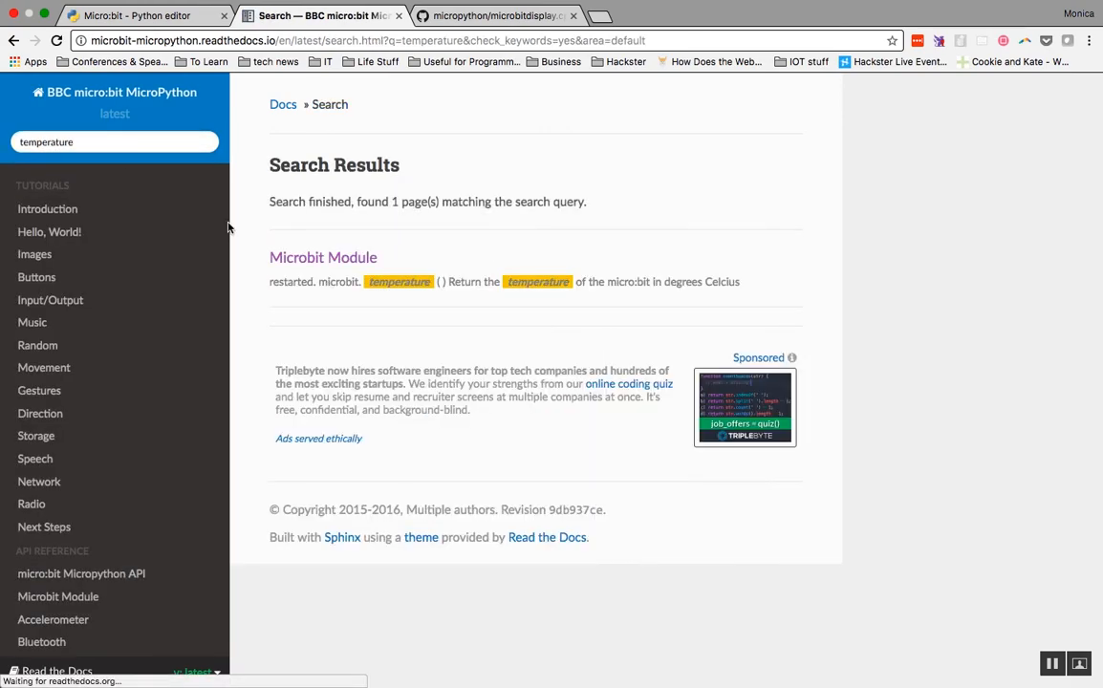
left_click(322, 257)
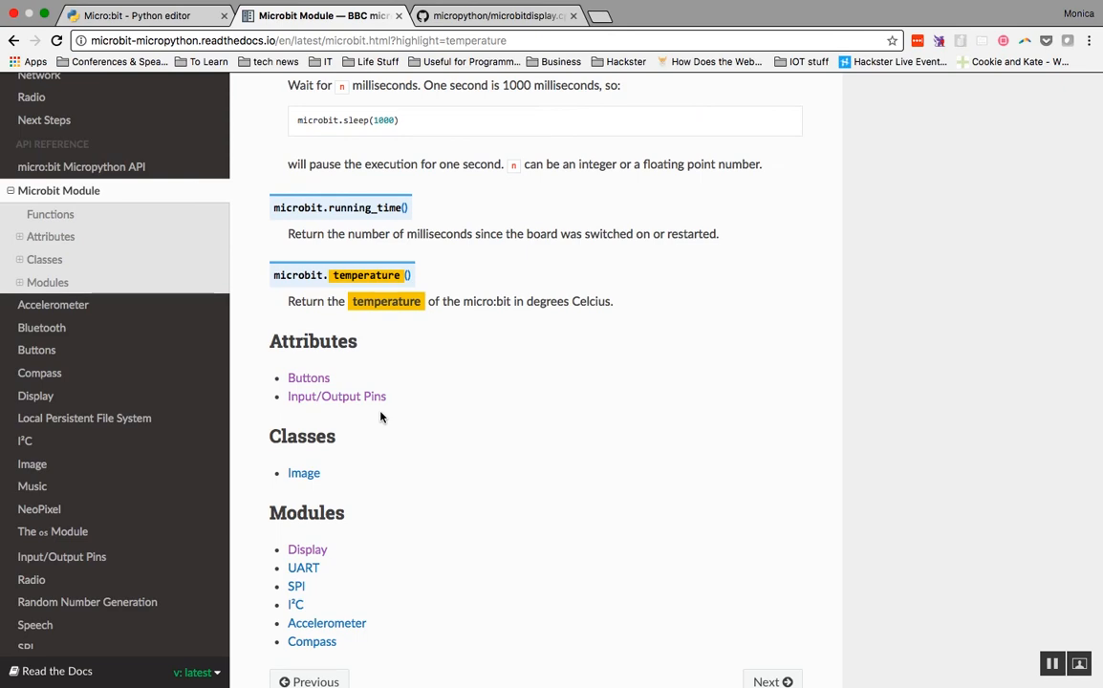
mouse_move(358, 370)
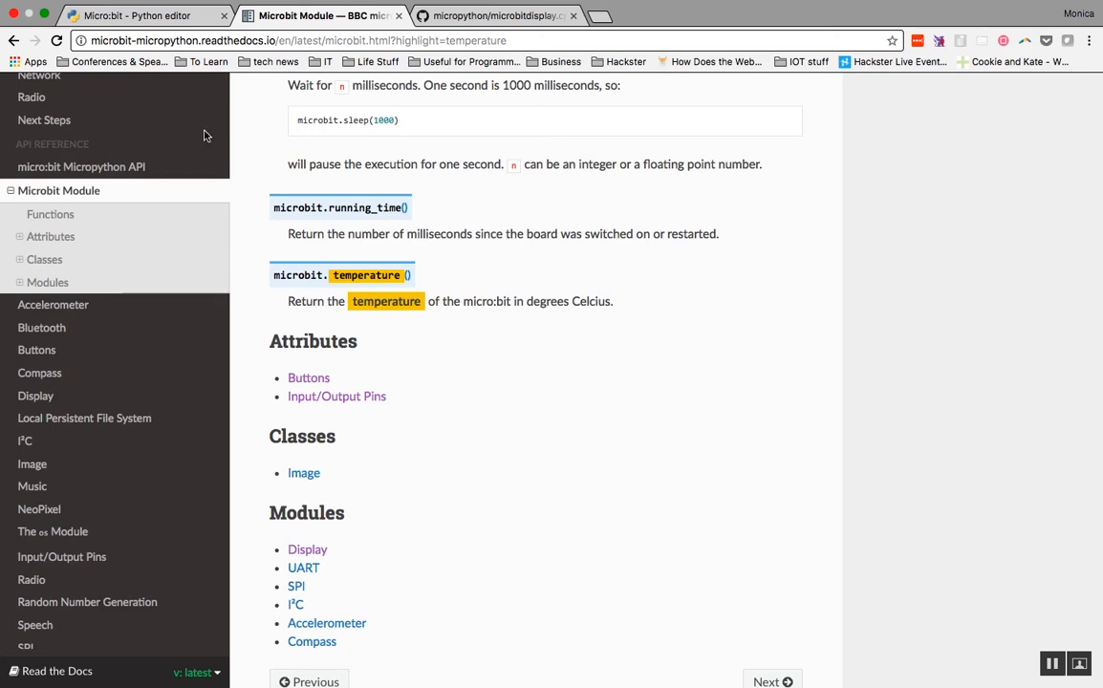
left_click(143, 15)
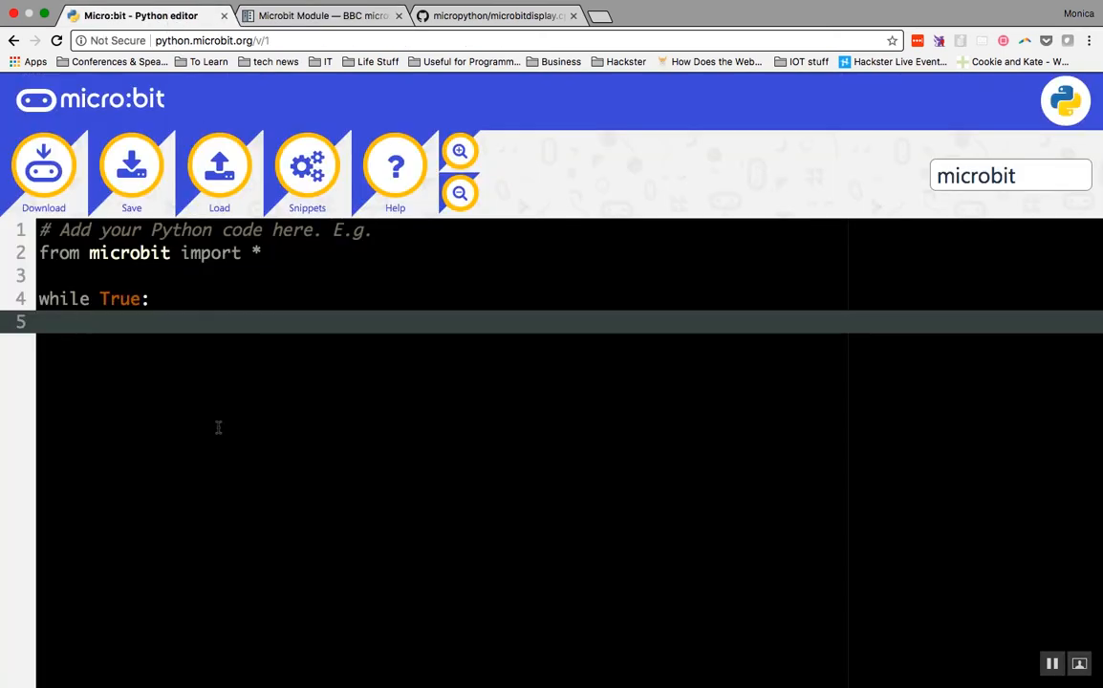
Step: Fill the loop with temp = temperature(), display.scroll(temp) and sleep(500)
type("temp")
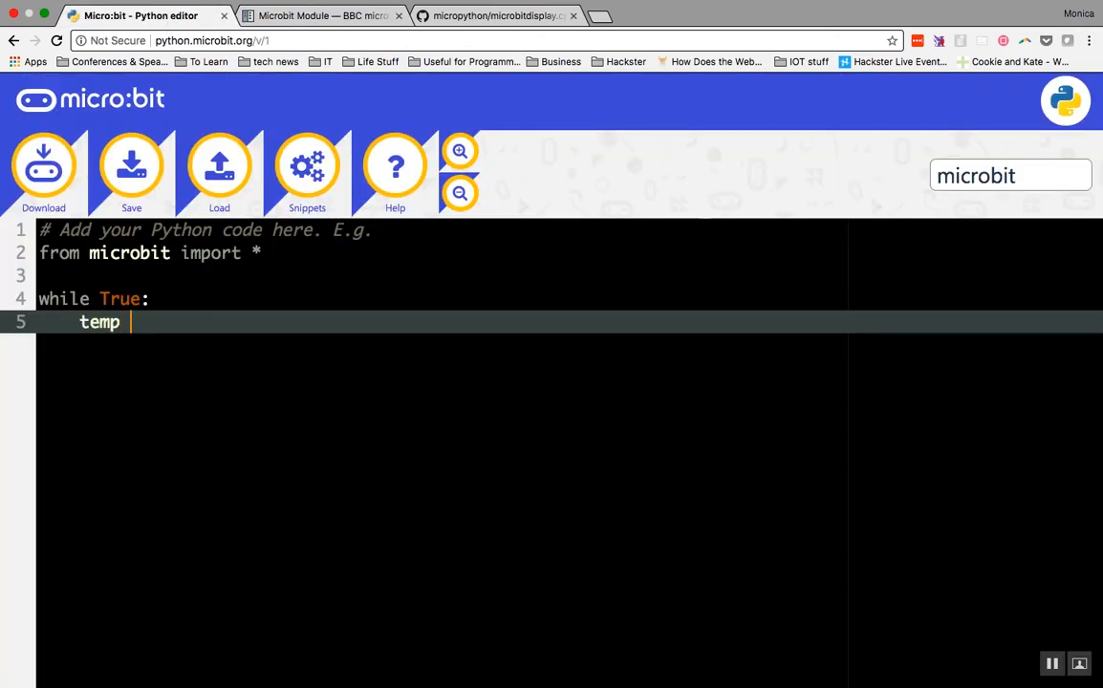
type("= tempe")
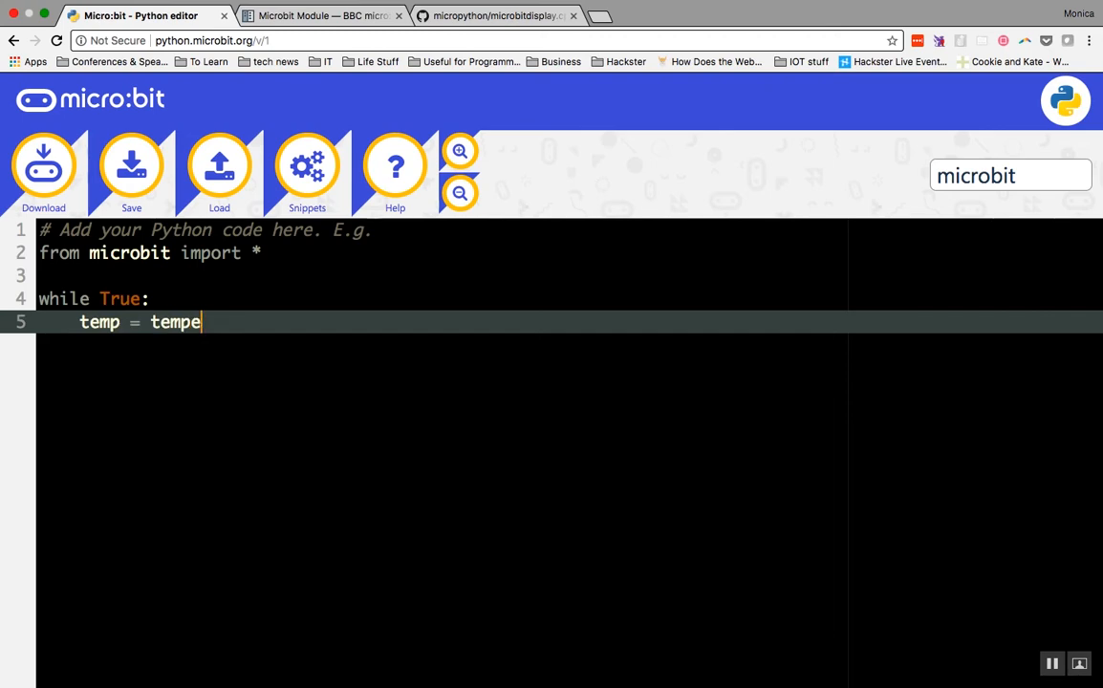
type("rature()")
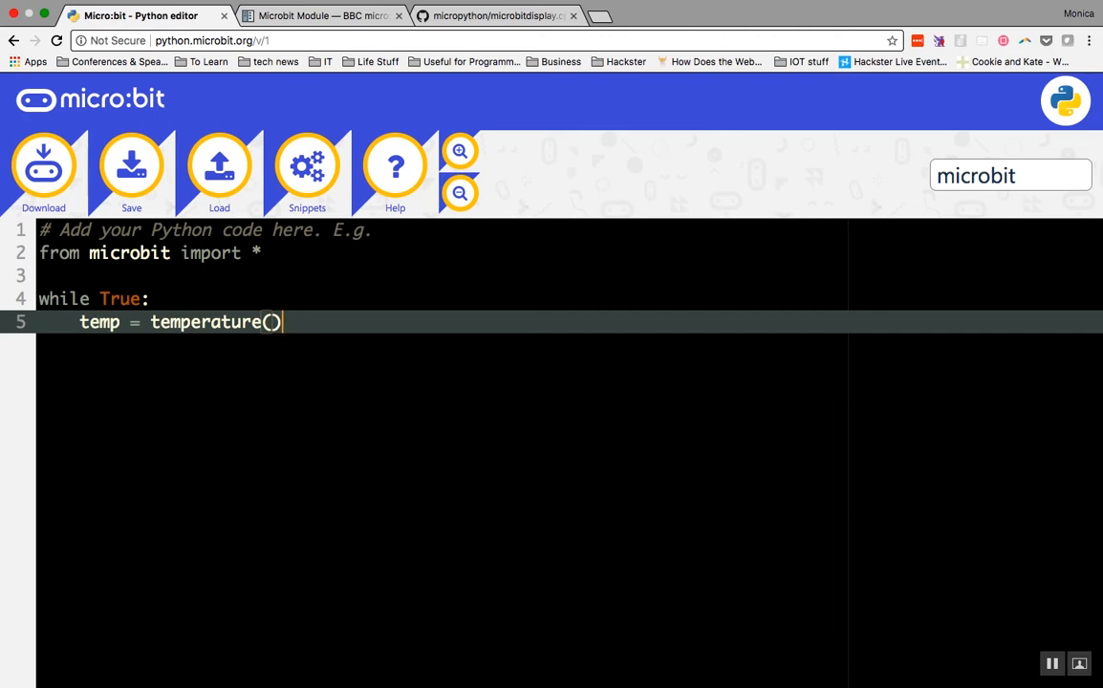
type("dis")
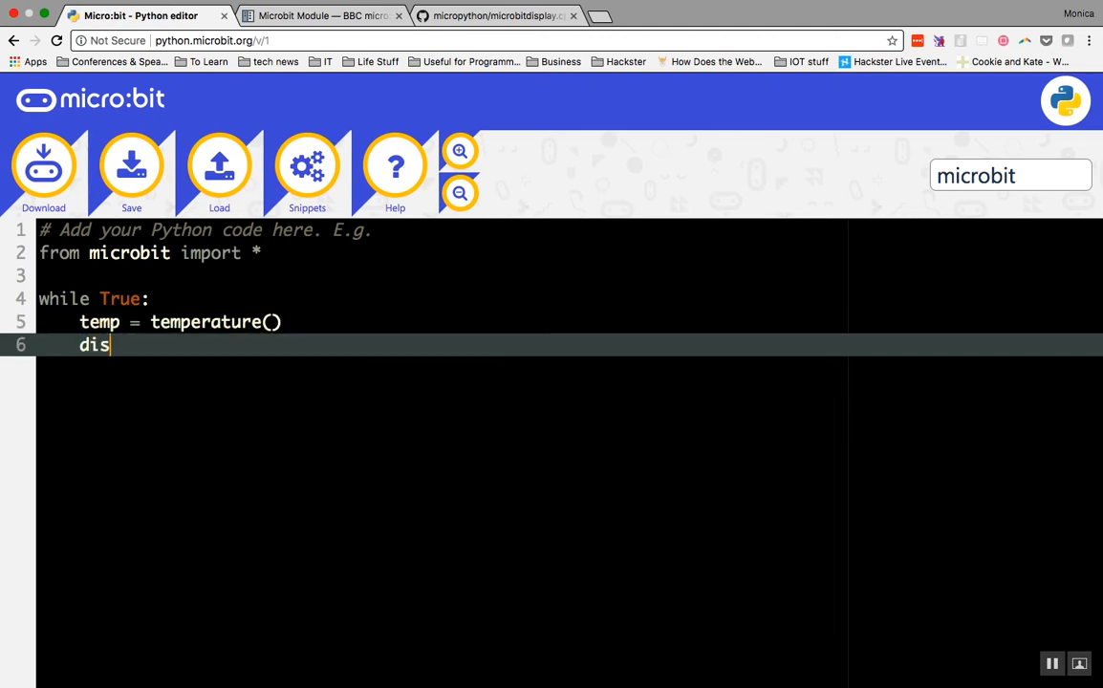
type("play.scr")
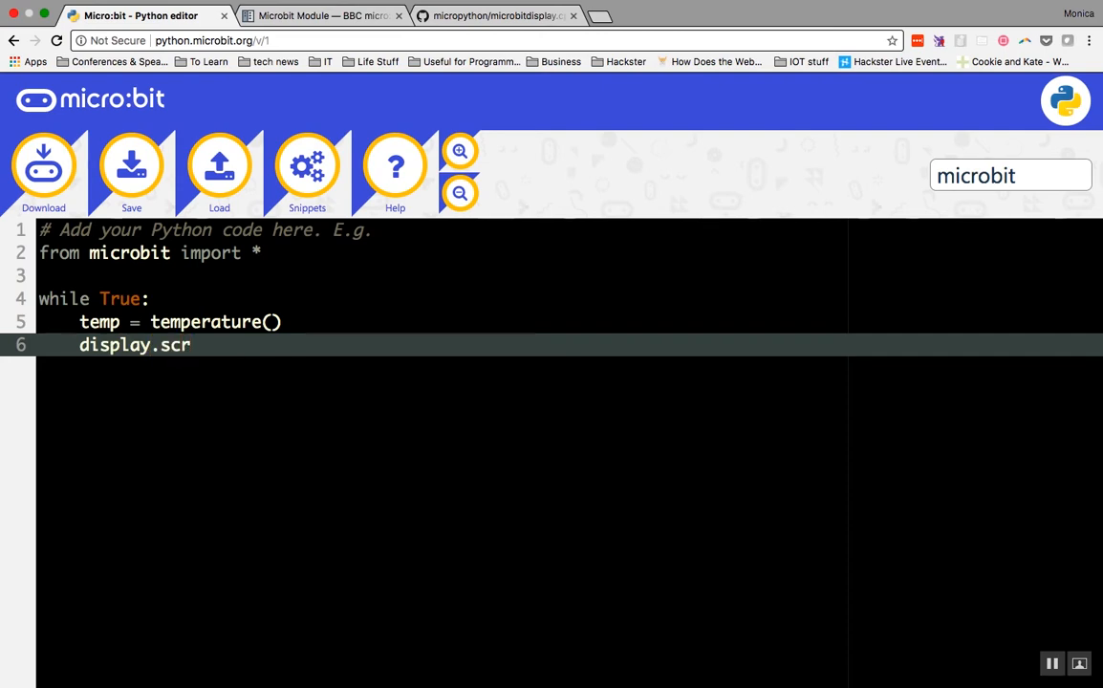
type("oll(")
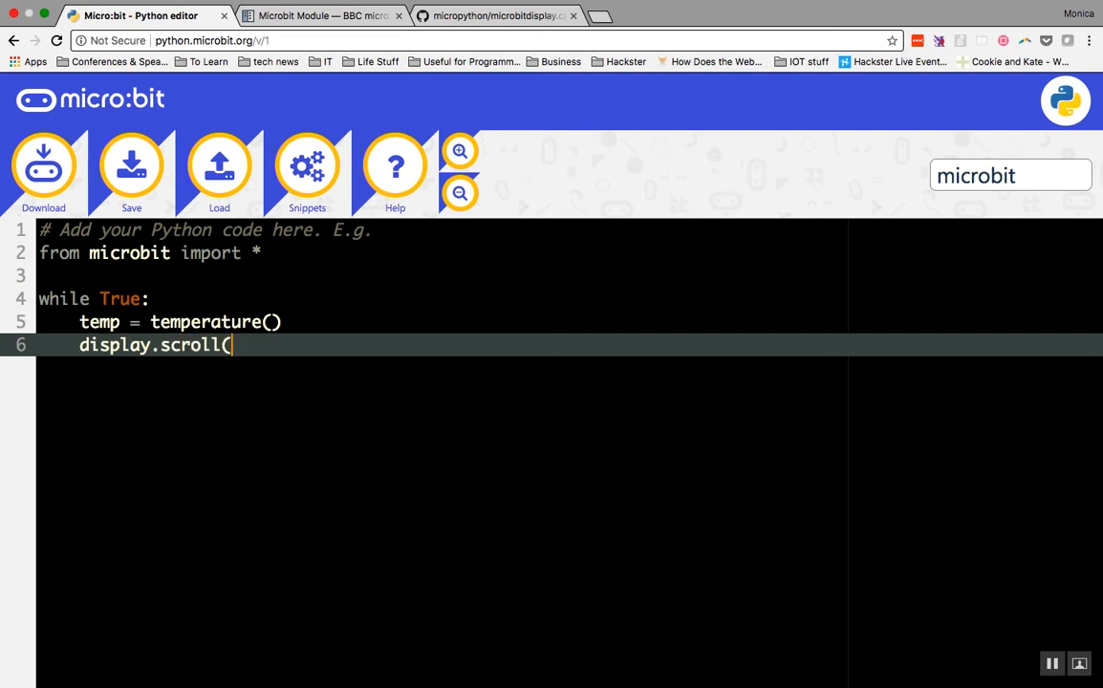
type("temp)")
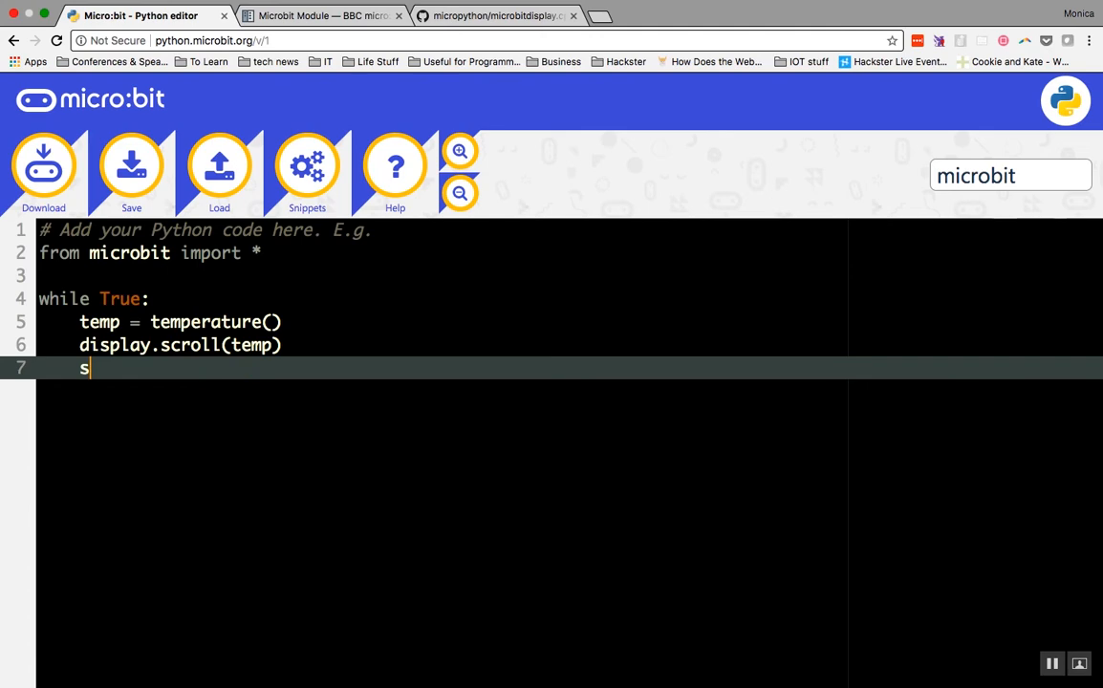
type("leep(")
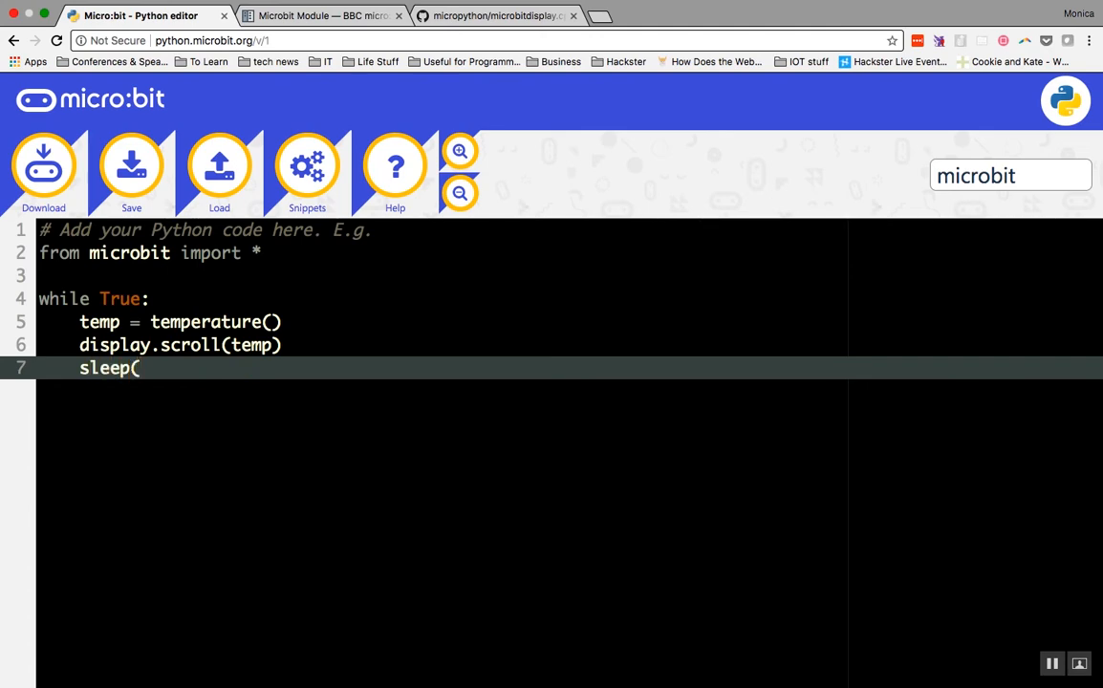
type("500)")
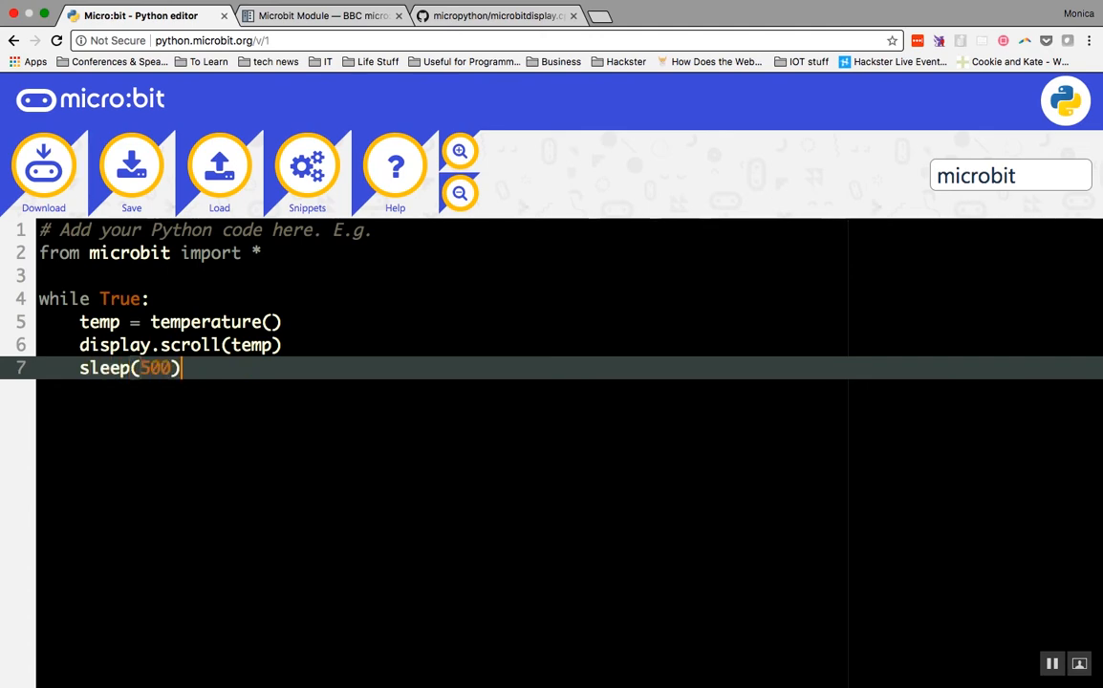
Step: Download the program as a hex file and keep it despite Chrome's warning
left_click(131, 167)
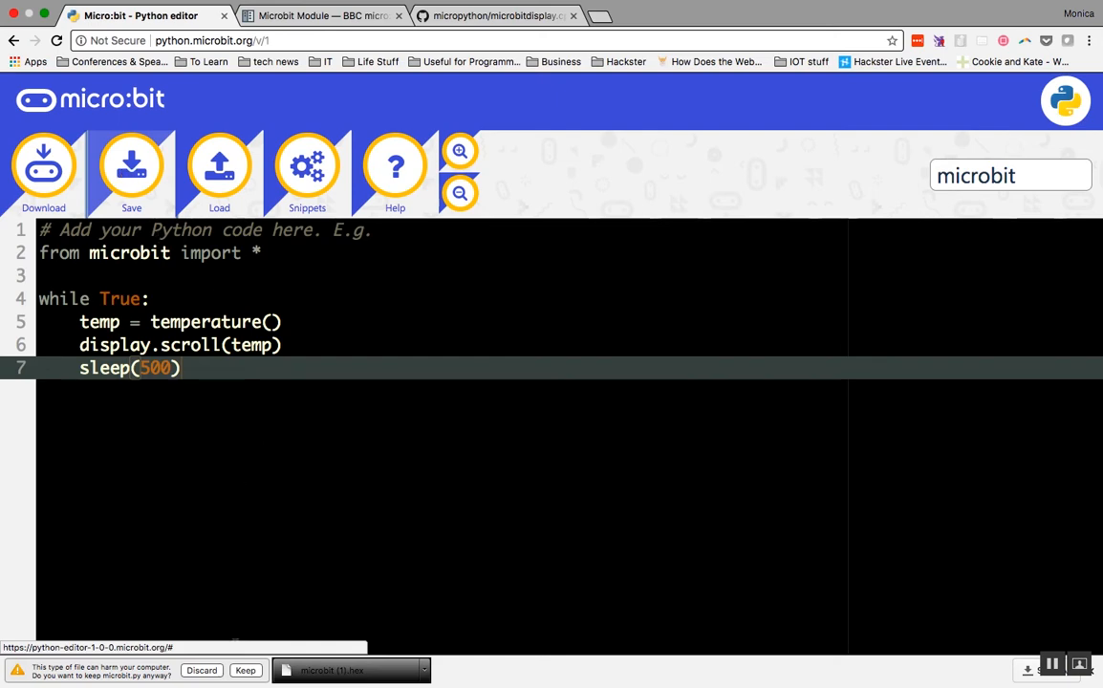
left_click(244, 670)
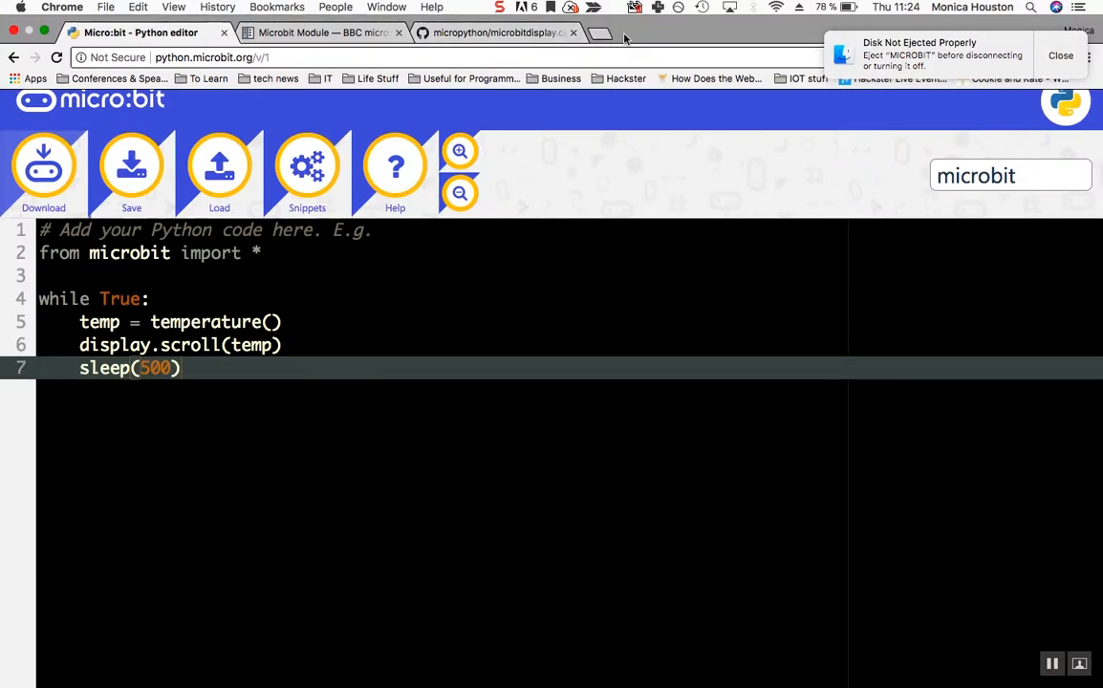
Step: Switch back to the MicroPython documentation tab
left_click(497, 32)
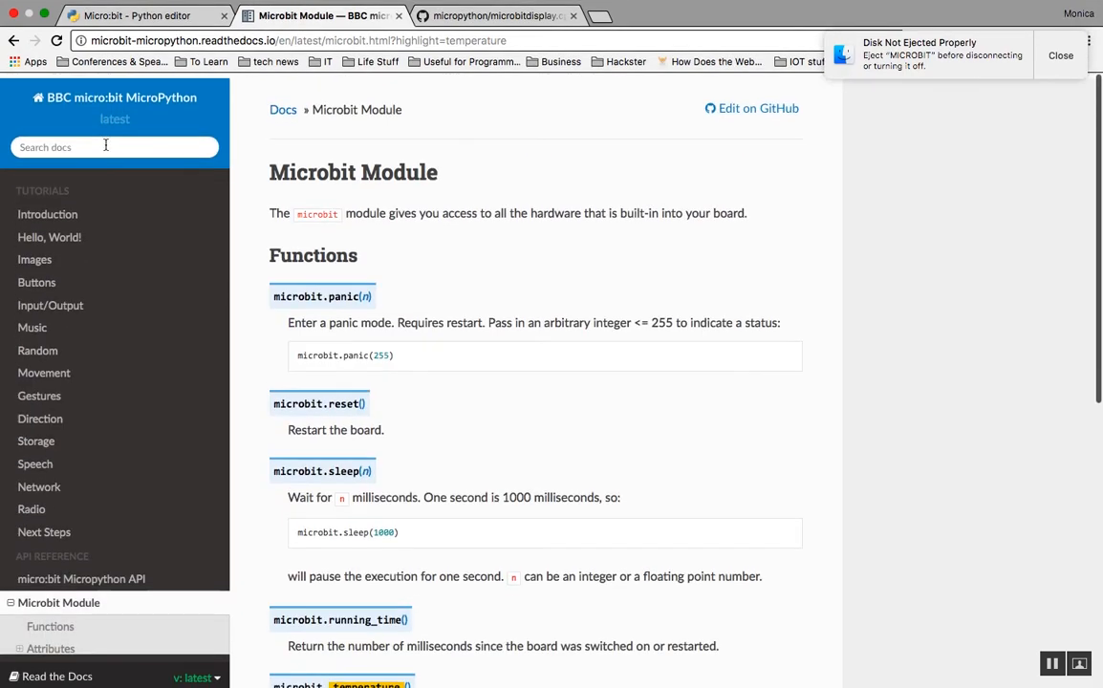
Step: Search the docs for 'data typ' and return to the Python editor tab
type("data typ")
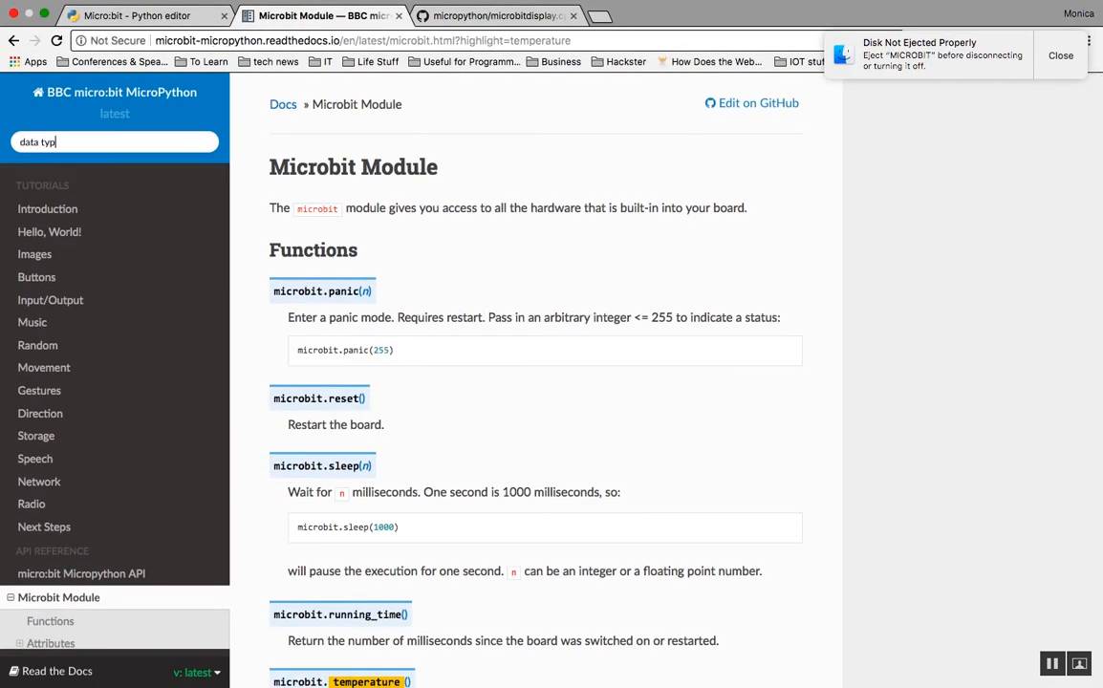
left_click(138, 15)
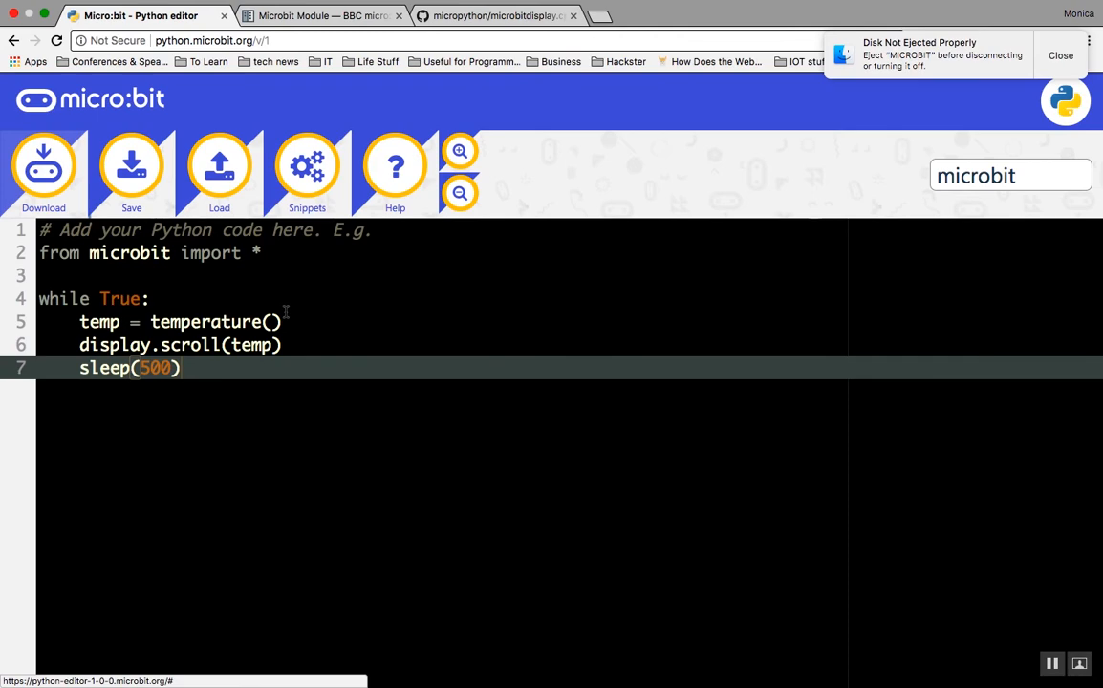
Step: Change line 6 to display.scroll(str(temp)) so the temperature scrolls as text
type("str(")
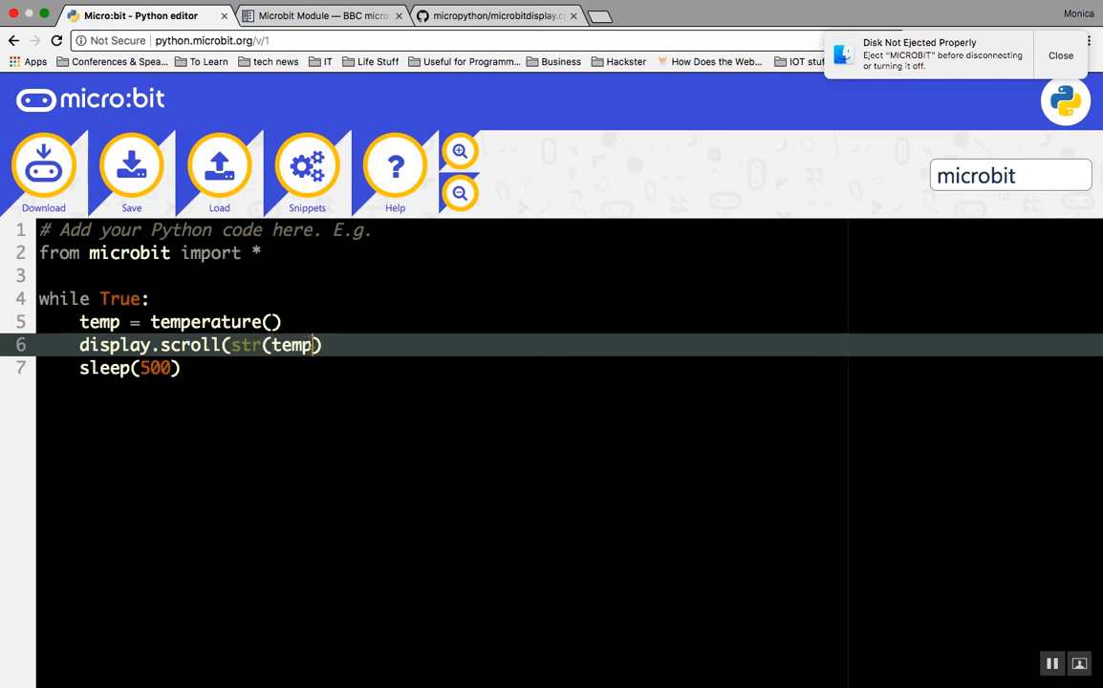
type(")")
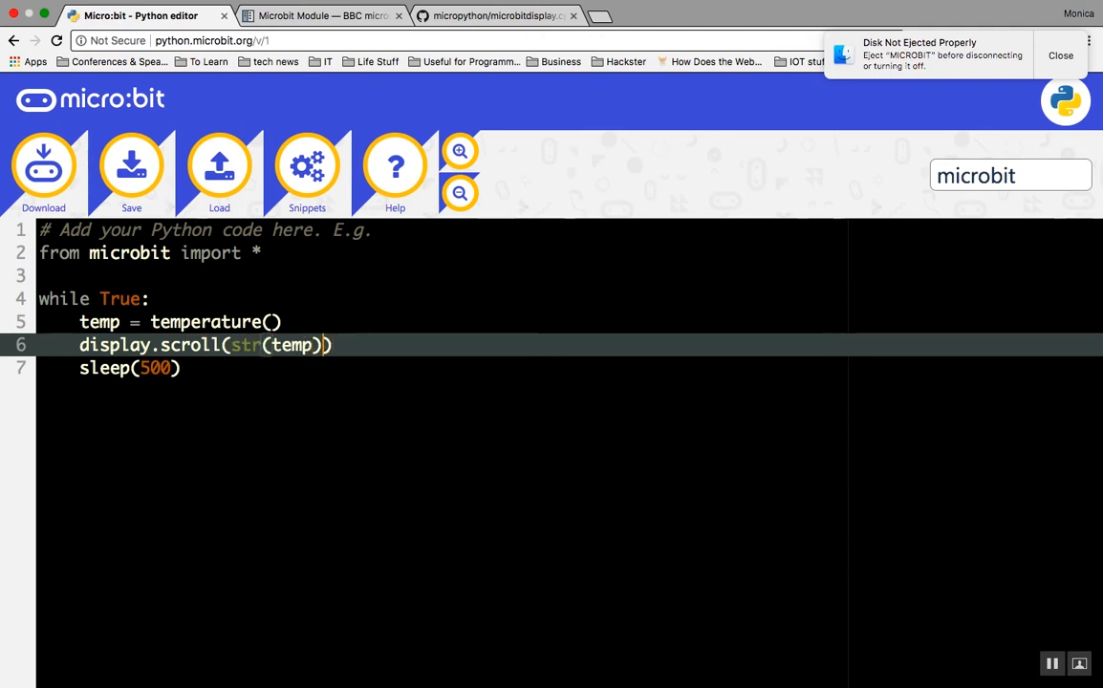
left_click(43, 167)
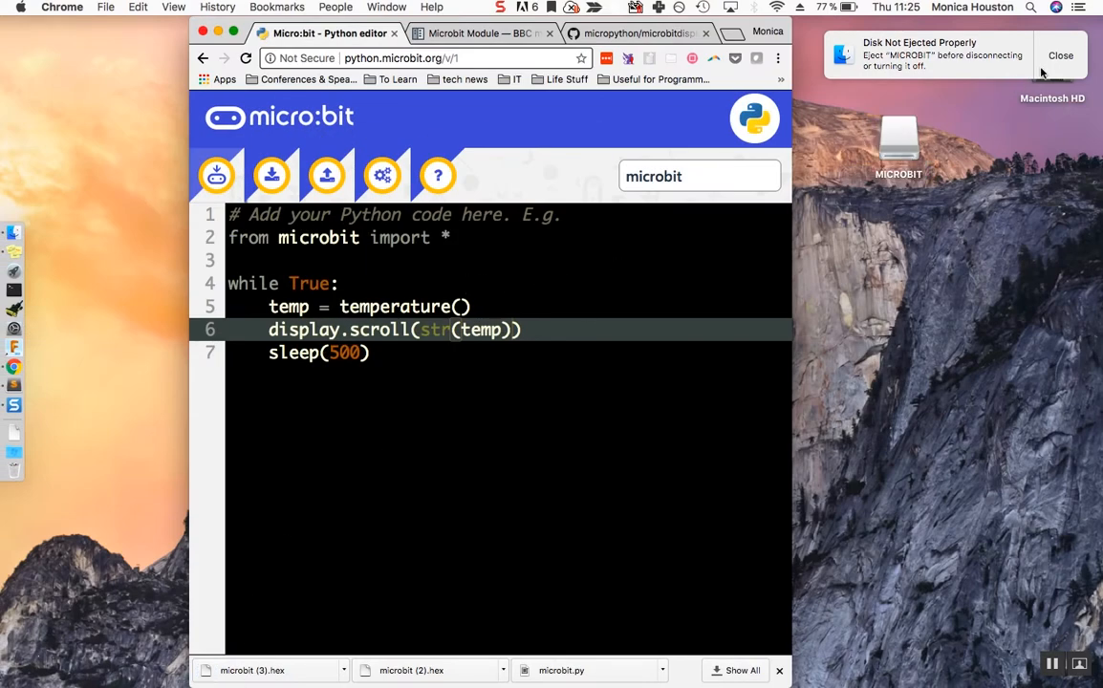
left_click(165, 438)
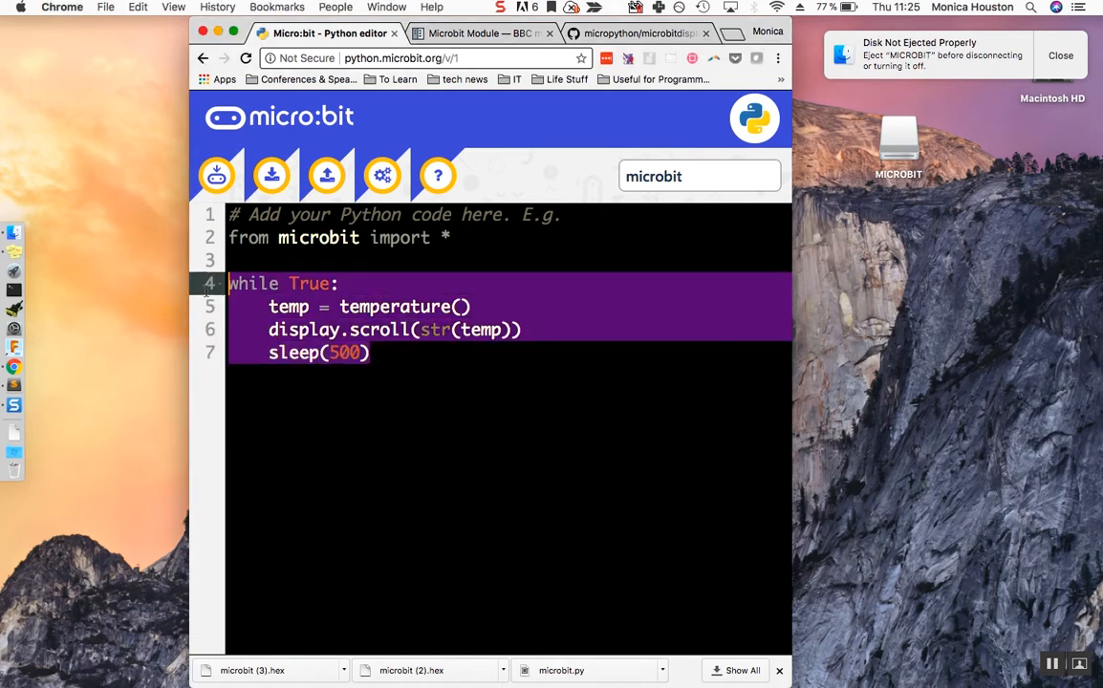
left_click(270, 306)
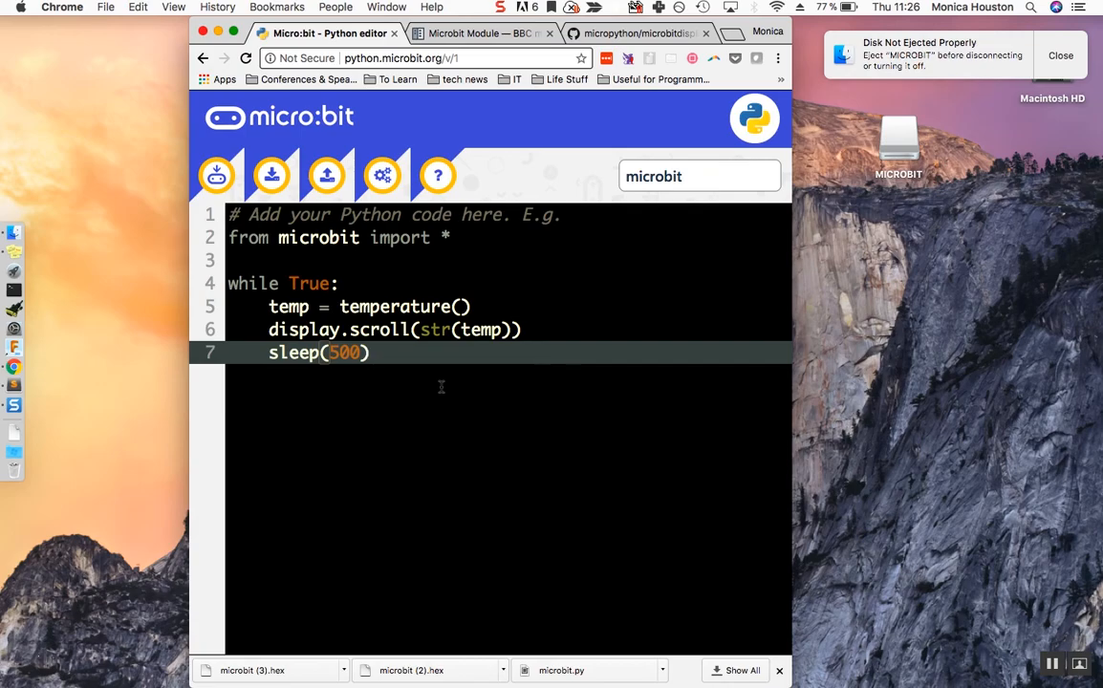
left_click(371, 353)
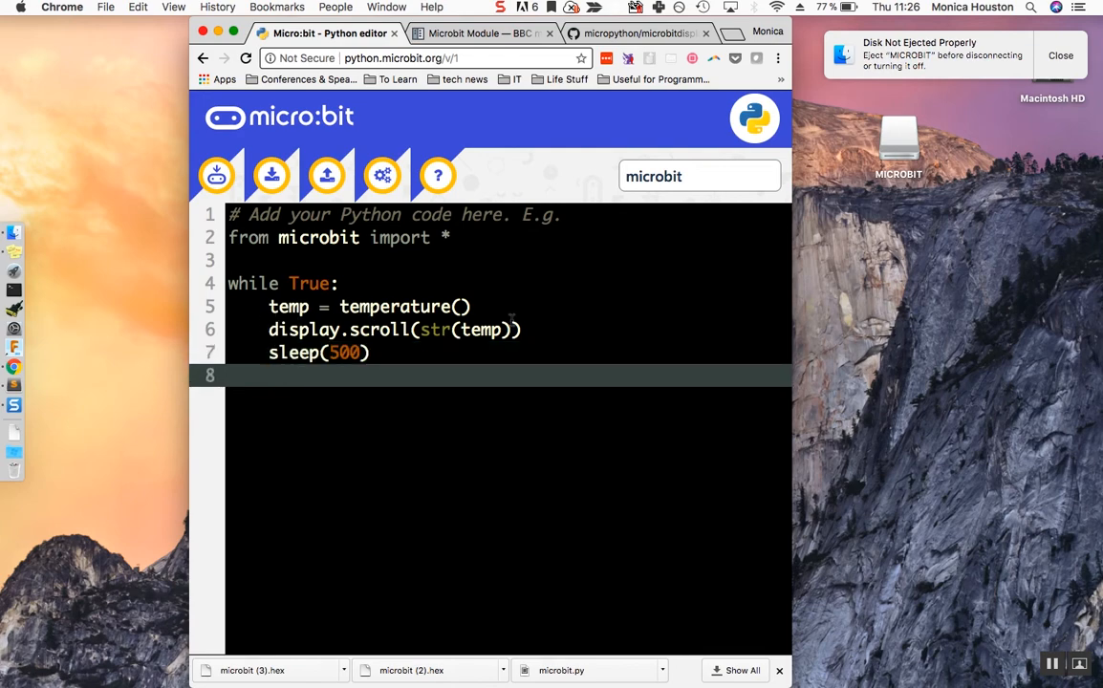
Step: Add an if/elif/else skeleton in the loop with the first condition temp >= 29
type("if condition:")
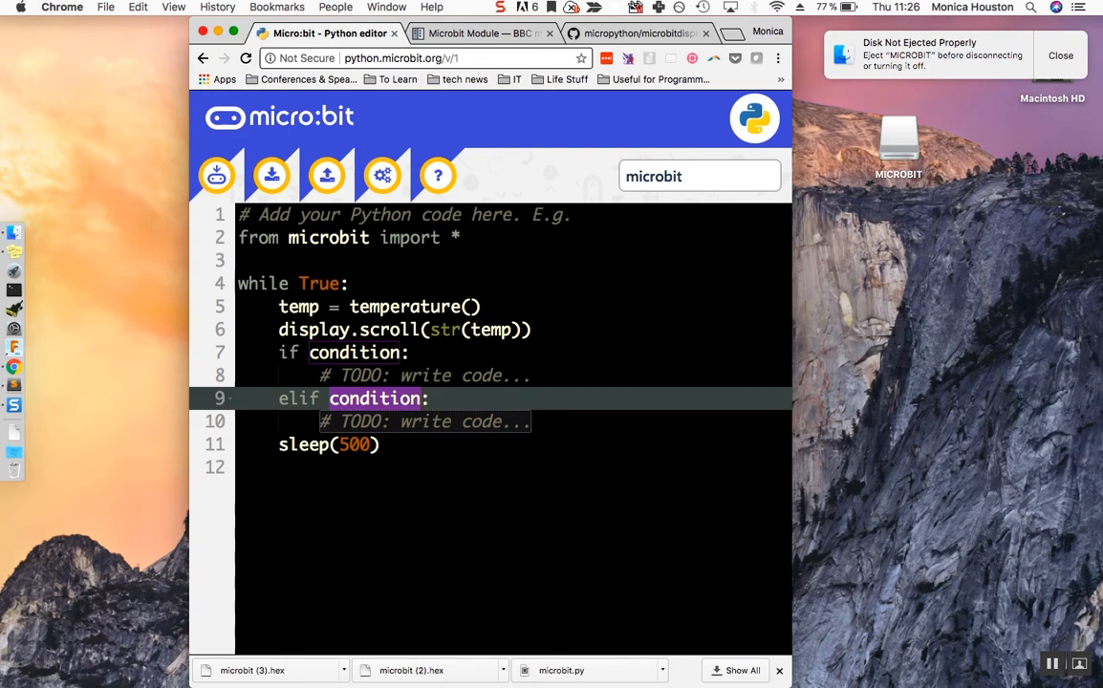
type("e")
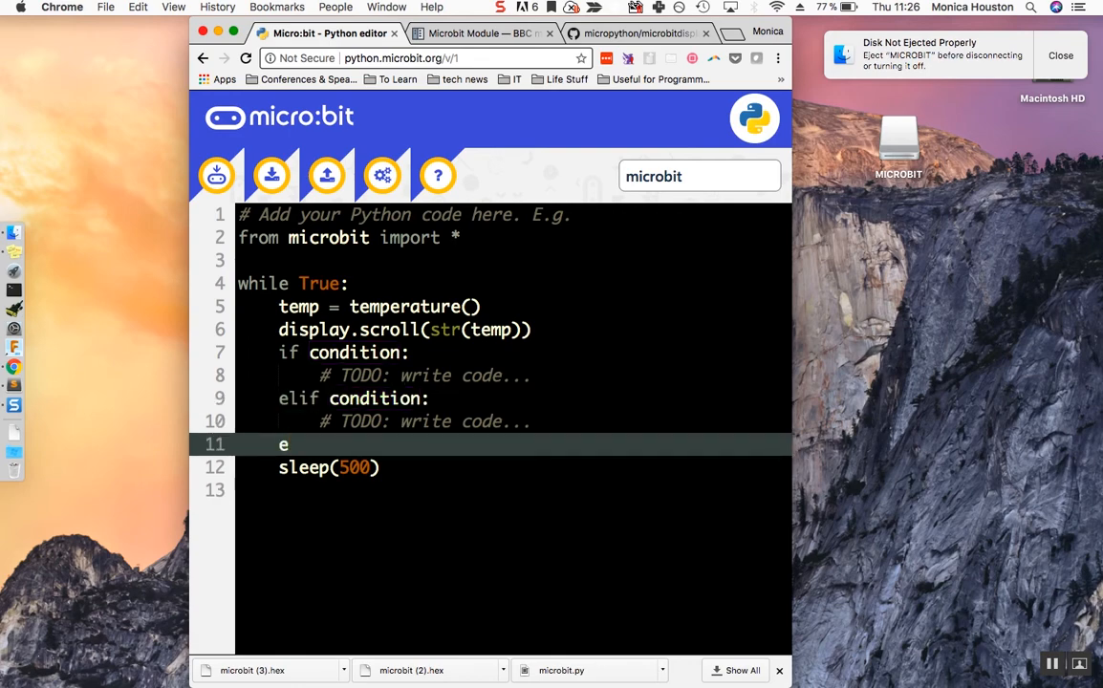
type("lse:")
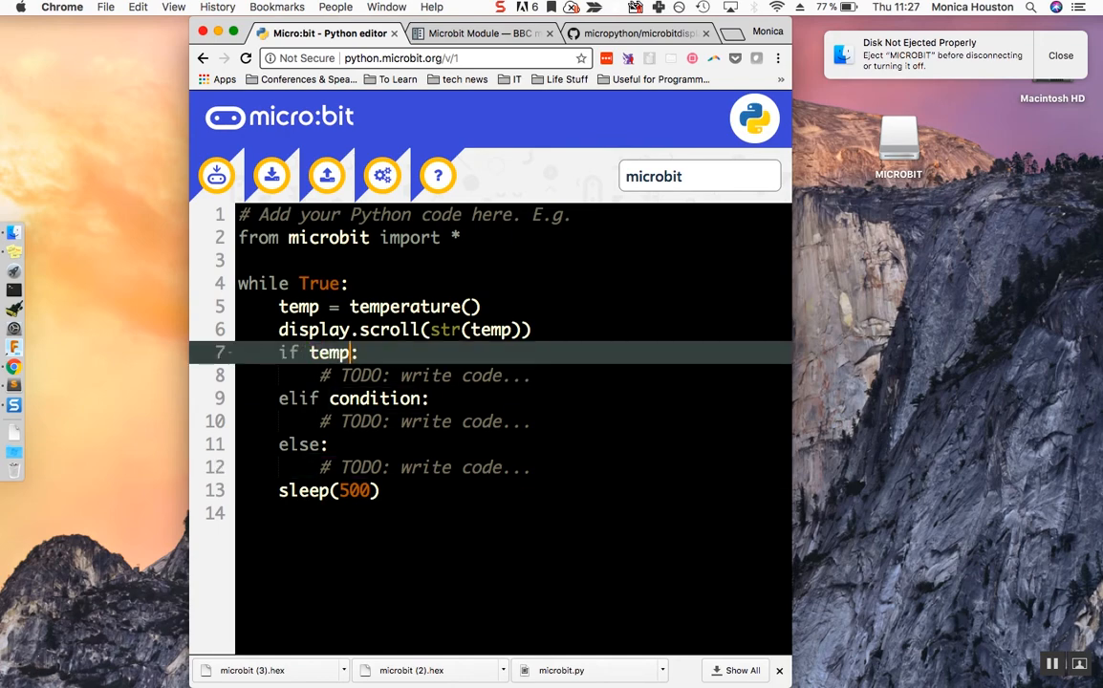
type(">= 29")
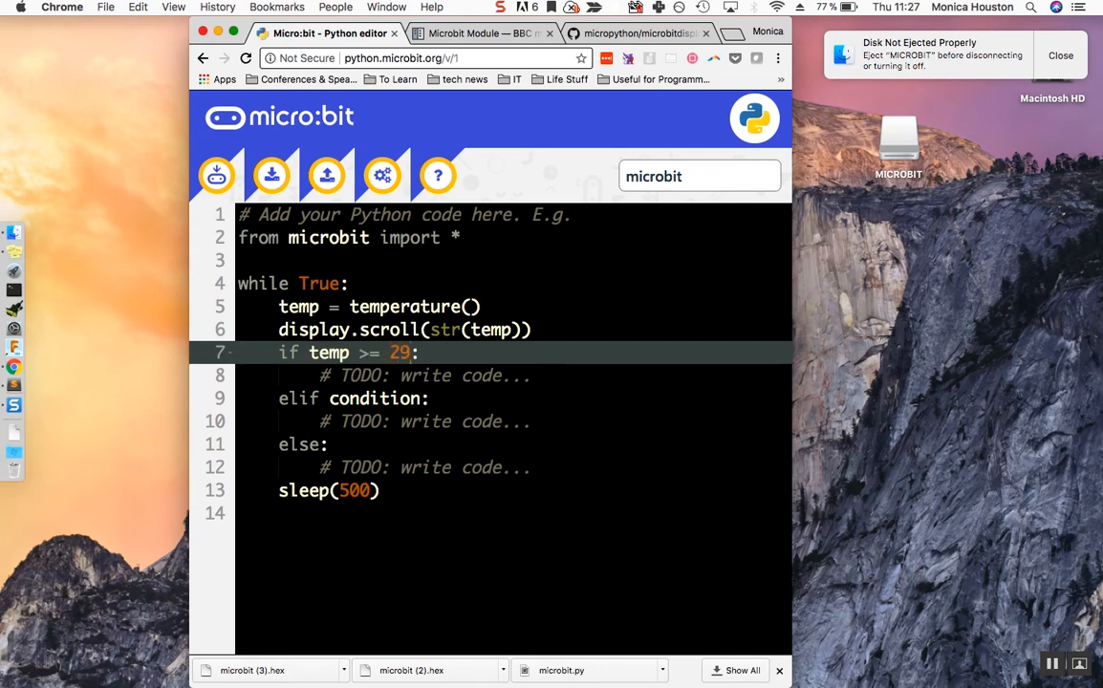
Step: Replace the elif placeholder with temp < 28, then return to the MicroPython docs
double_click(344, 398)
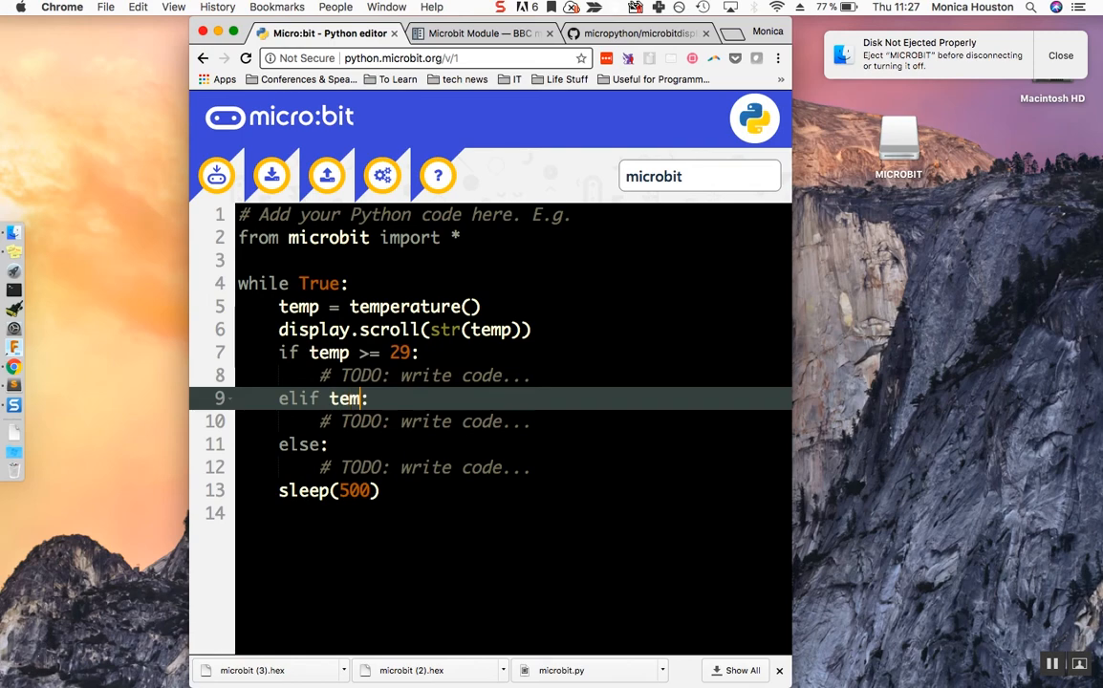
type("p <")
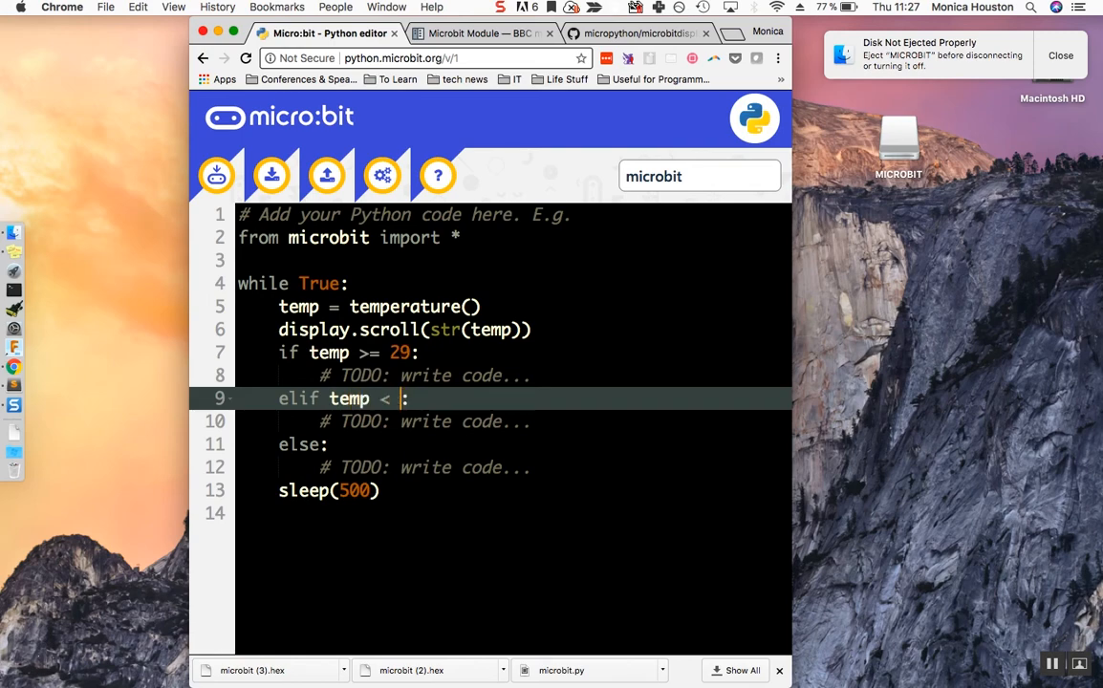
type("28")
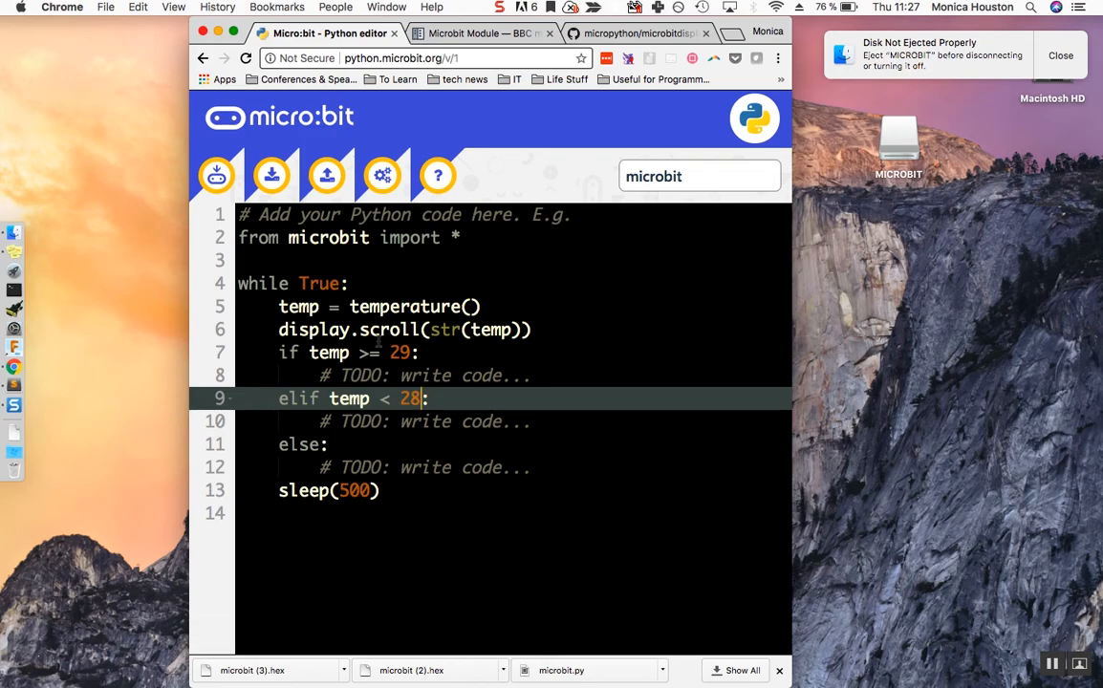
left_click(477, 33)
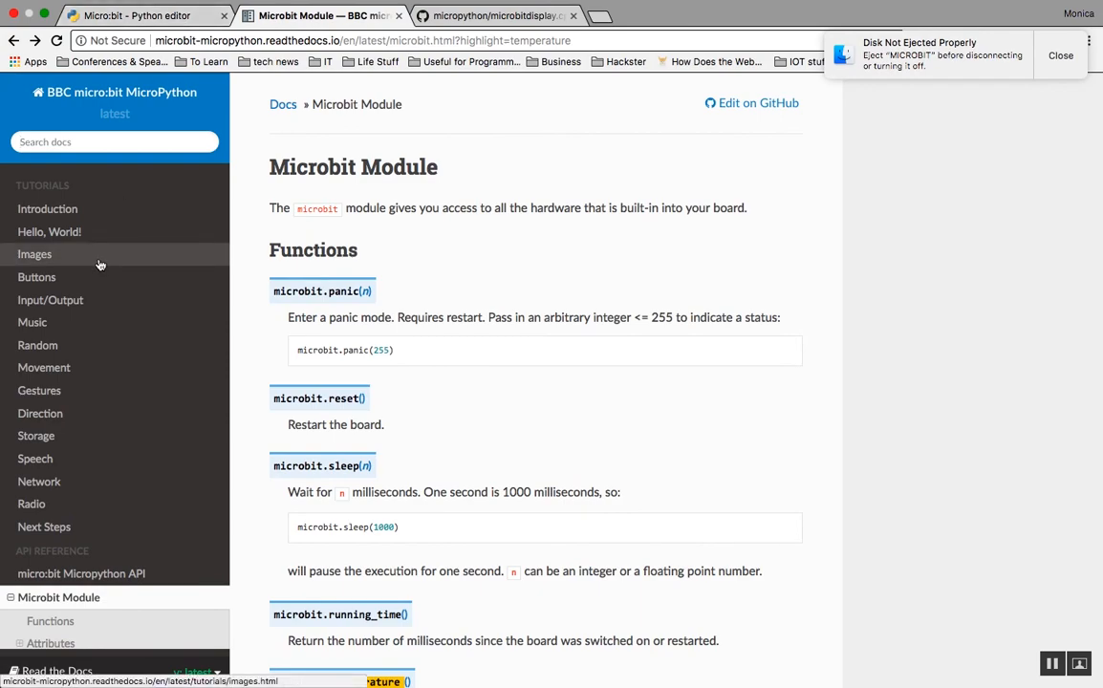
Step: Browse the Images tutorial down to the display.show(Image.HAPPY) example and built-in image list
left_click(34, 253)
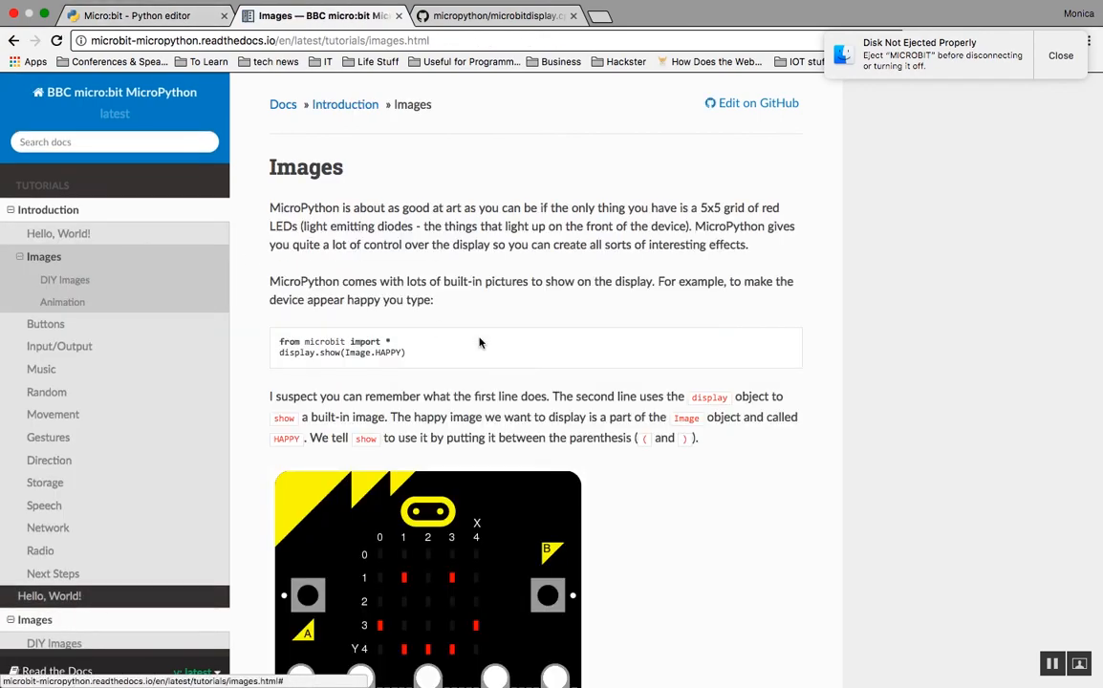
scroll("down", 3)
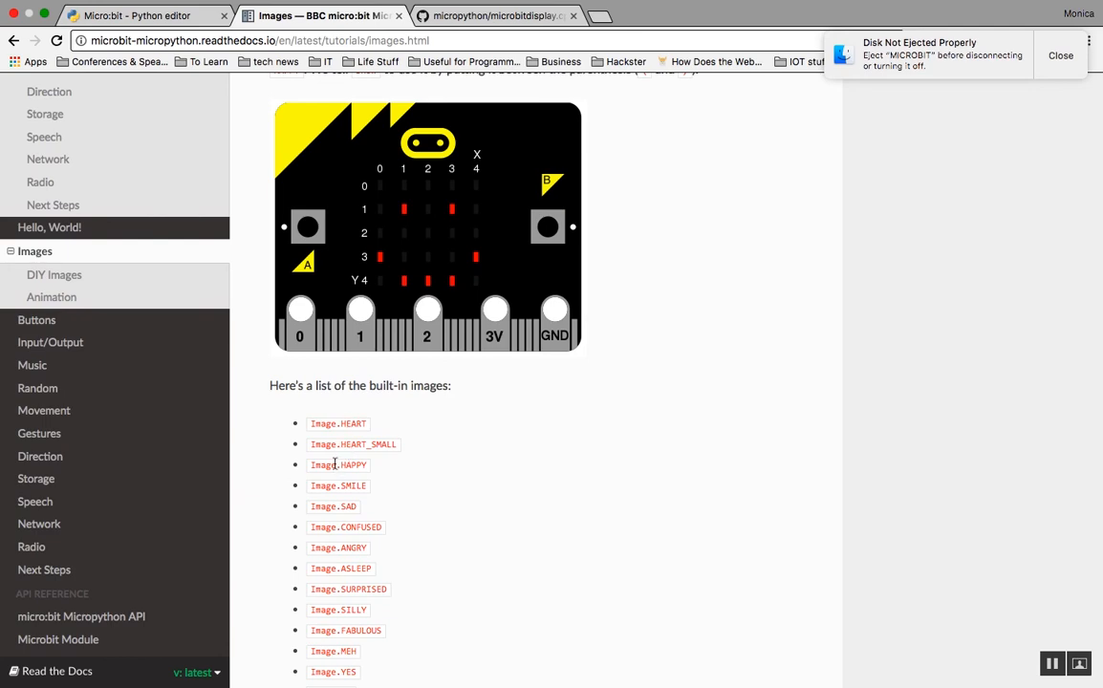
mouse_move(354, 466)
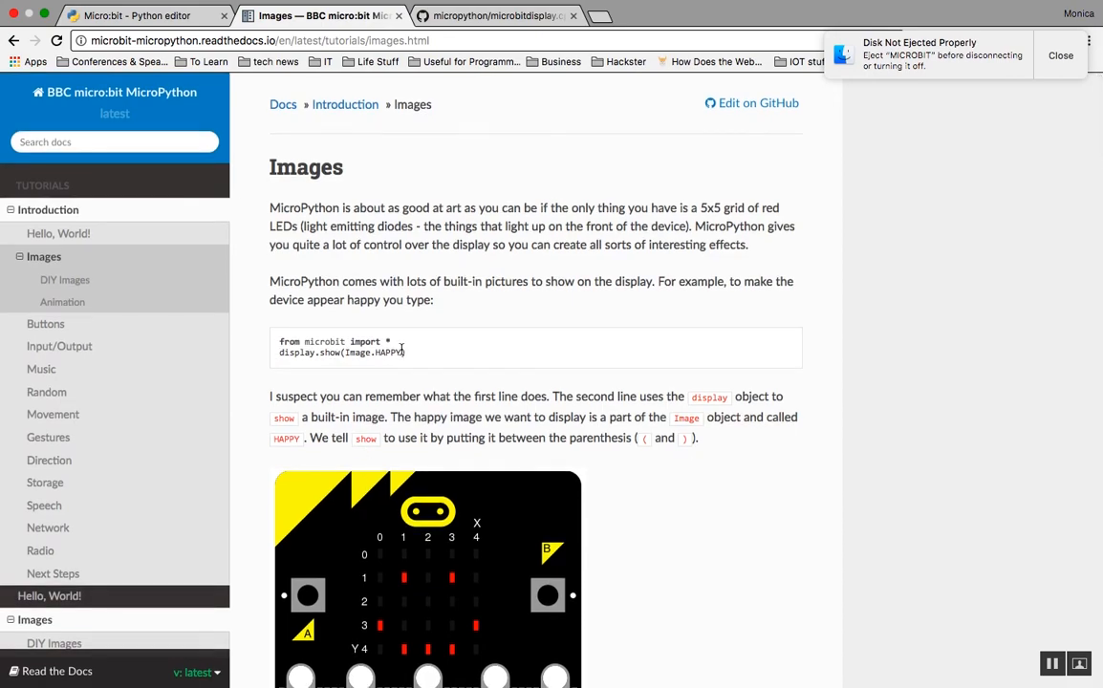
scroll("down", 3)
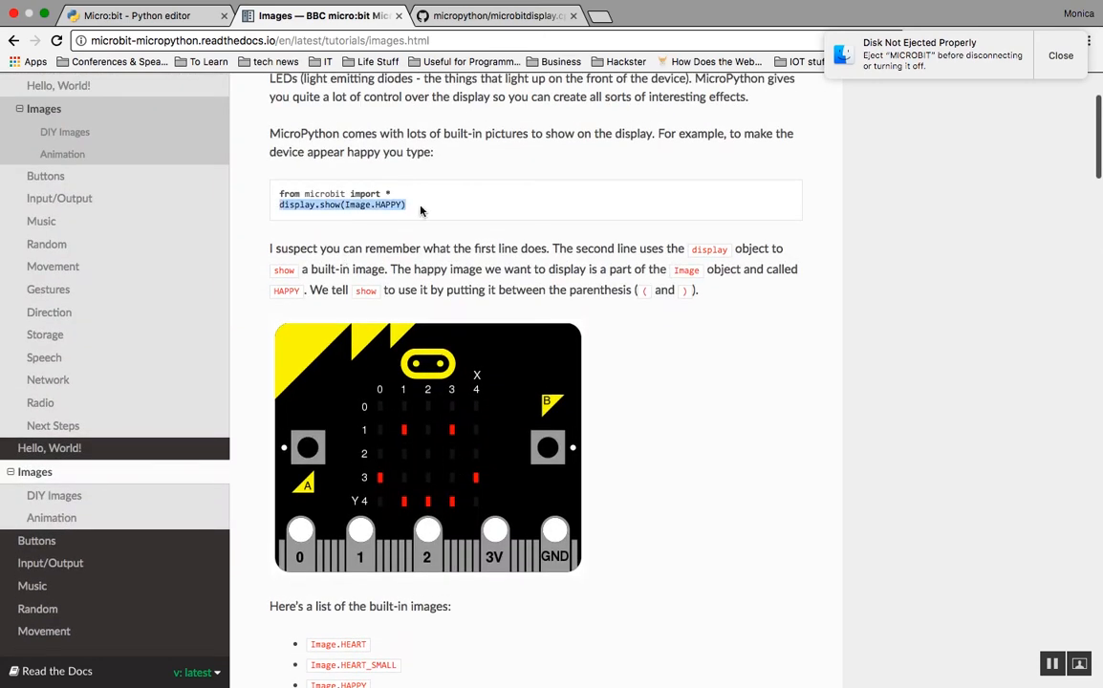
Step: Show Image.HAPPY in the else branch and Image.ANGRY in the temp >= 29 branch
left_click(143, 16)
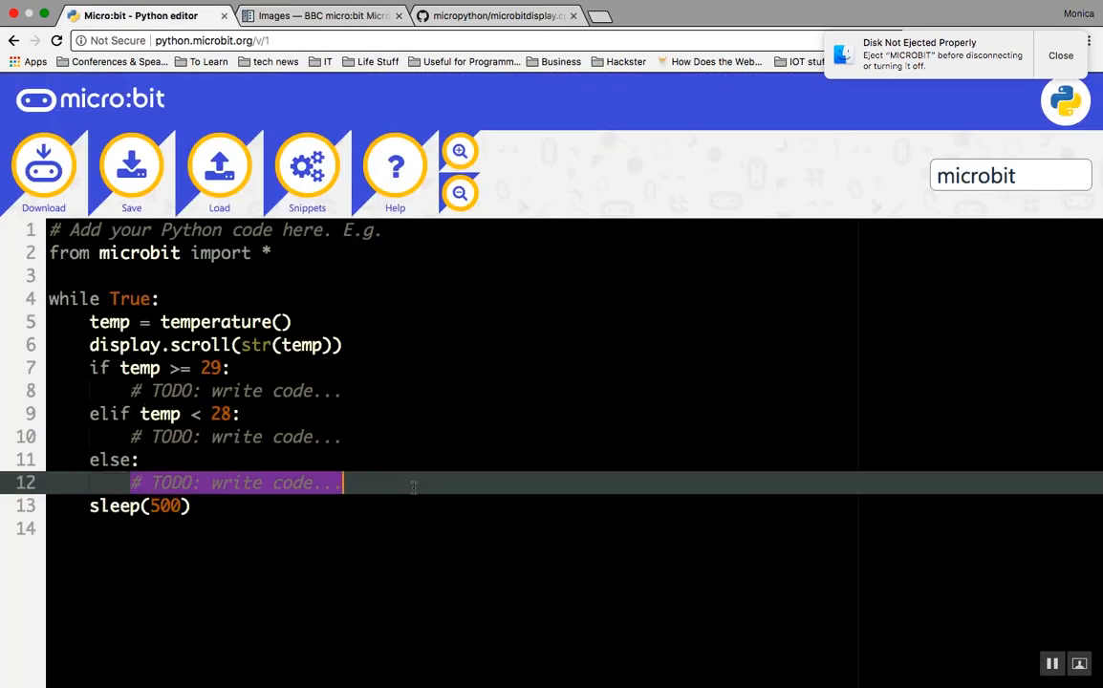
type("display.show(Image.HAPPY)")
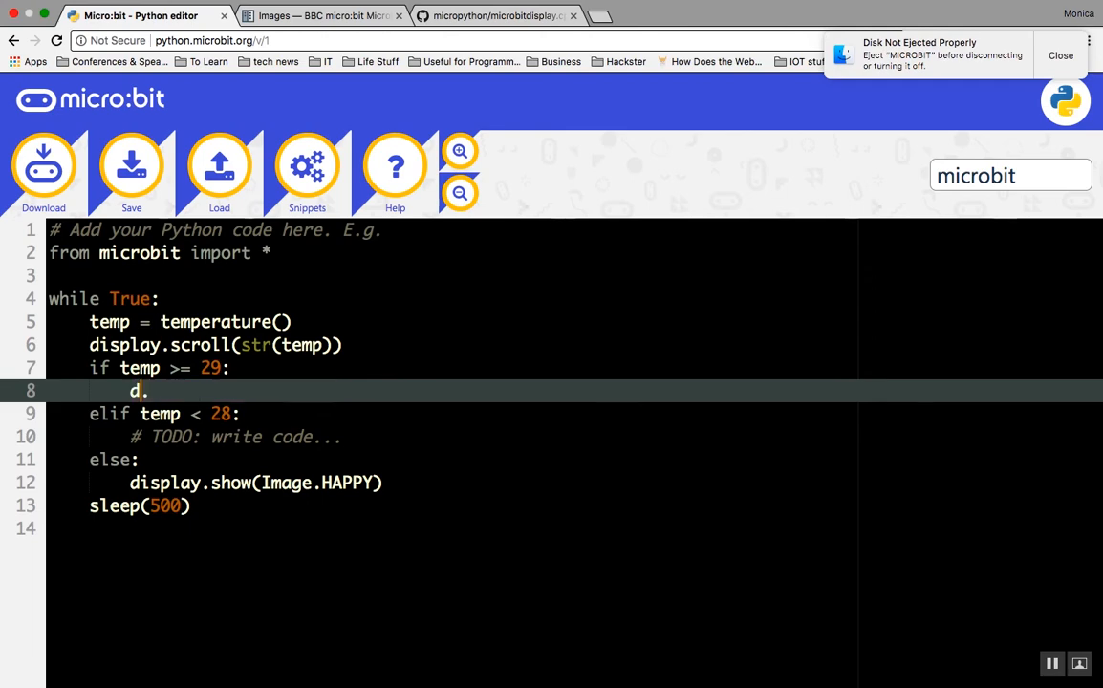
type("isplay.sh")
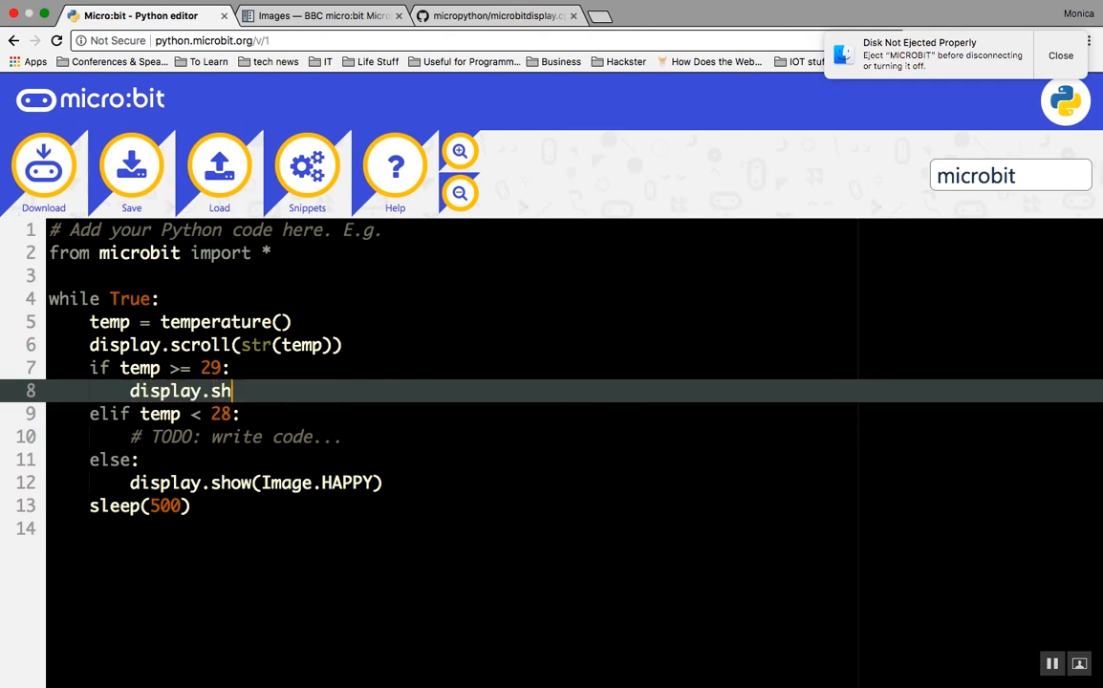
type("ow(Image.")
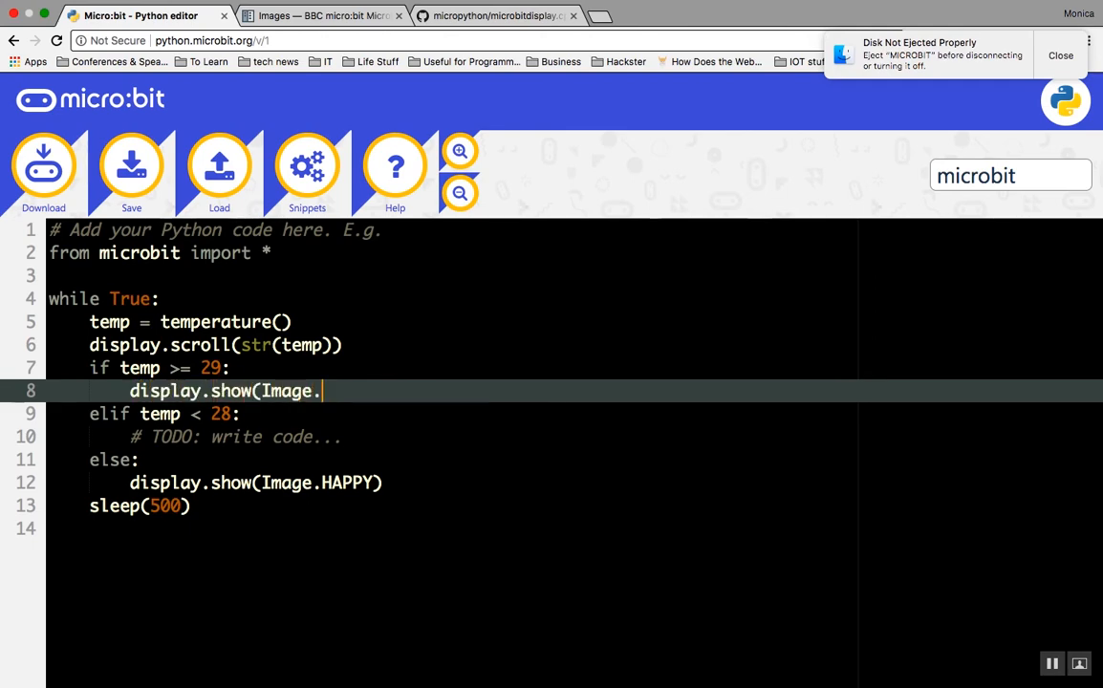
type("ANGRY)")
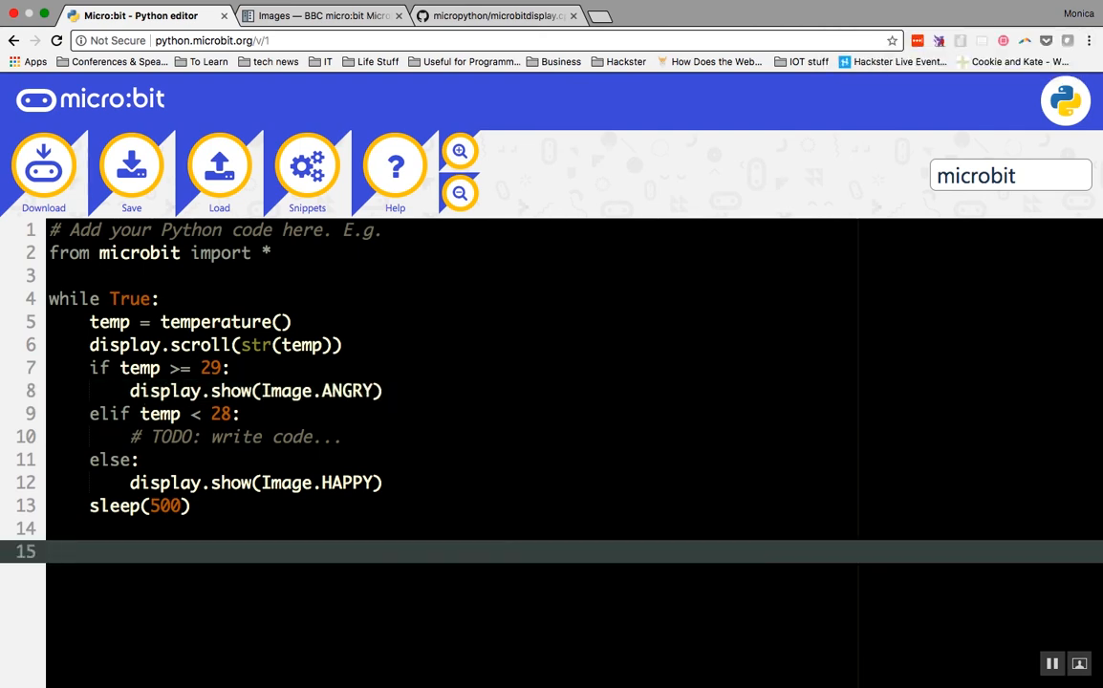
Step: Define a custom five-row Image with rows like "00000:", "09090:" and "90009"
type("happy = Iag")
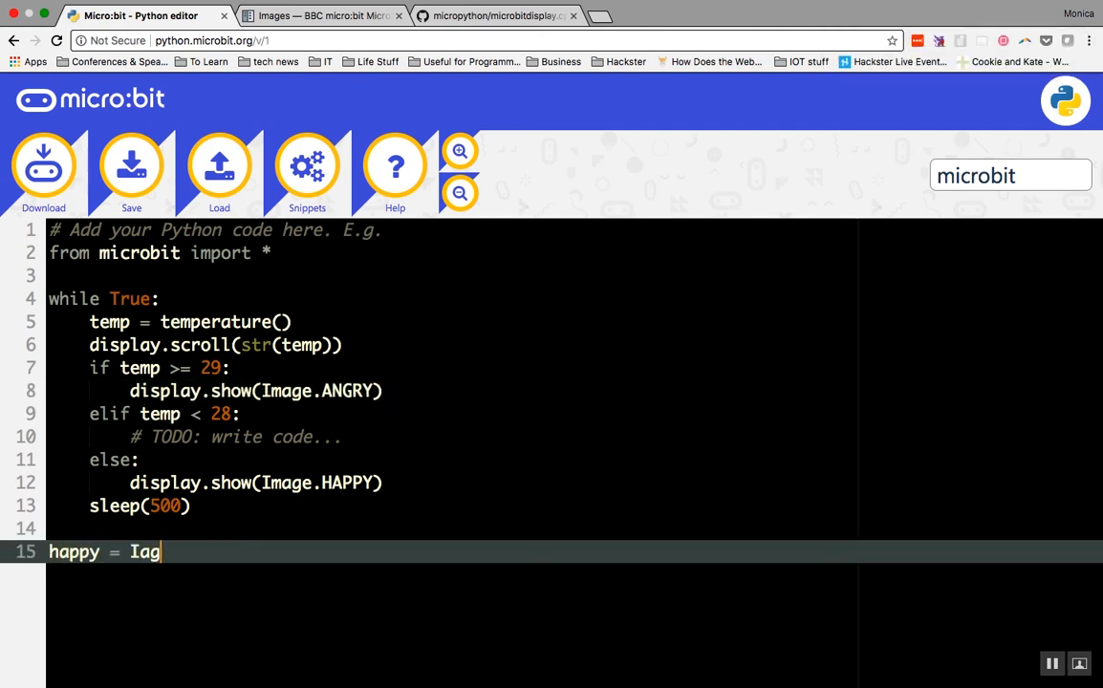
type("e(\"00000:")
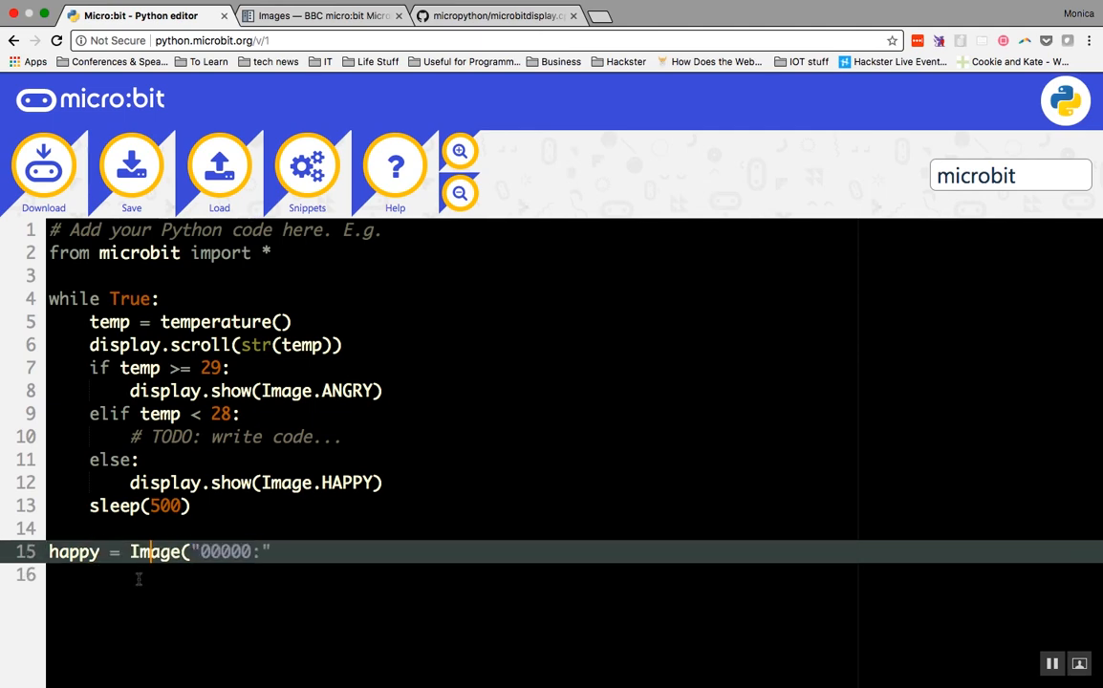
type("\"09090:\"")
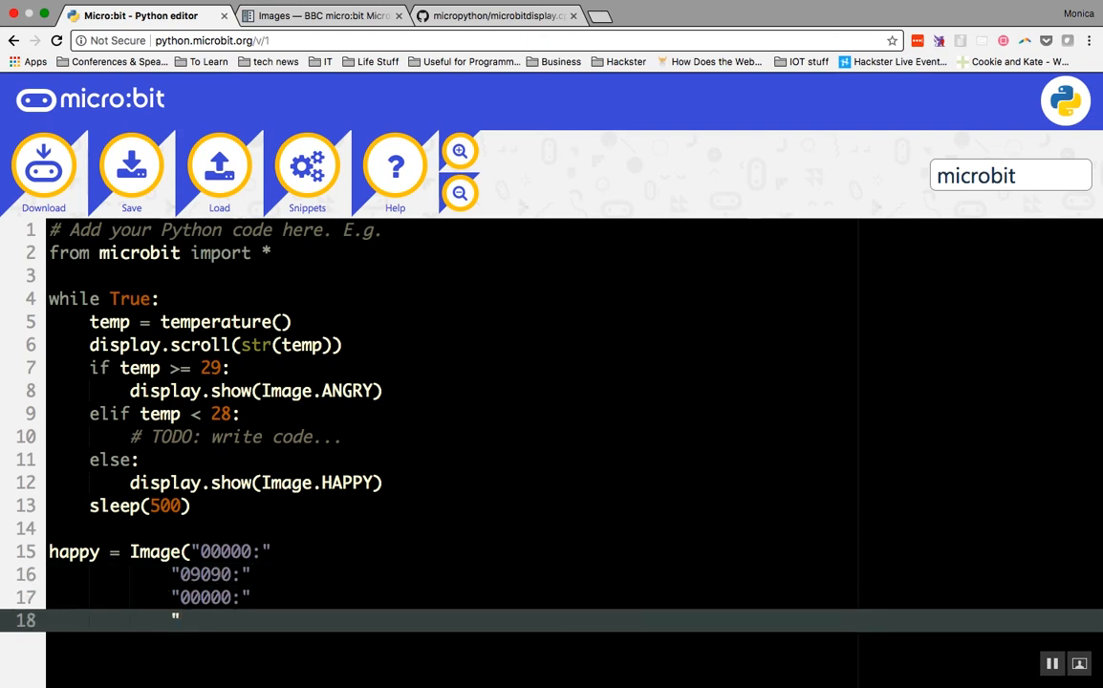
type("90009:")
type("\"0999")
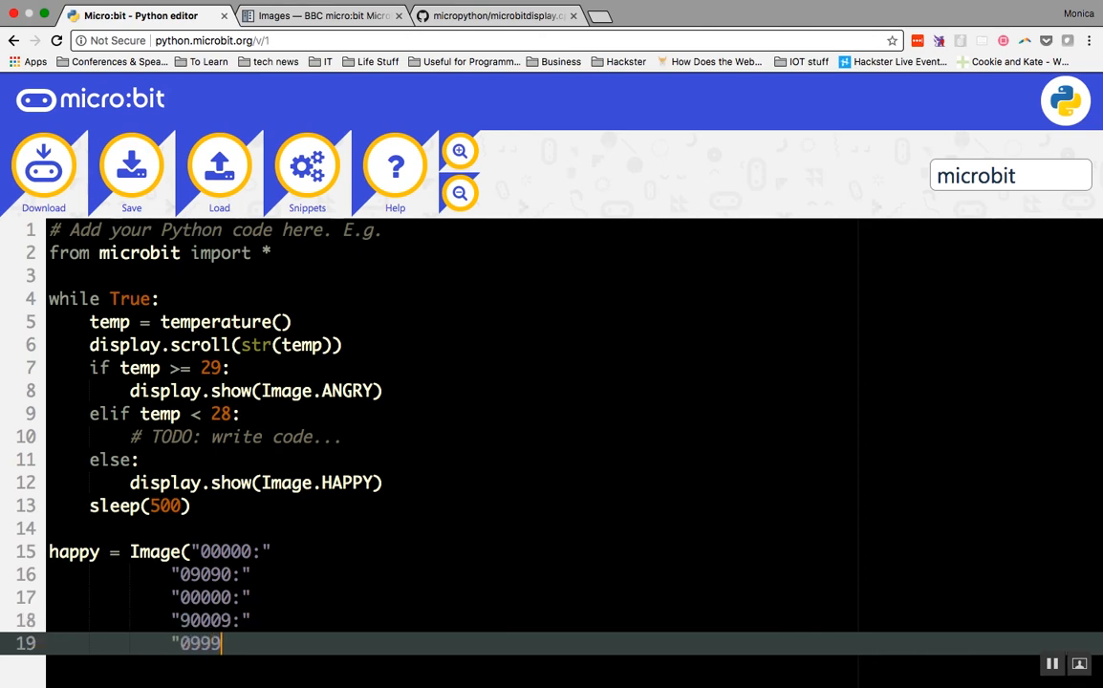
type("0:\")")
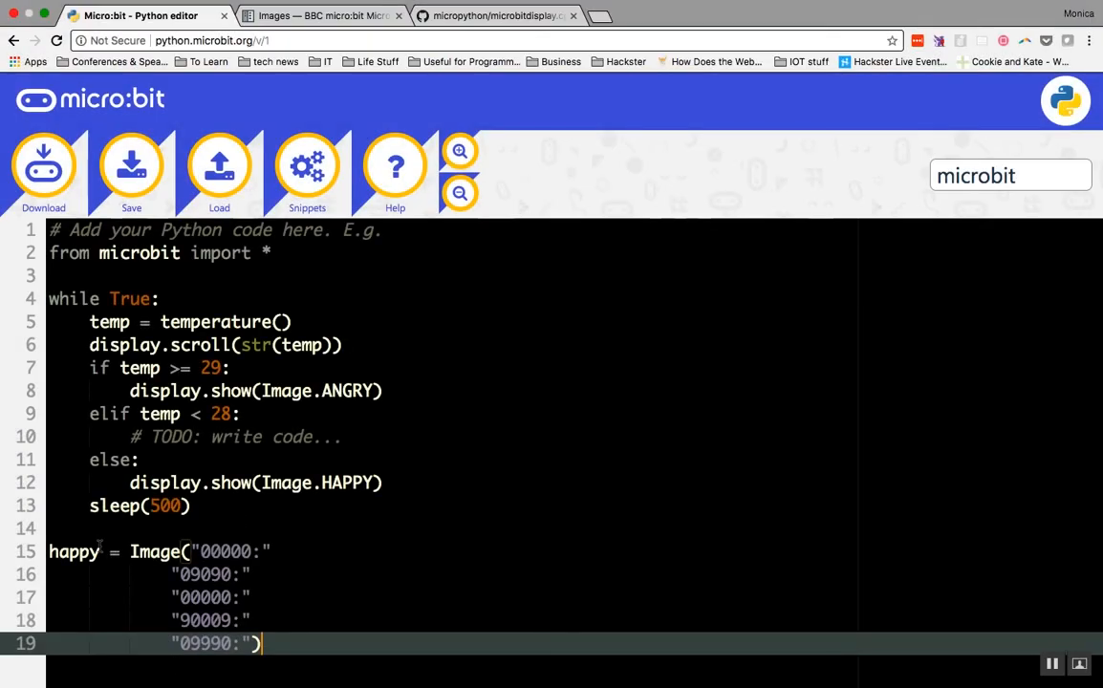
Step: Rename the image to snowflake and edit rows to 90900, 90909 and 99999 for a snowflake pattern
type("snowflake")
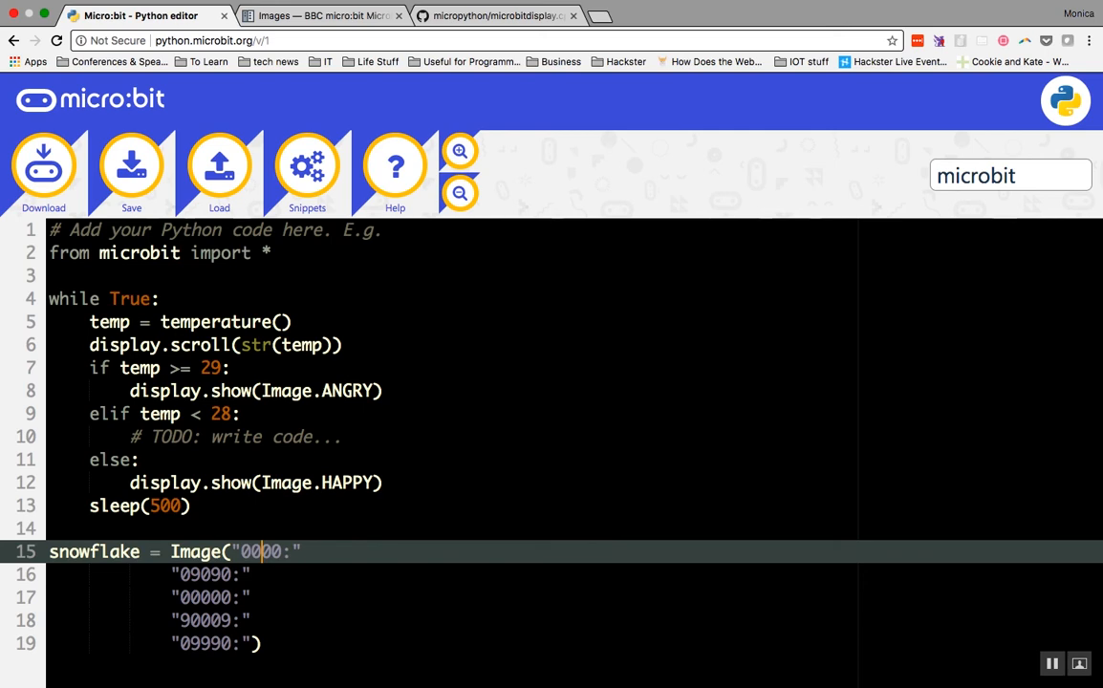
type("90900")
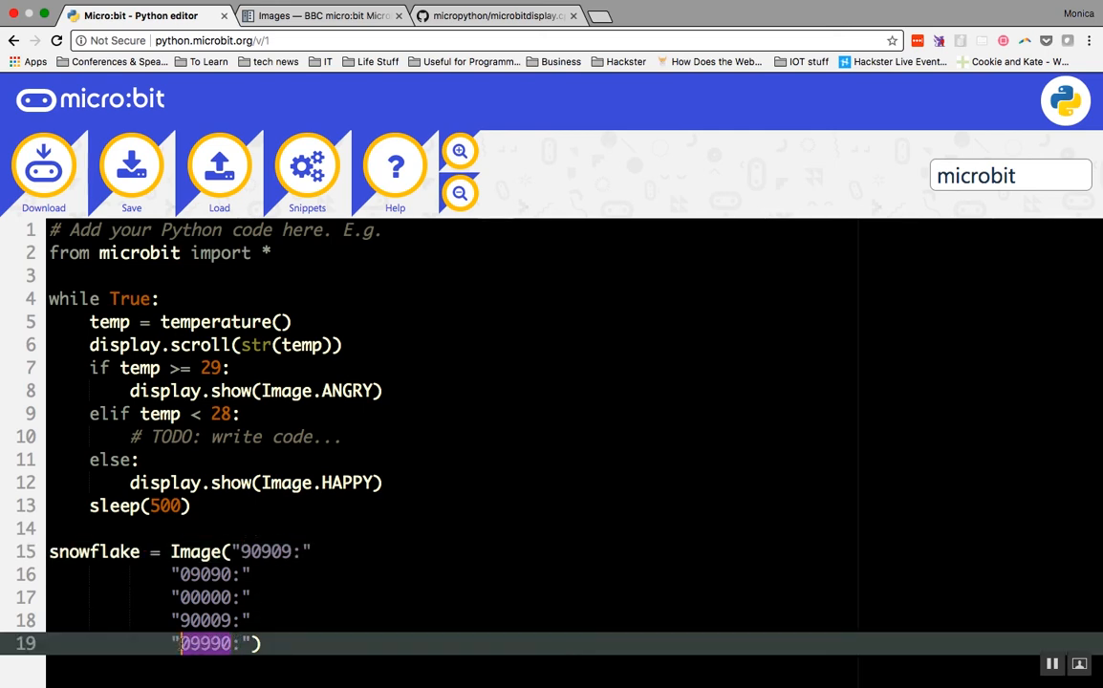
type("90909")
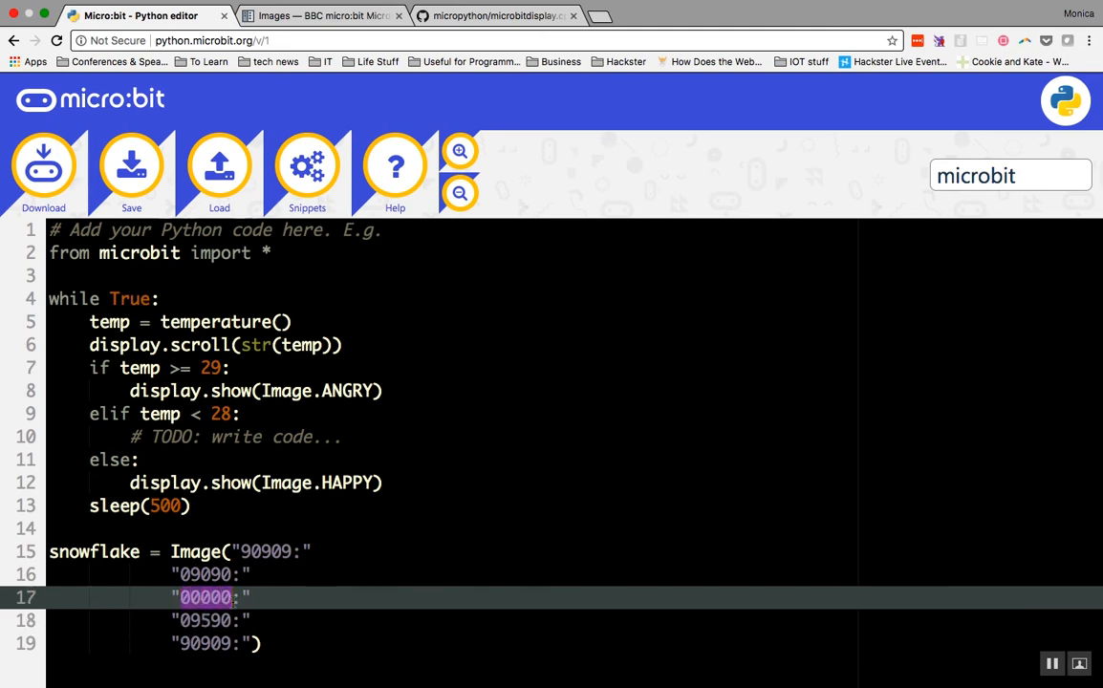
type("99999:\"")
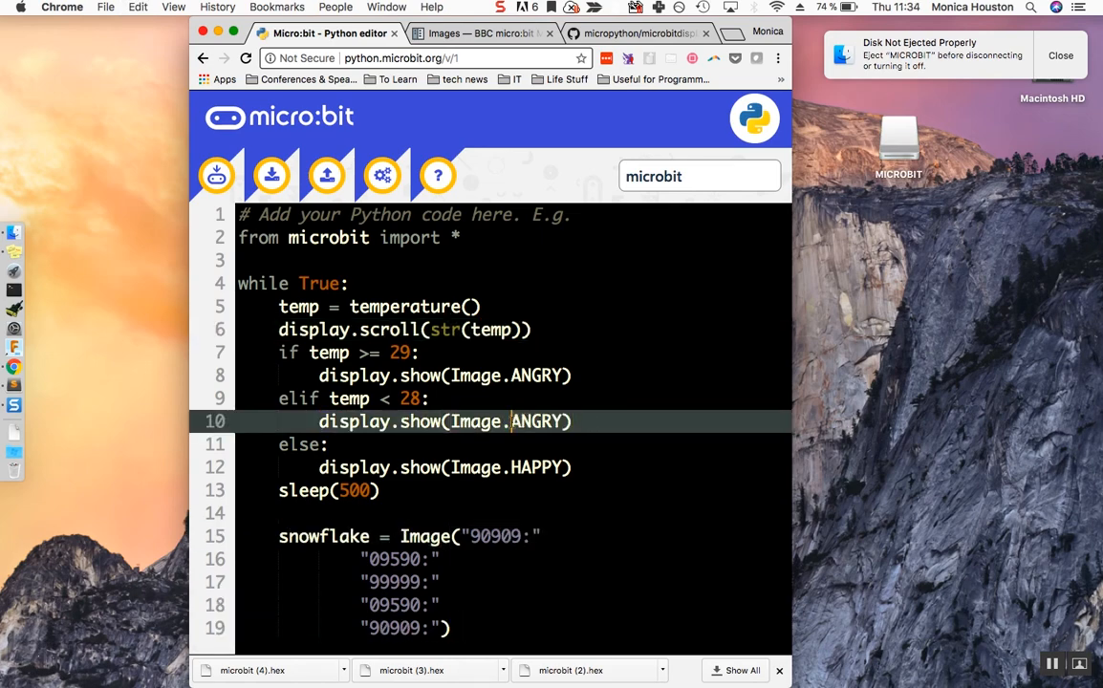
Step: Create numbered snowflake frames through snowflake6 above the while True loop
type("snowflake6 = Image(\"90200:")
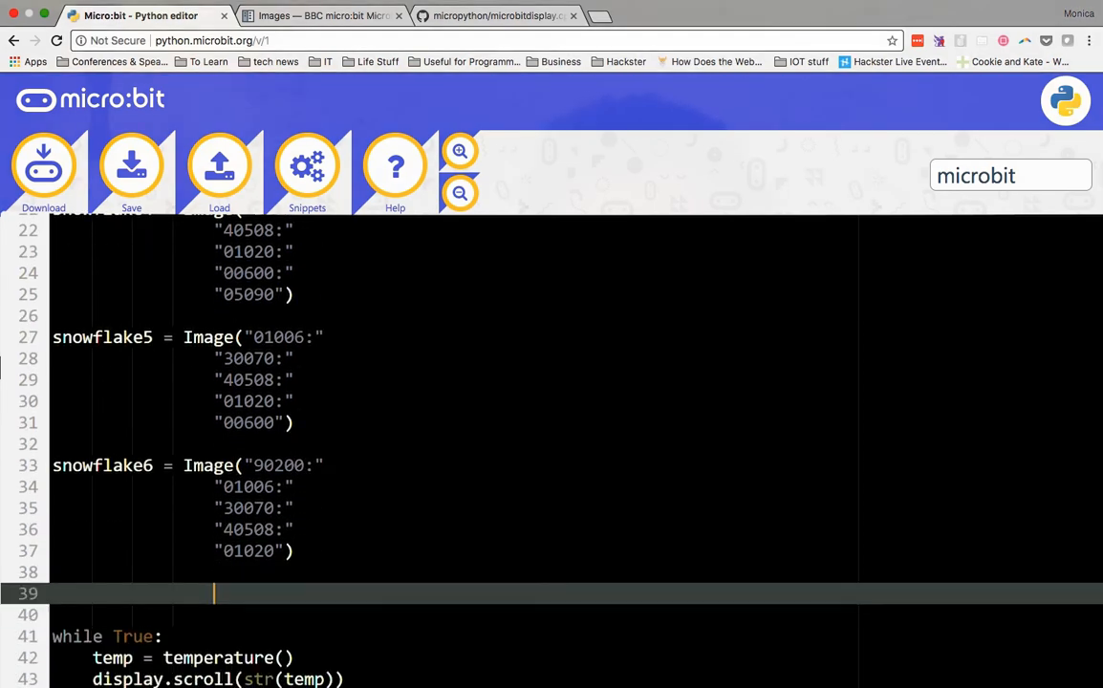
Step: Define all_snowflakes = [snowflake1, snowflake2, … snowflake5, snowflake6] before the loop
type("all_snowflakes = [")
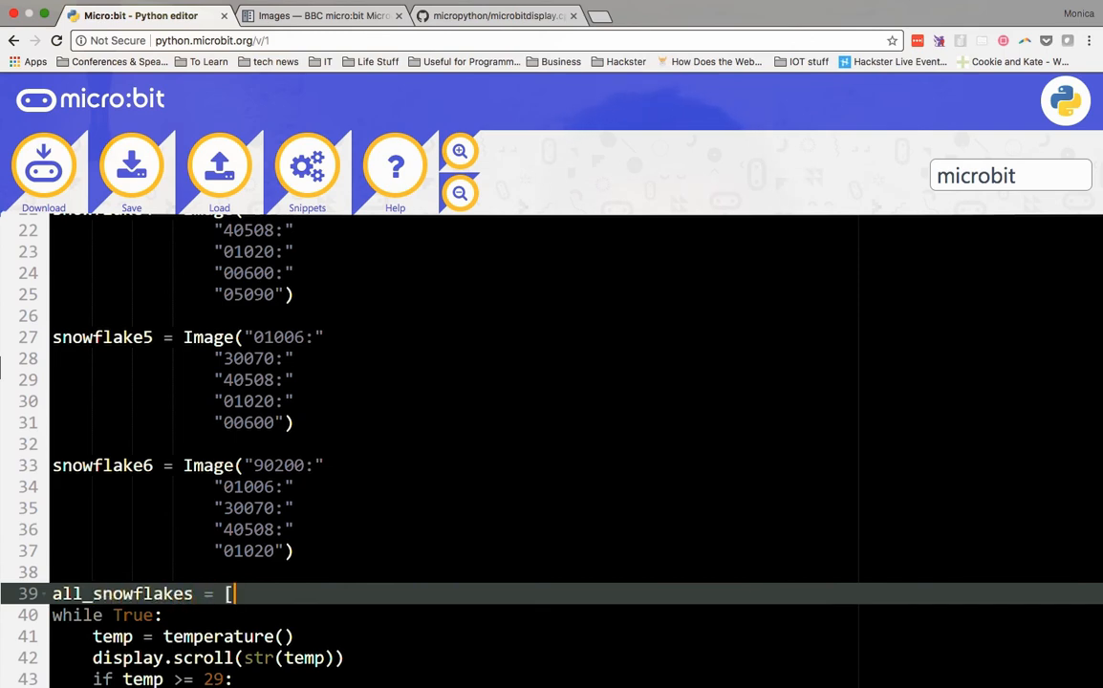
type("snowflake1,")
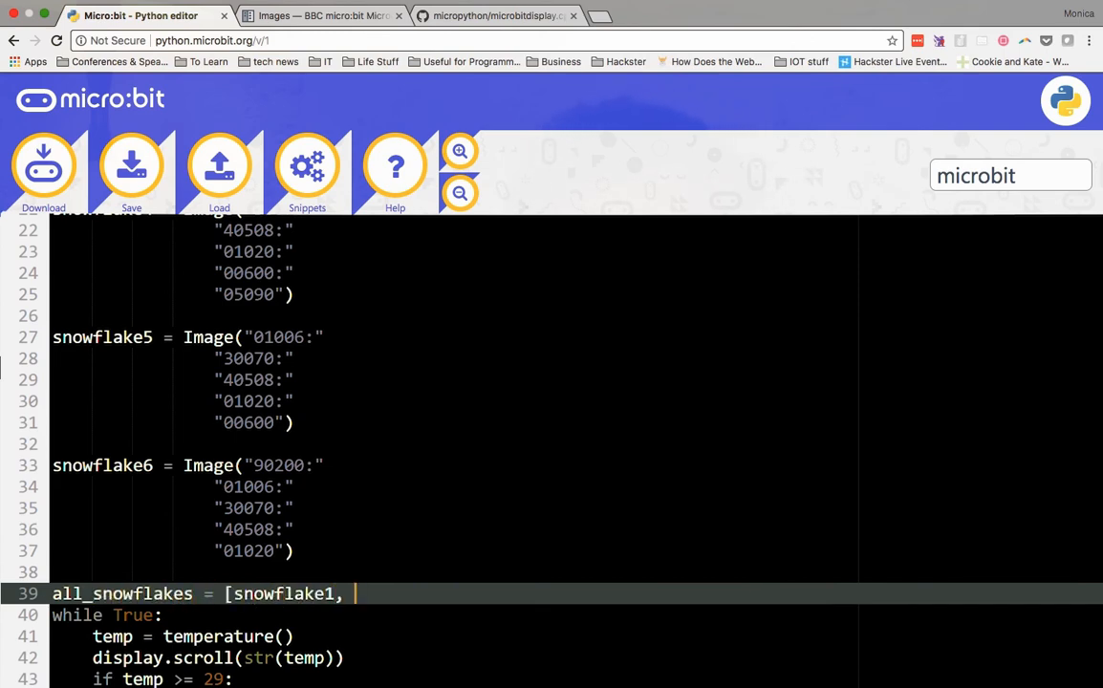
type("snowflake2, snowflake3, snowflake4")
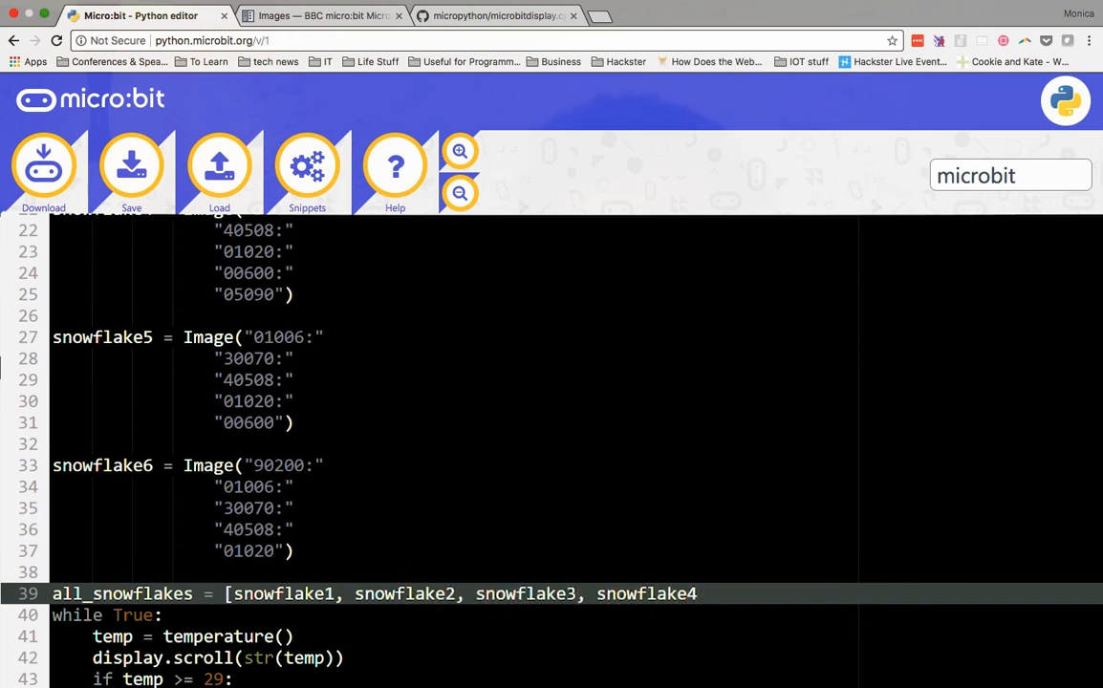
type(", snowflake5, snowflake6]")
type("display.show(all_snowflake")
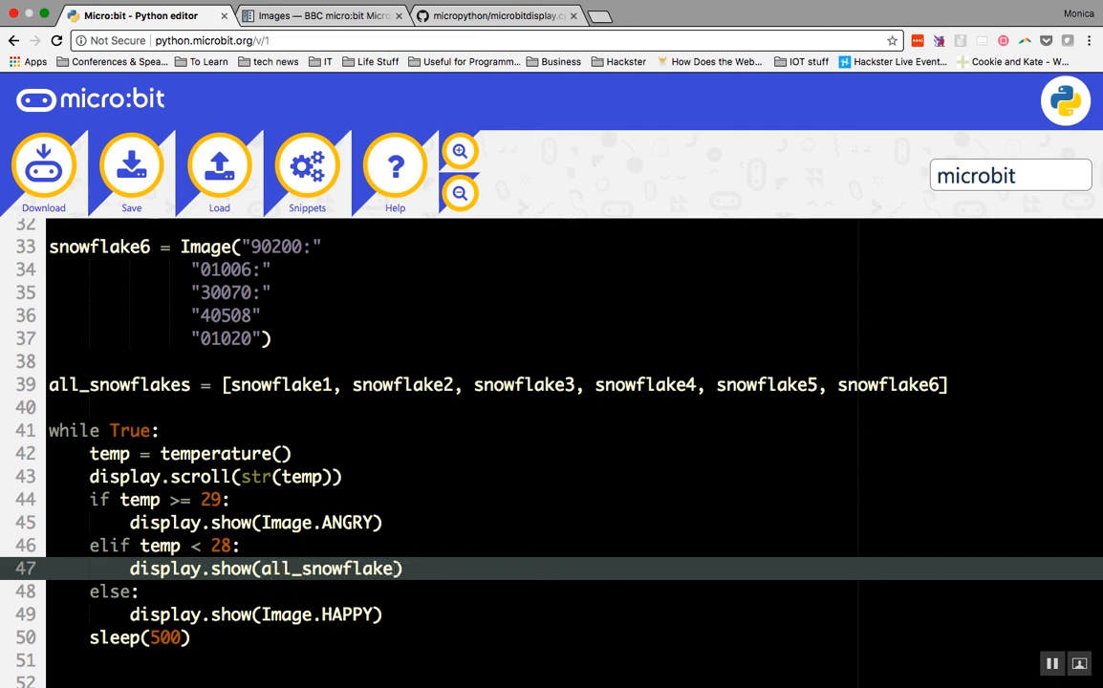
Step: Make the elif branch call display.show(all_snowflakes, loop=True, clear=False)
type("s")
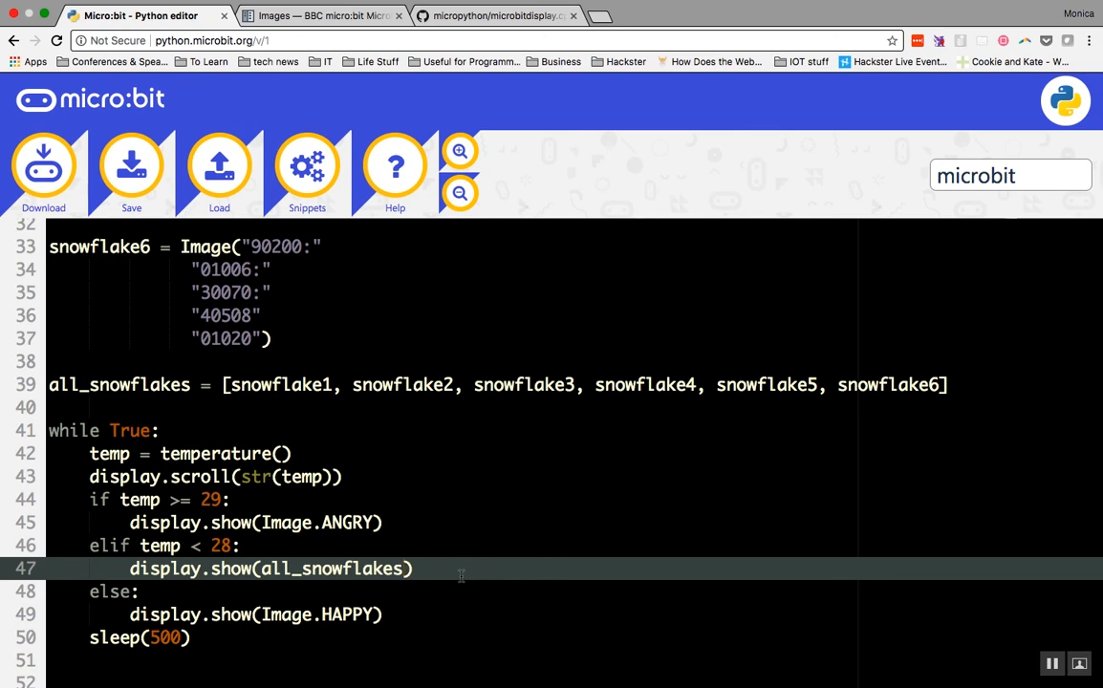
type(",")
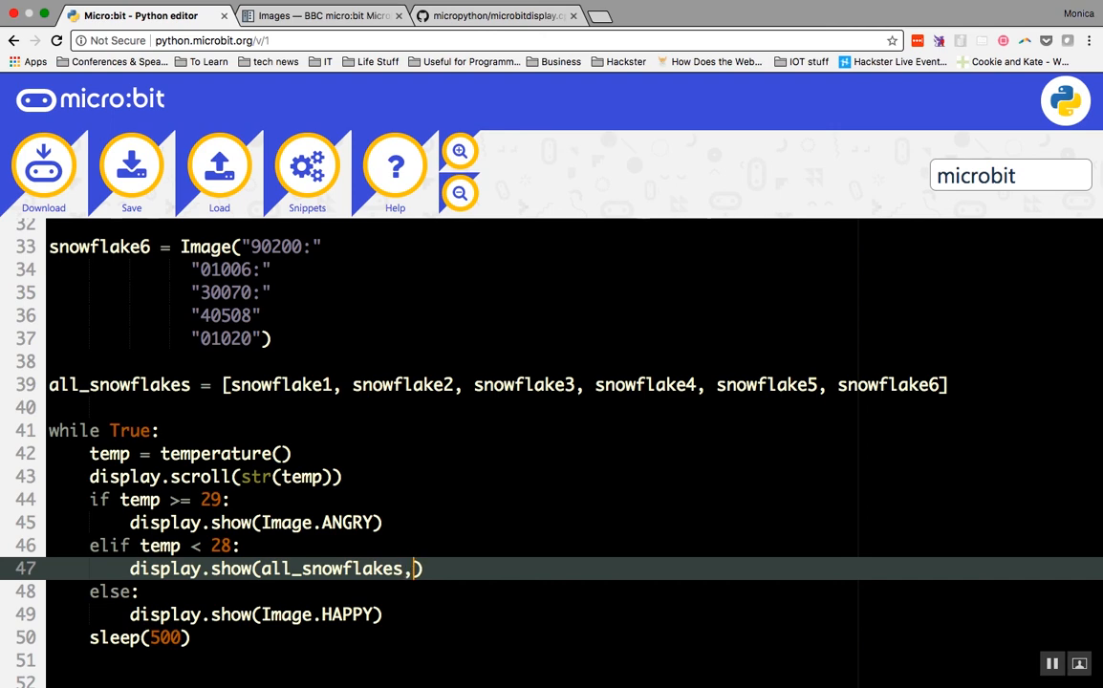
type("loop=")
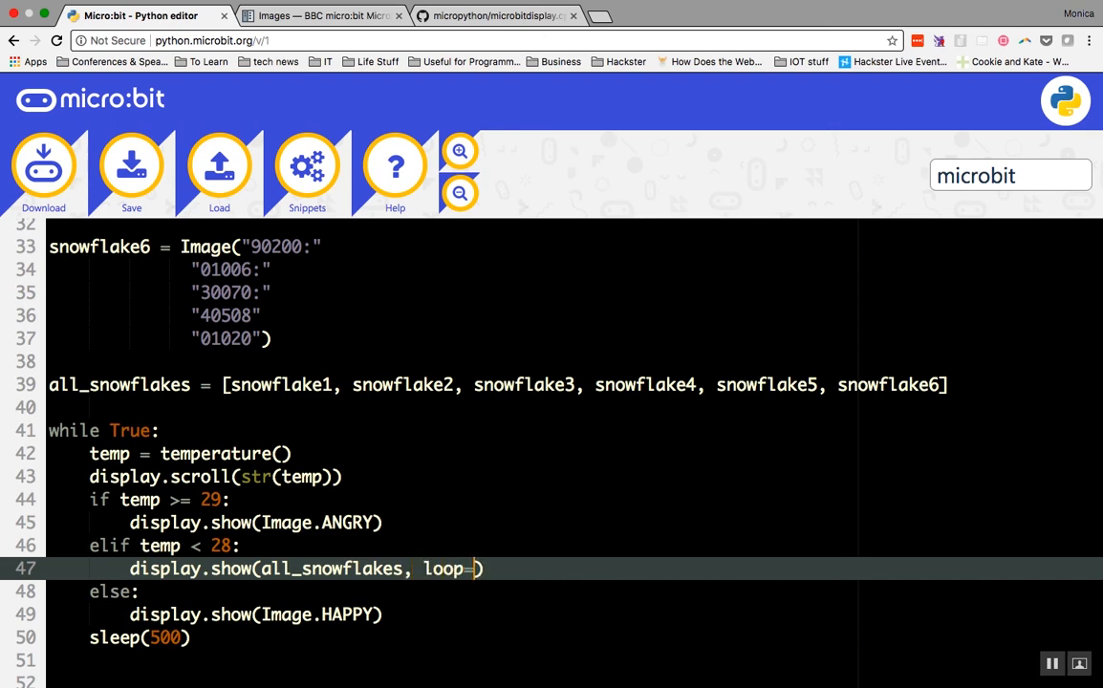
type("True, c")
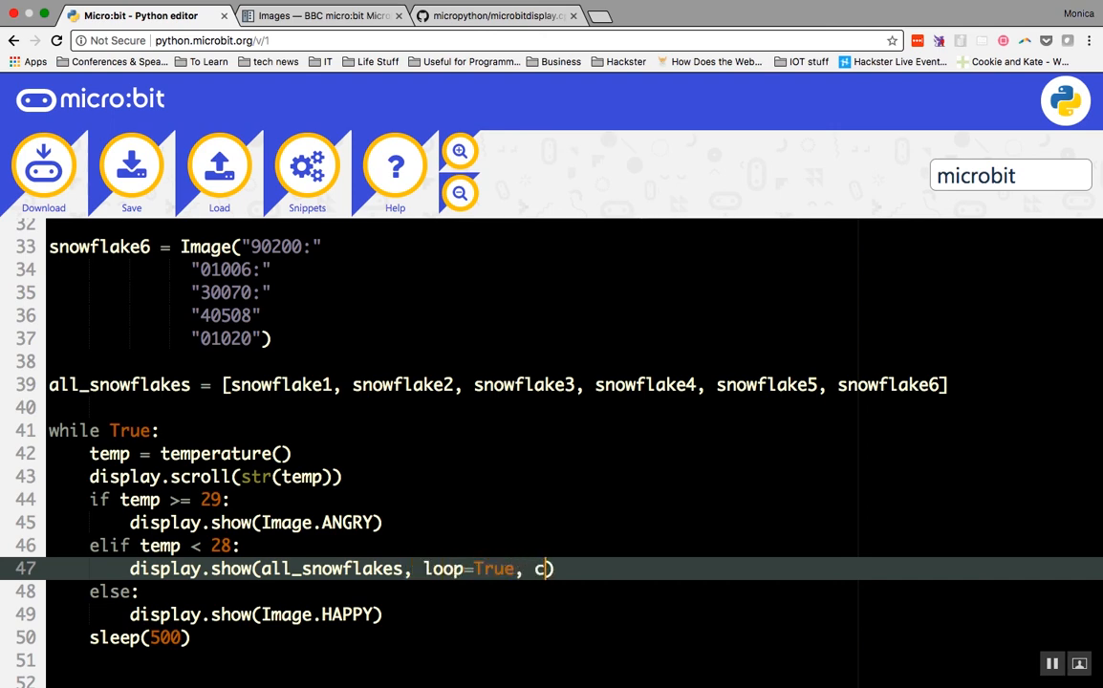
type("lear=Fals")
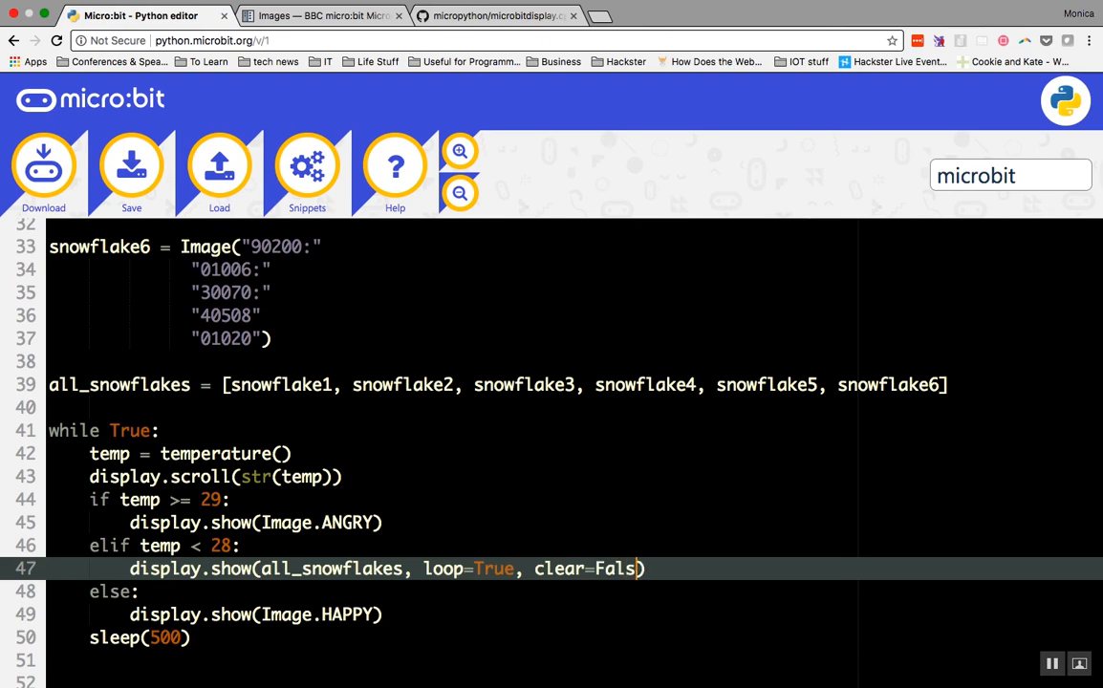
type("e")
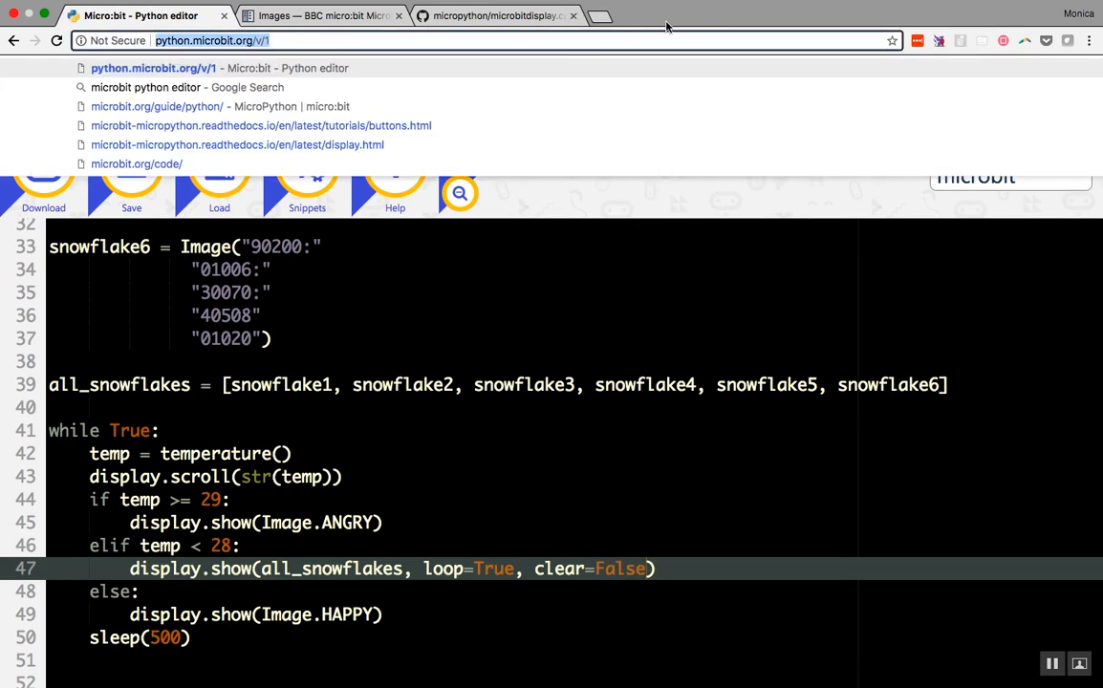
Step: Open a second editor tab holding the snowflake frames, all_snowflakes list and looping display.show
left_click(598, 15)
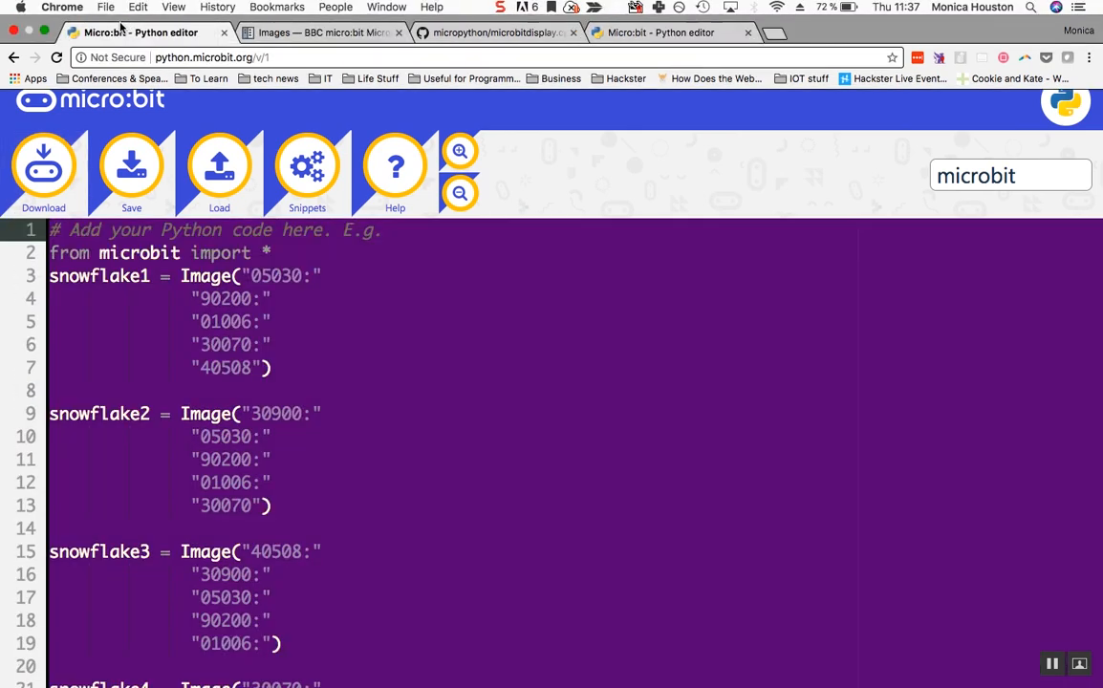
scroll("down", 3)
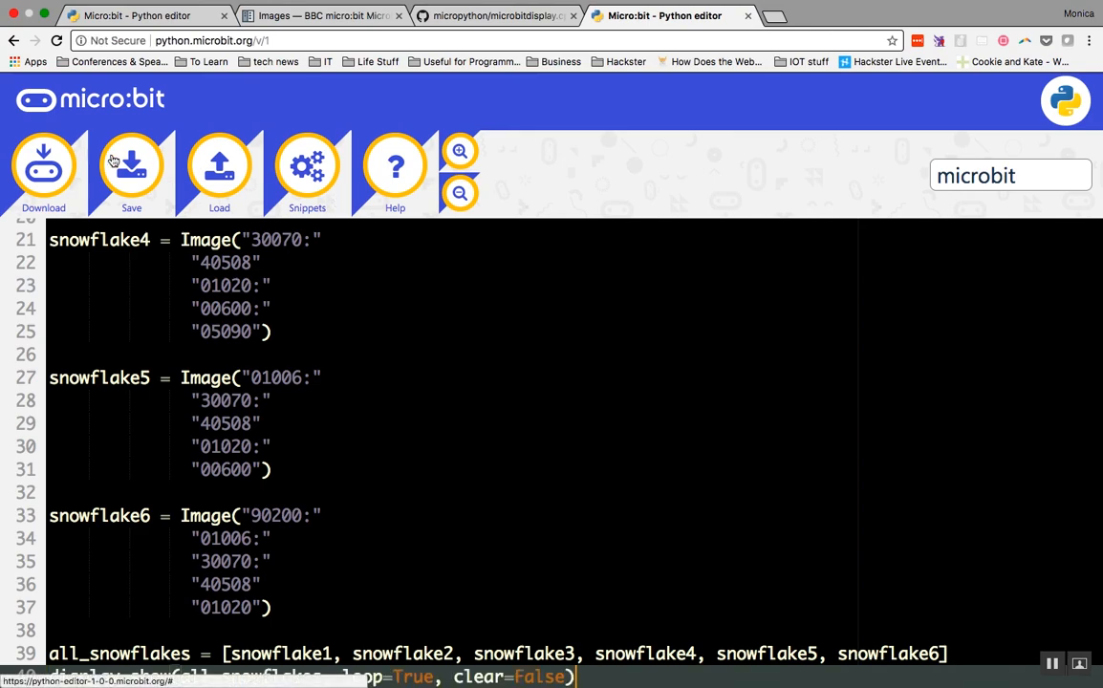
Step: Download the snowflake animation program to the micro:bit as microbit (6).hex
left_click(44, 167)
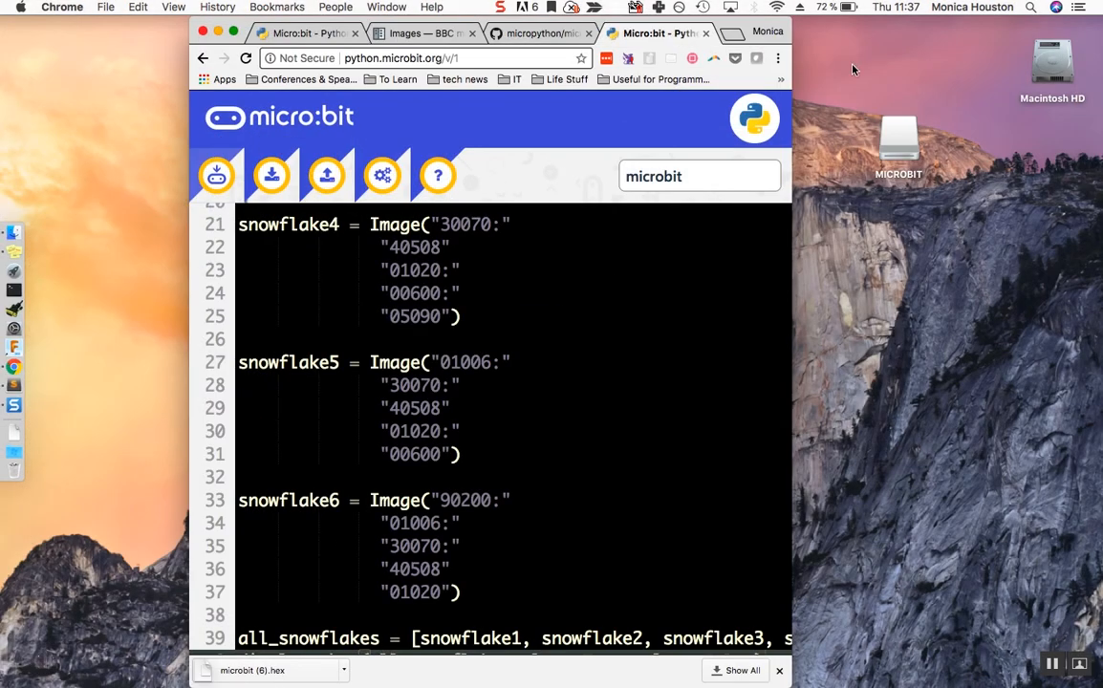
mouse_move(908, 153)
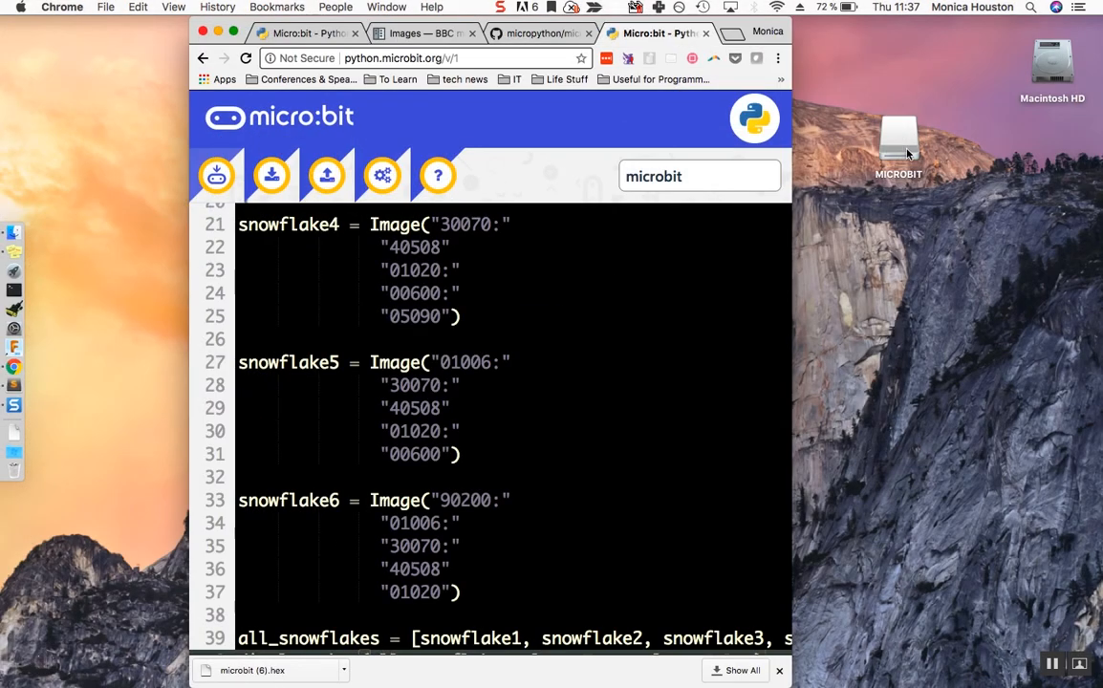